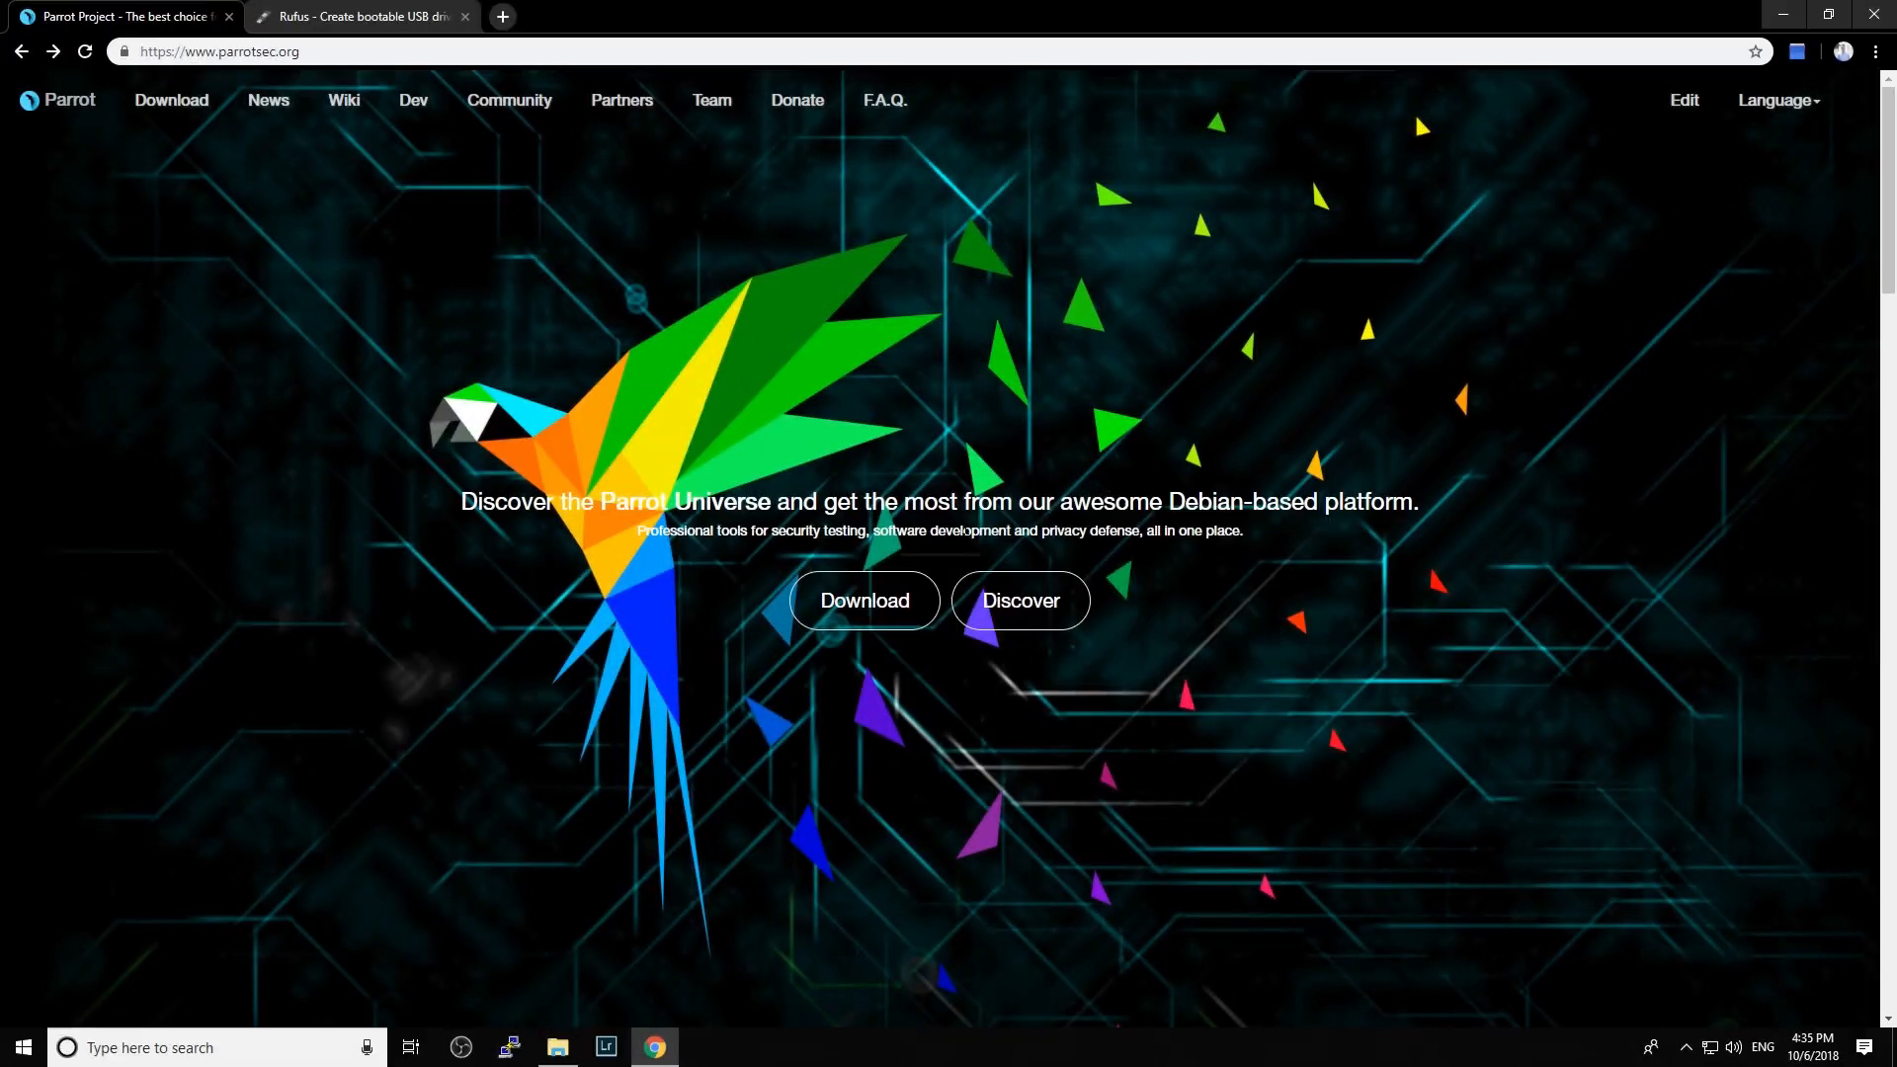
pyautogui.moveTo(320, 73)
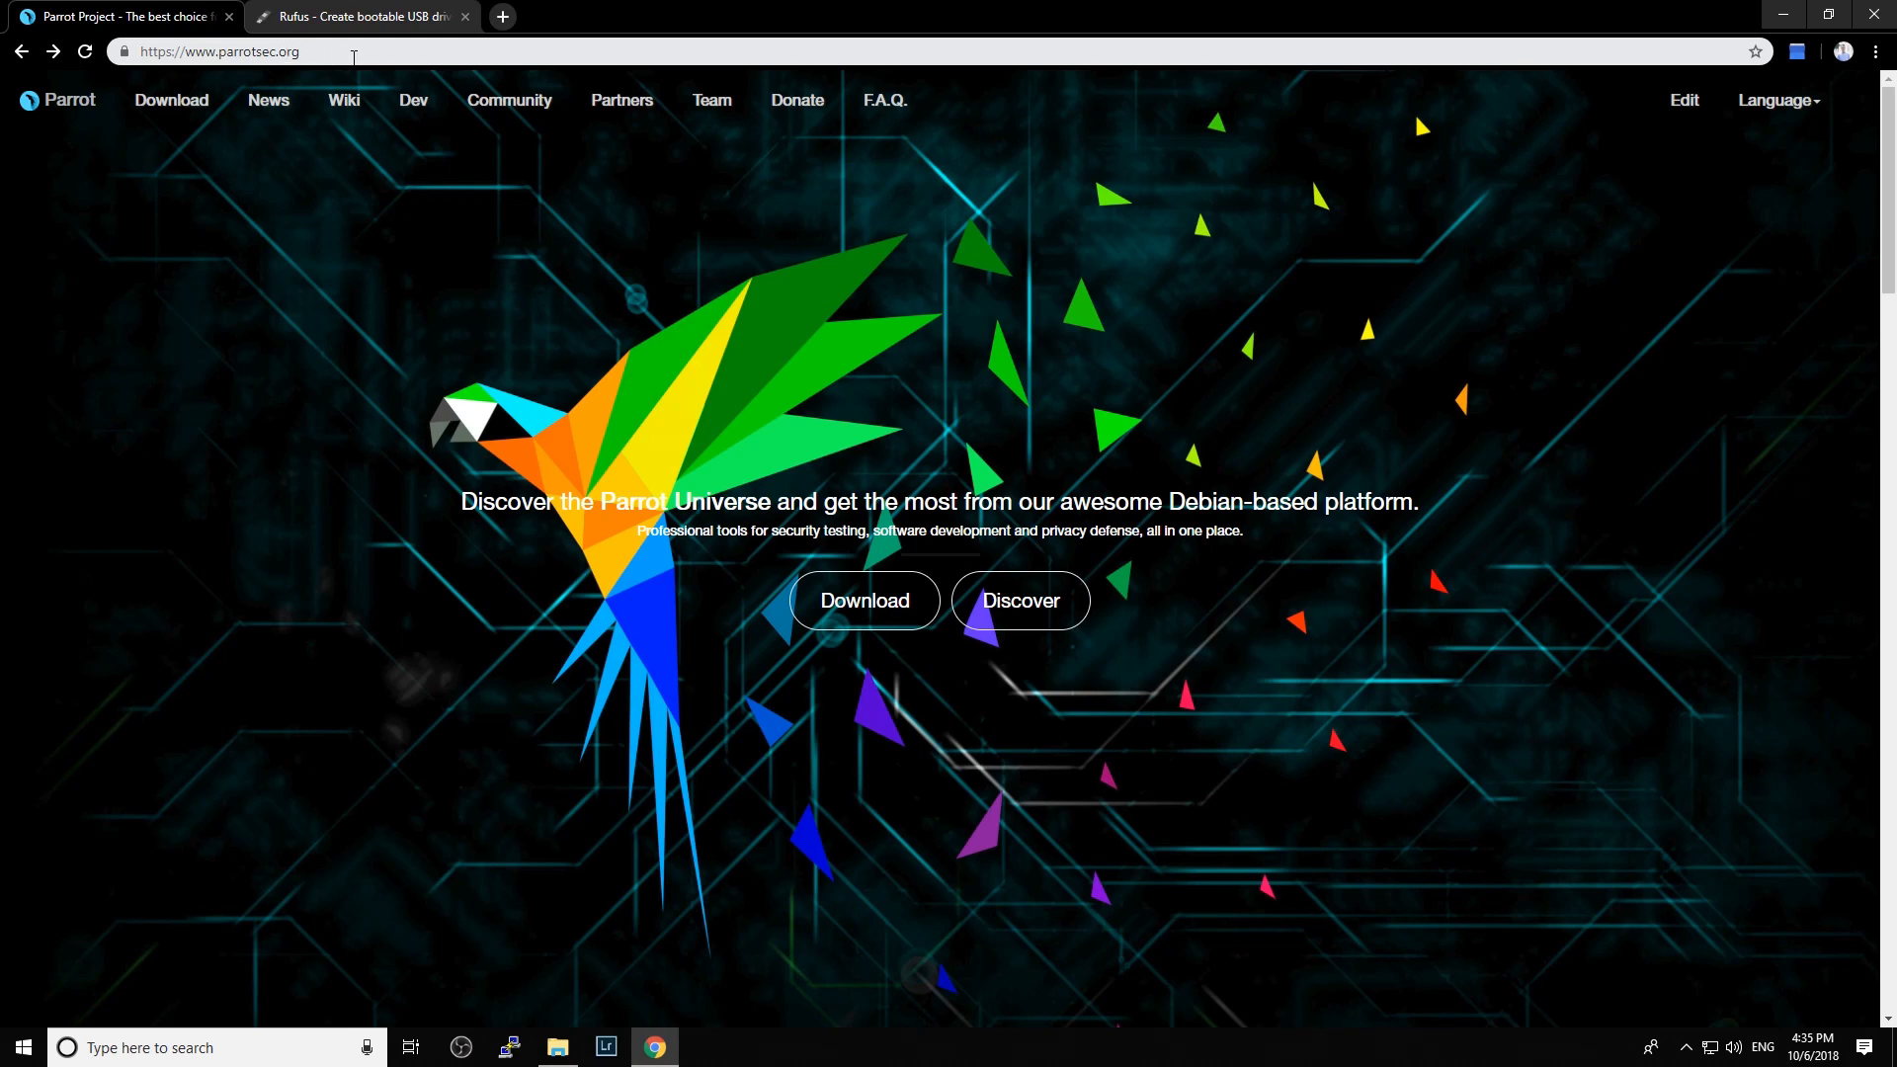
# - Go to the Parrot download page from parrotsec.org's navigation bar
pyautogui.click(864, 601)
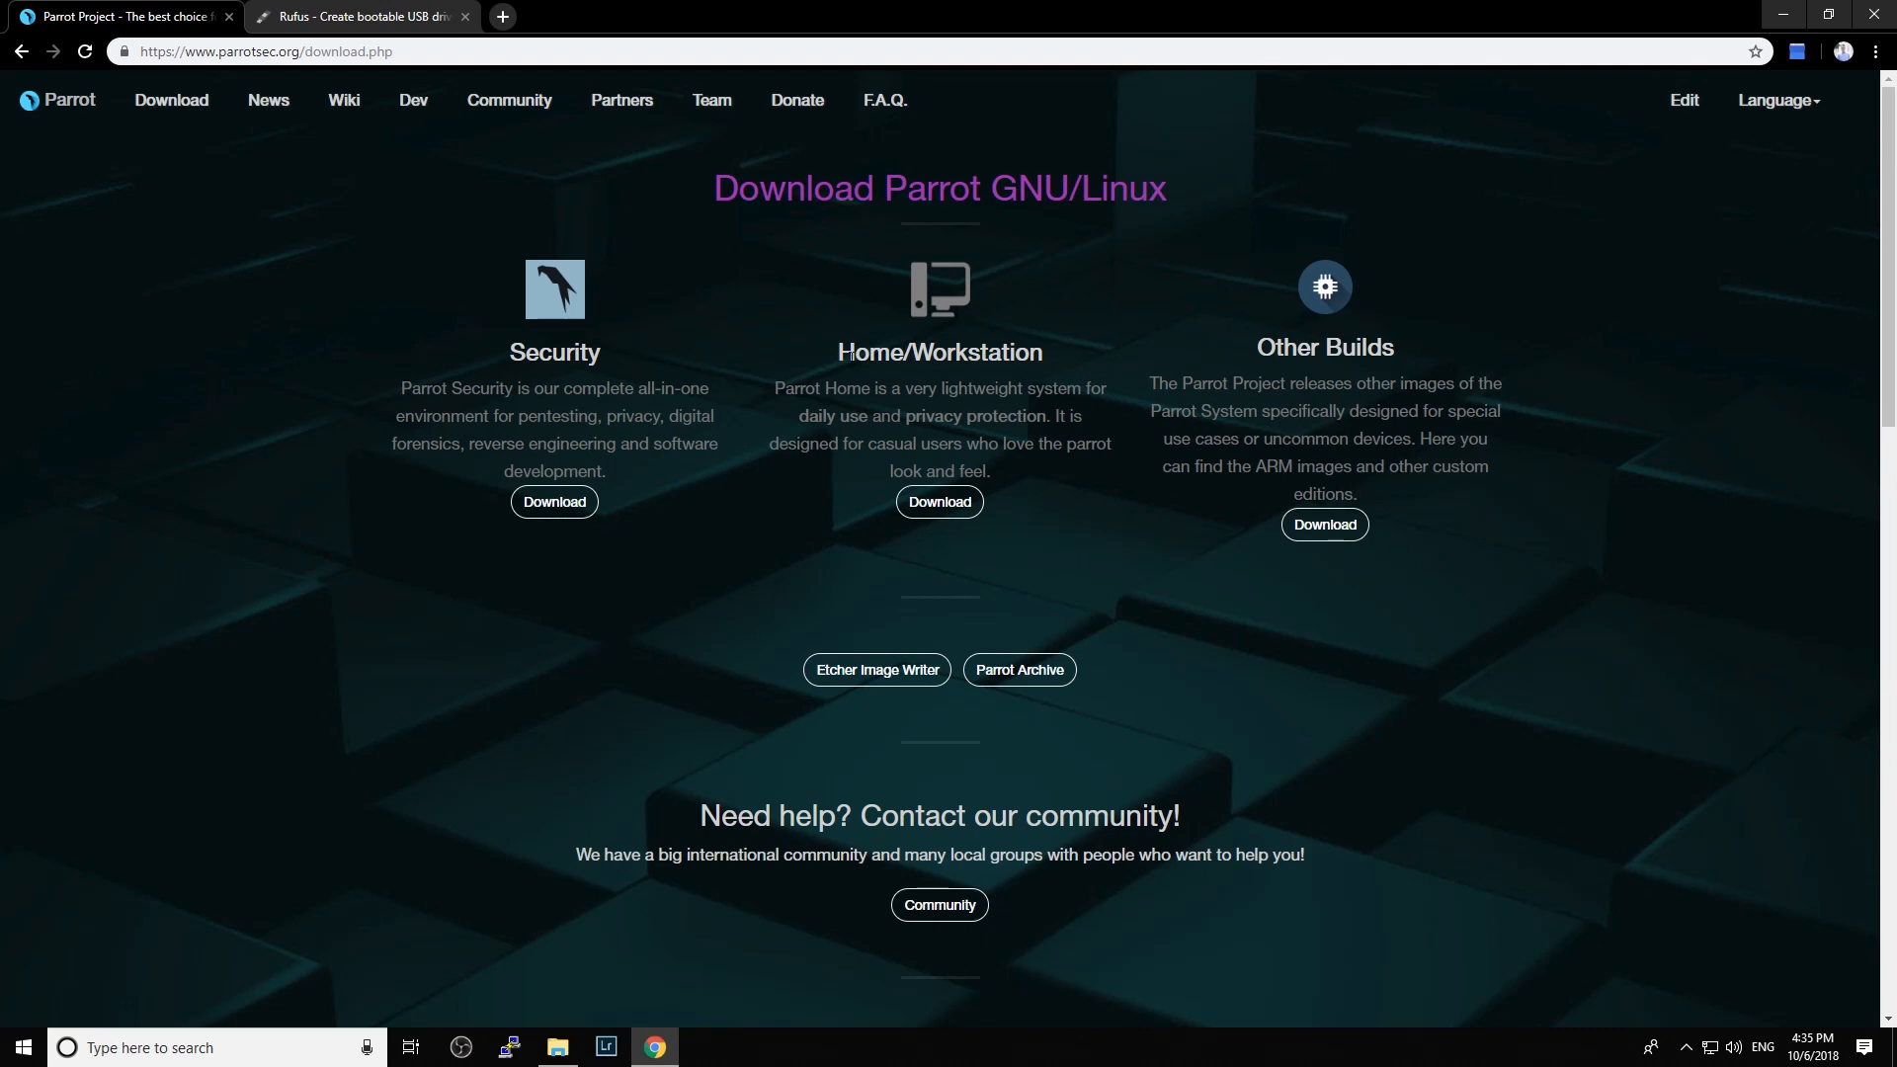
pyautogui.moveTo(538, 490)
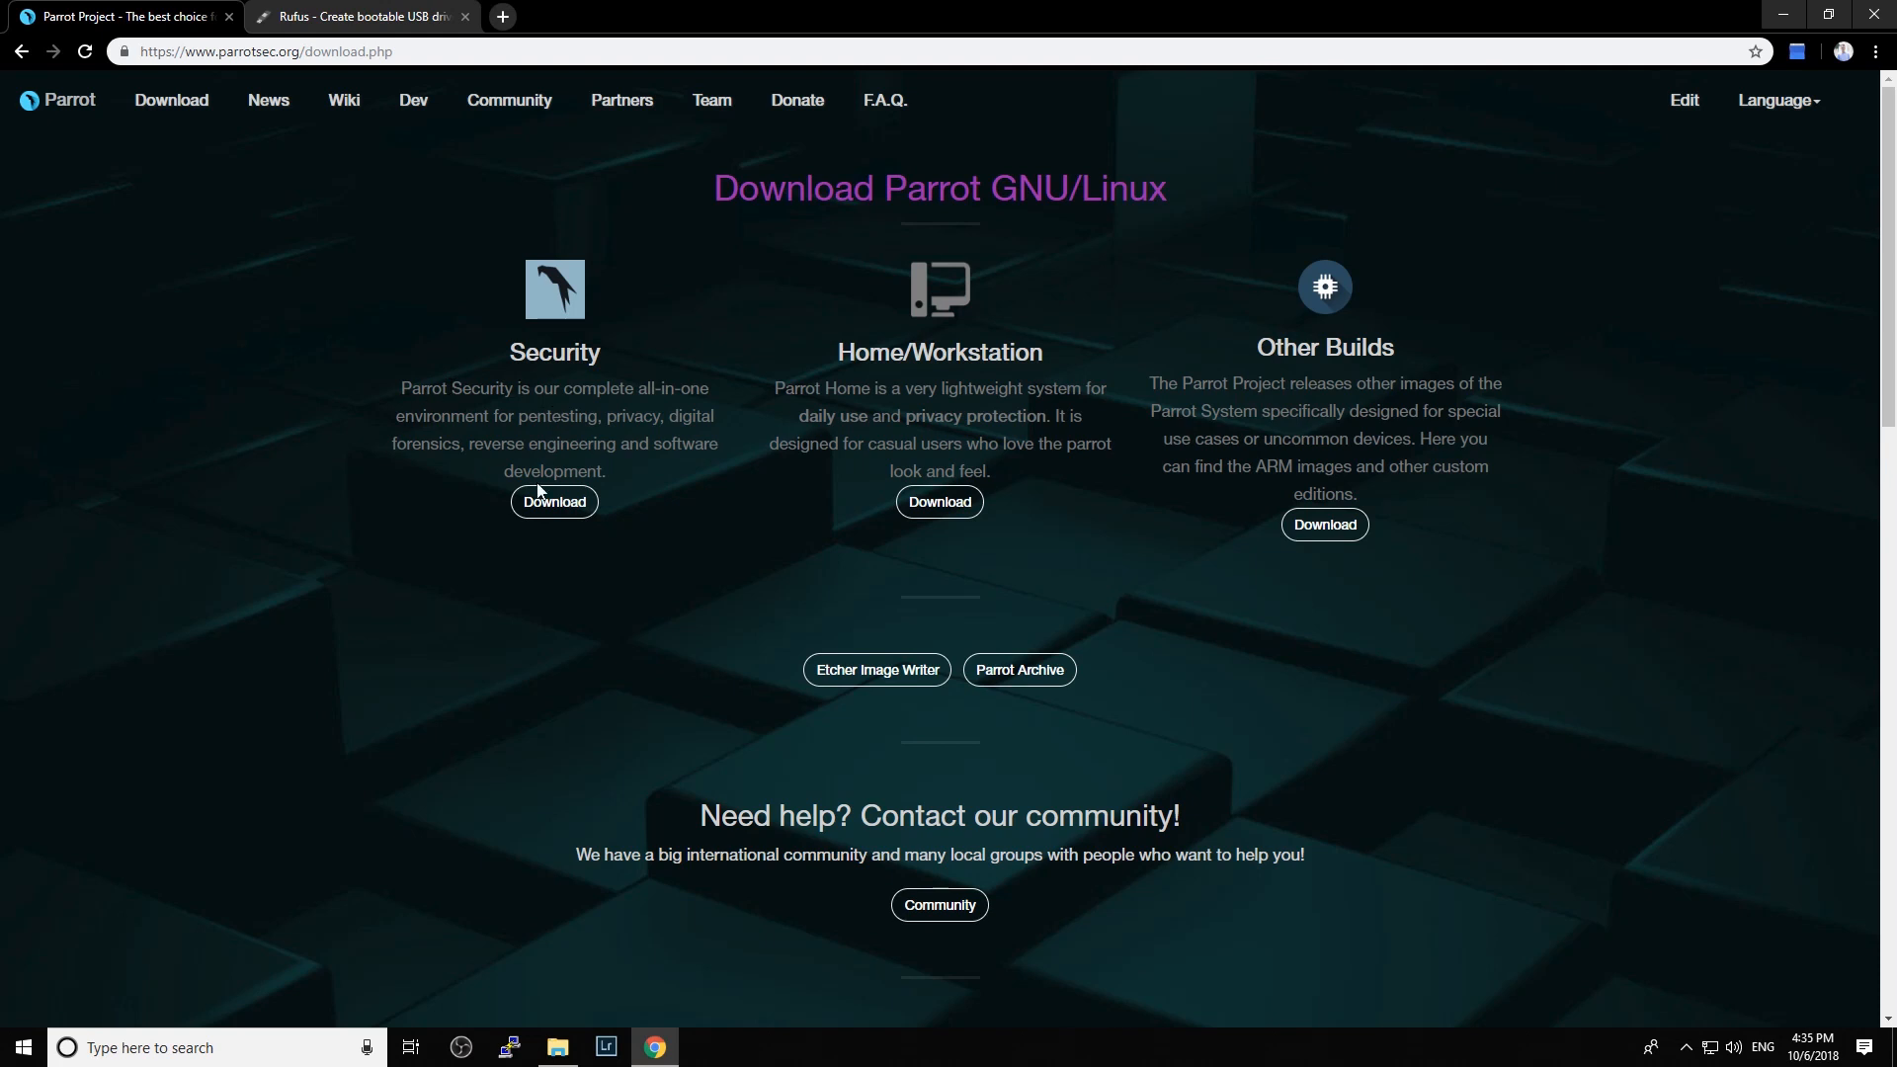
# - View the Security edition downloads, check the downloaded ISO in File Explorer, then switch to the Rufus site
pyautogui.click(553, 501)
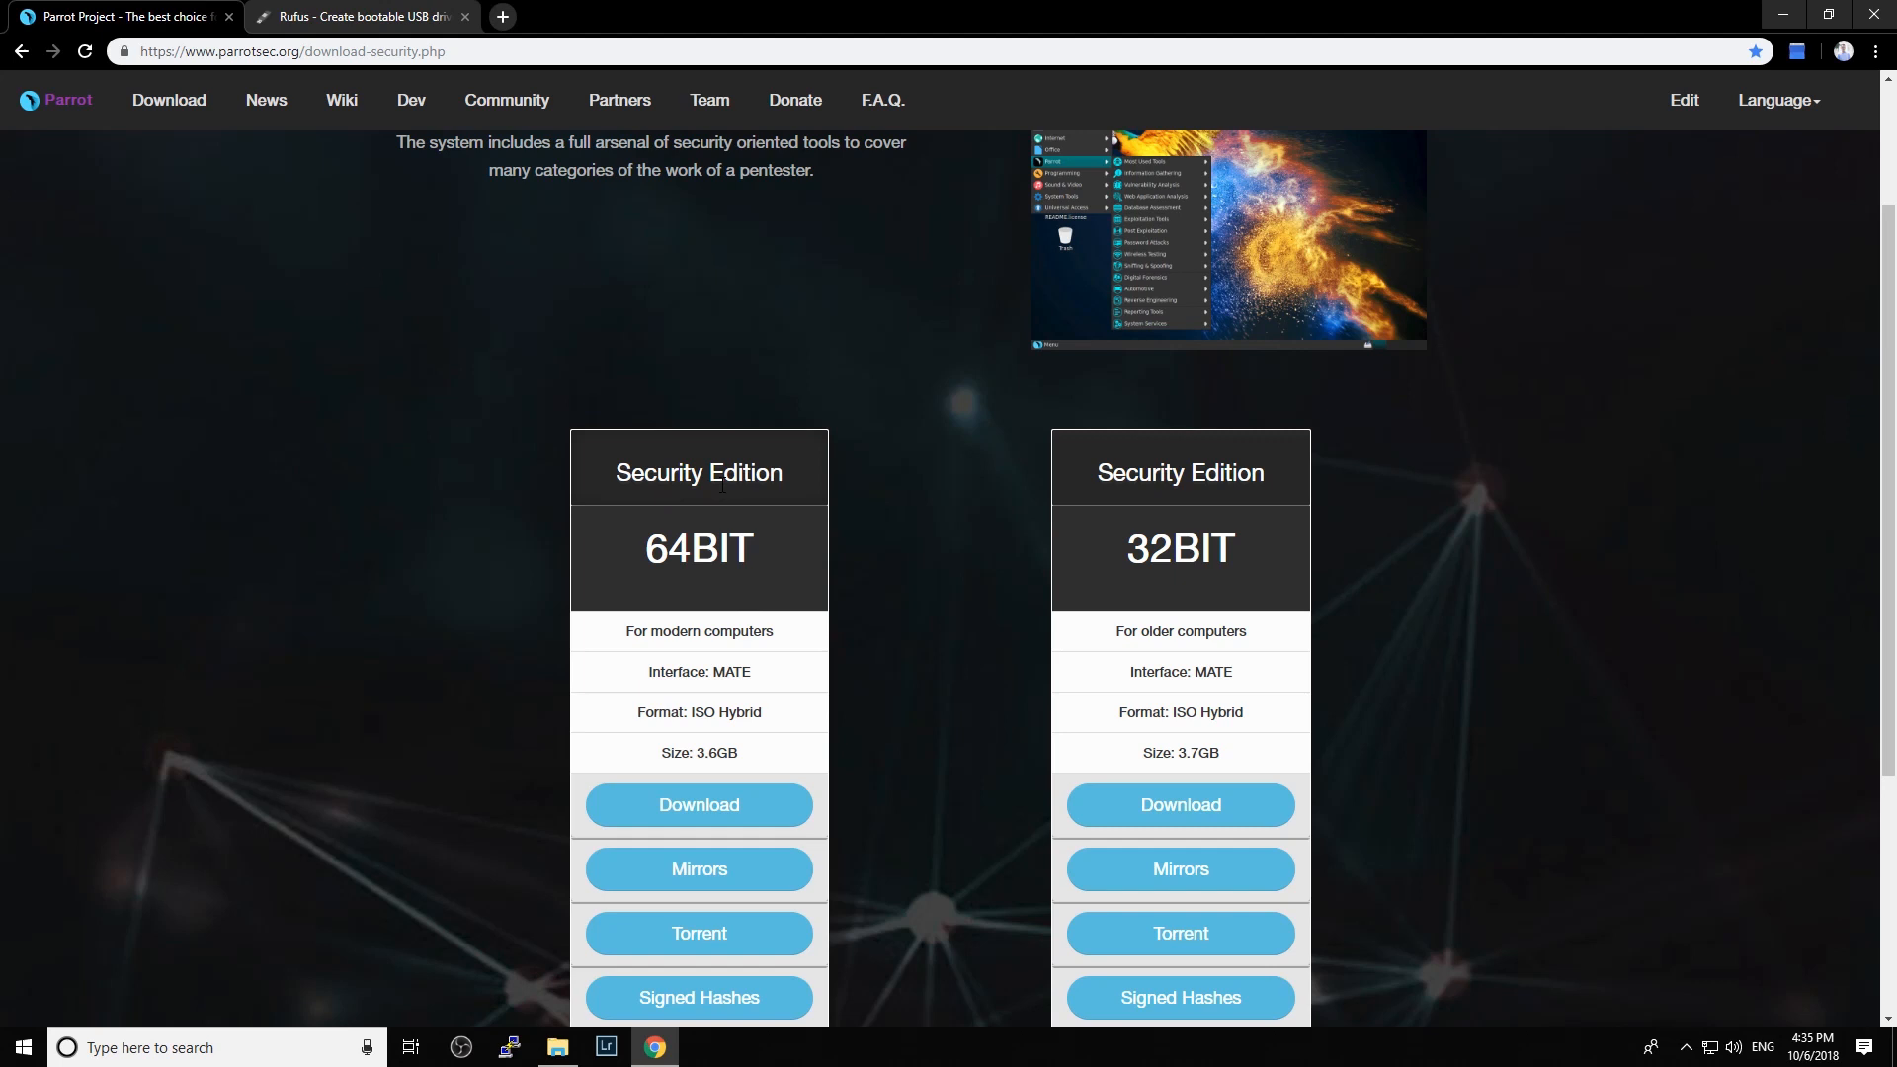
pyautogui.moveTo(882, 816)
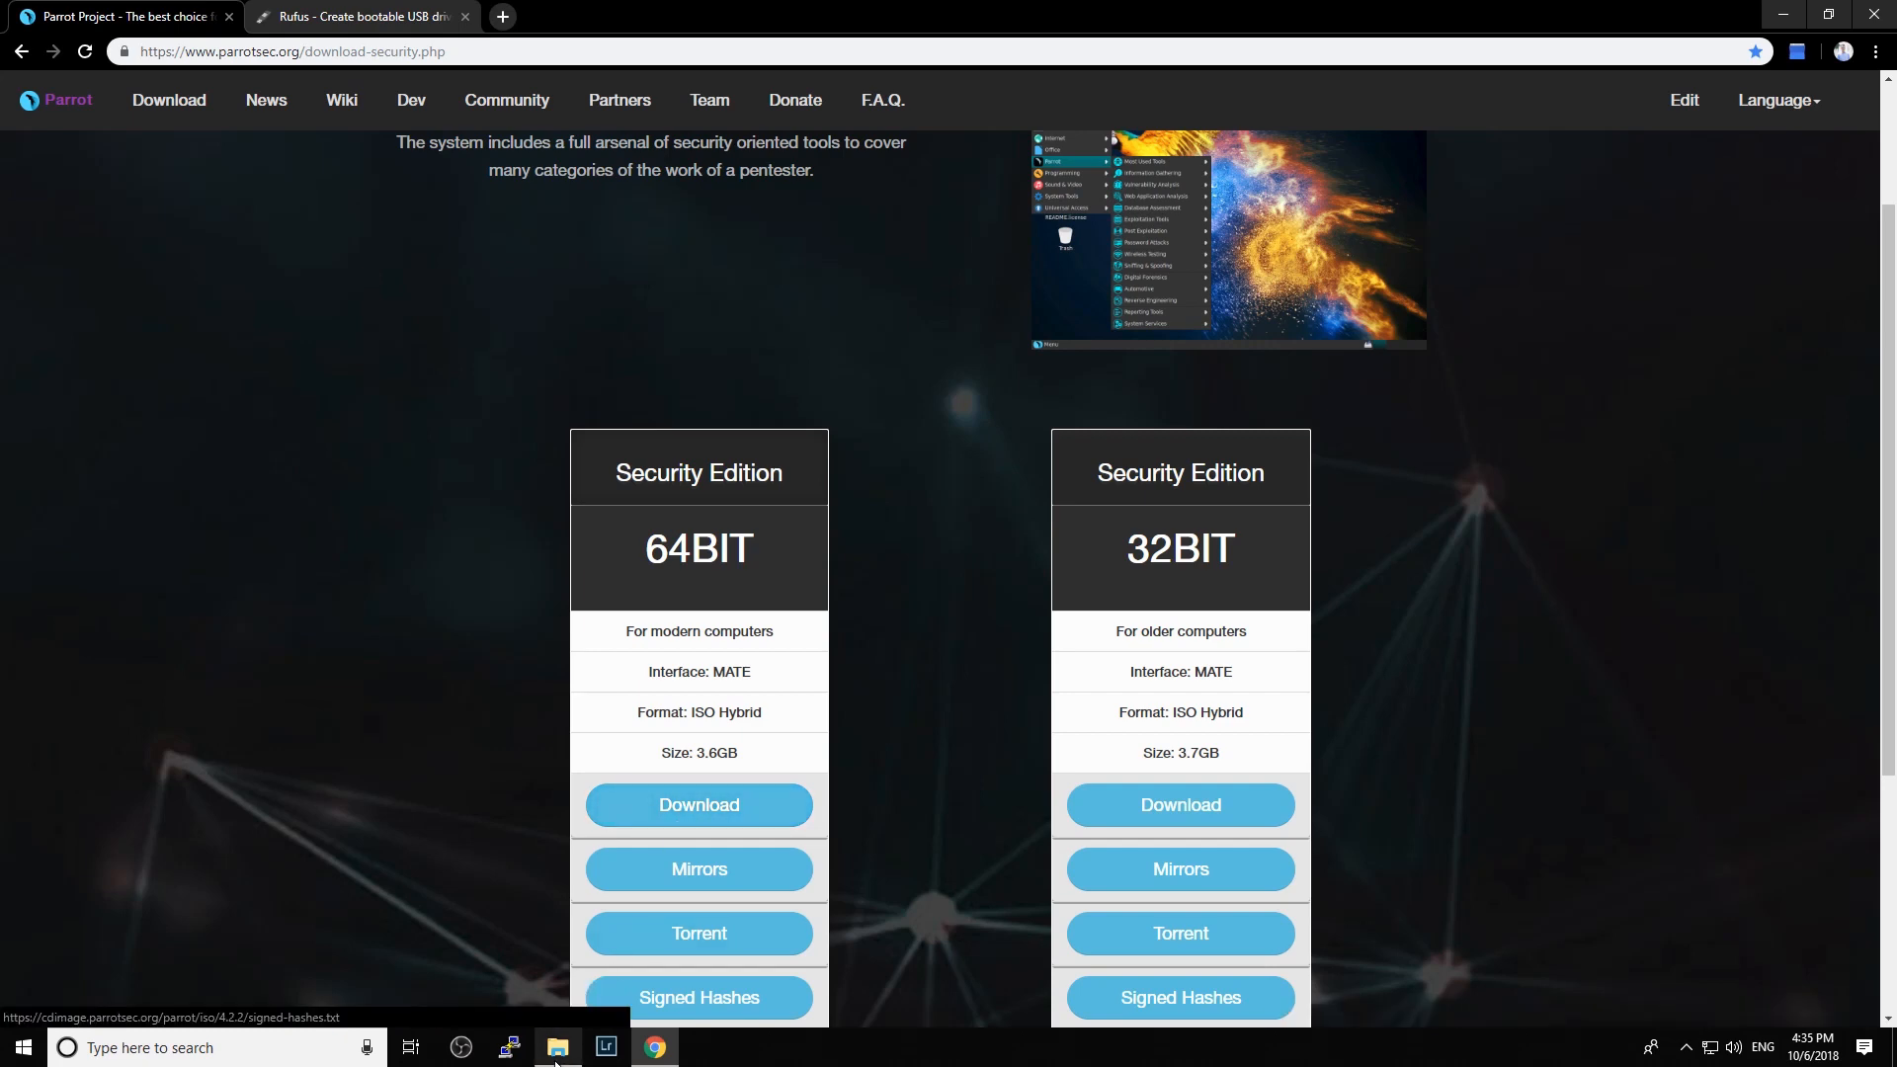
pyautogui.click(558, 1047)
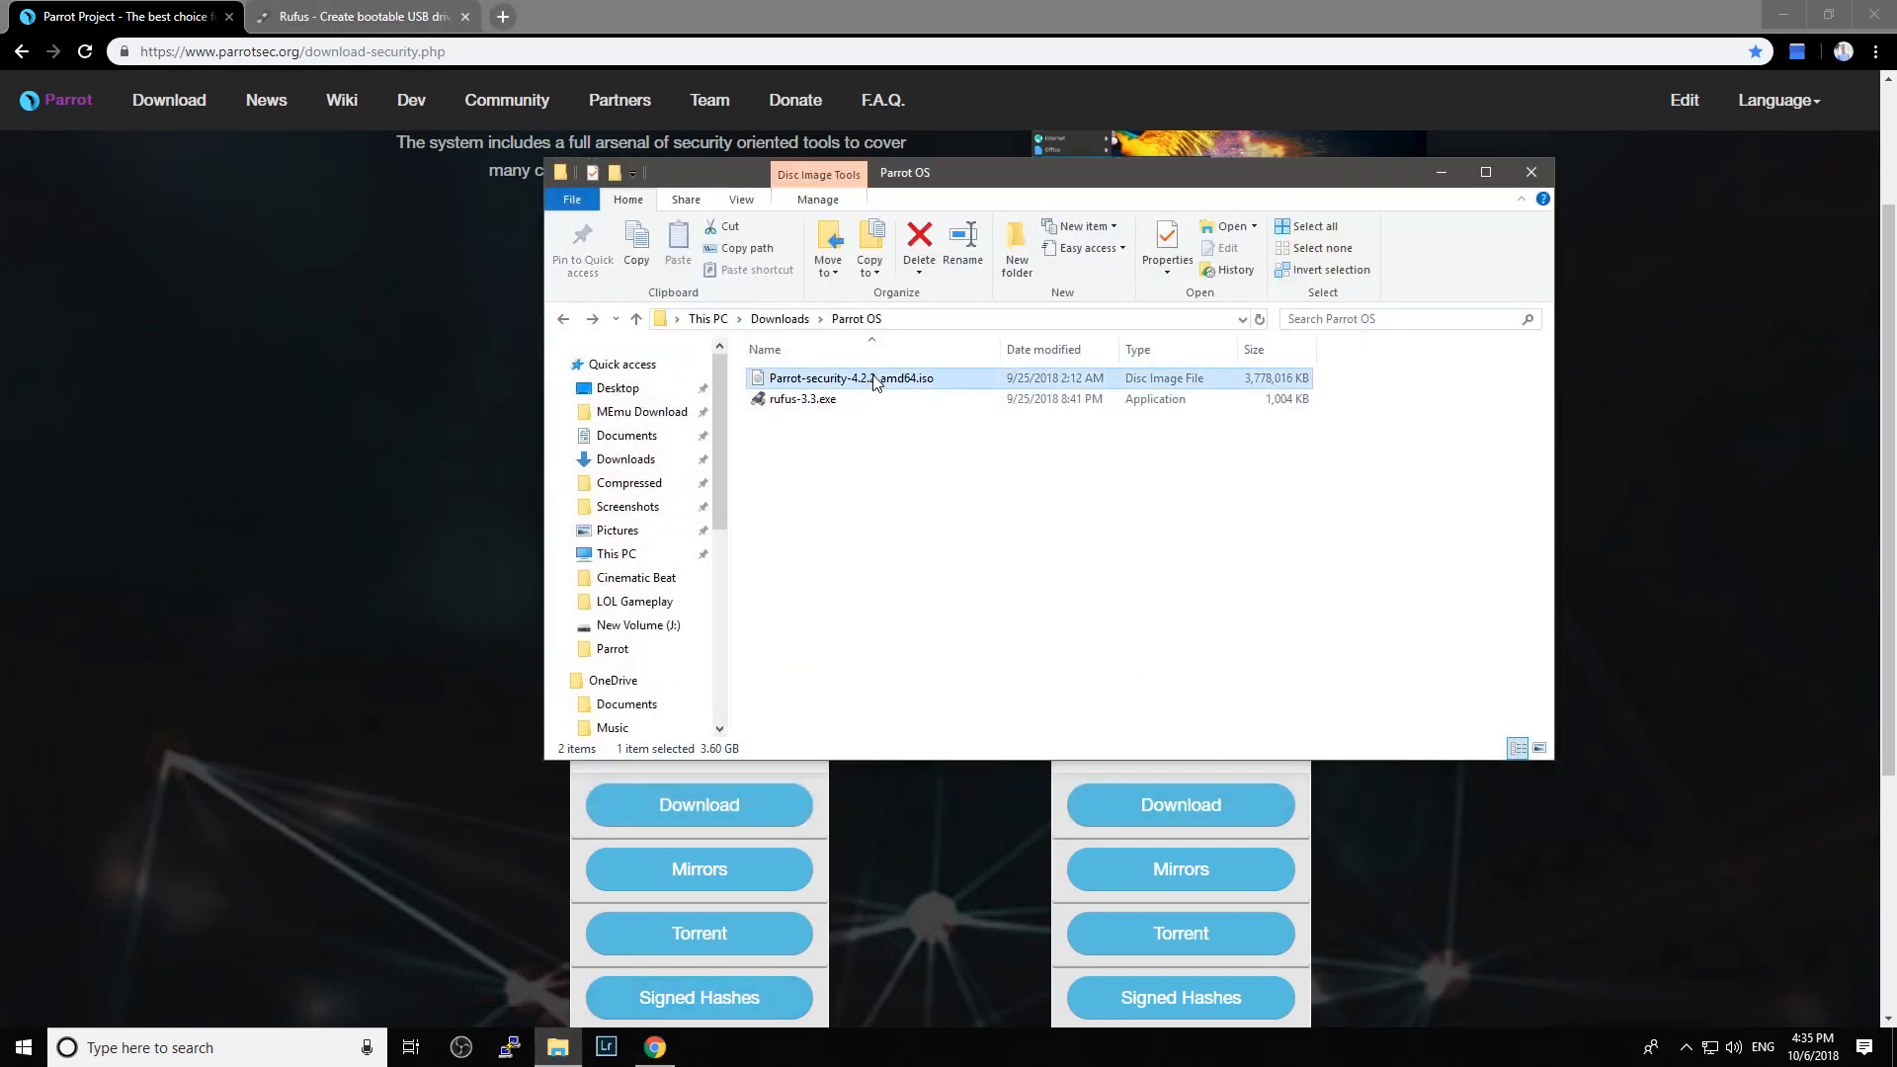
pyautogui.click(1530, 170)
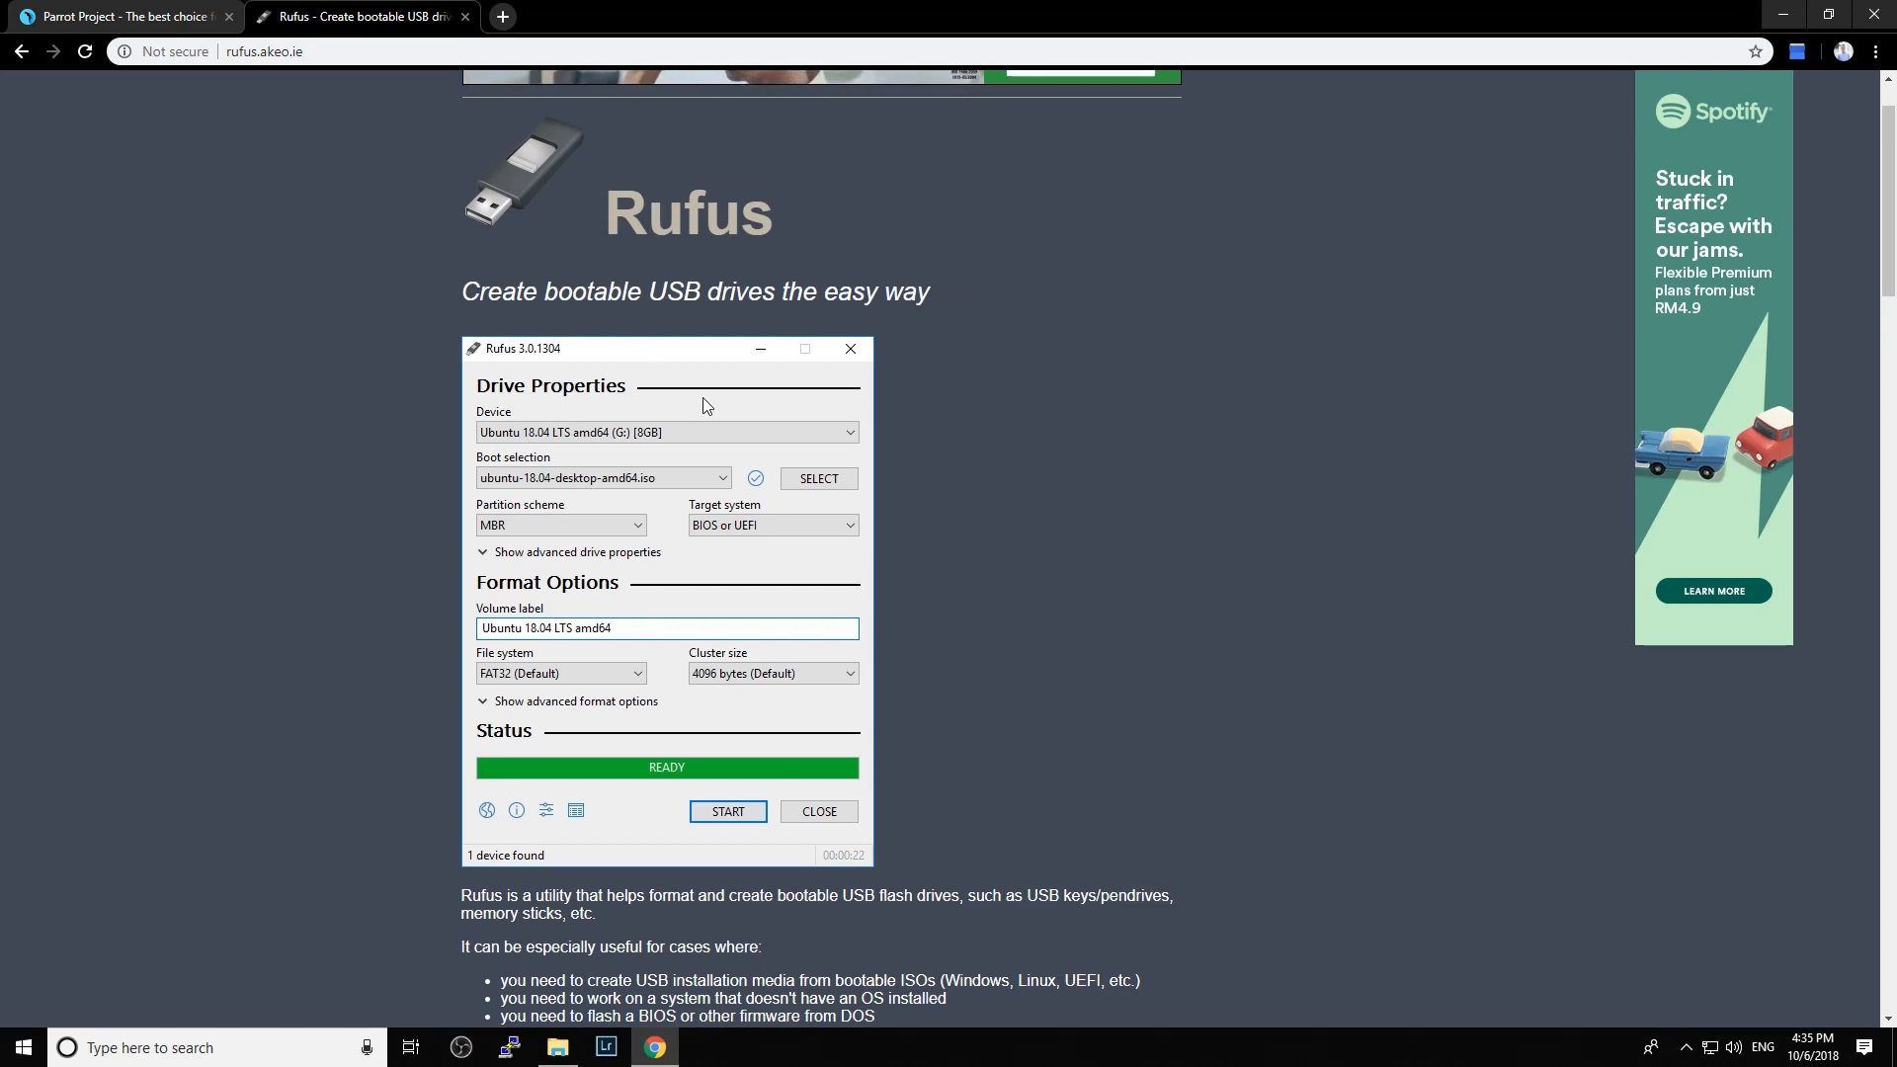
# - Scroll the Rufus page down to its Download section listing Rufus 3.3
pyautogui.scroll(-3)
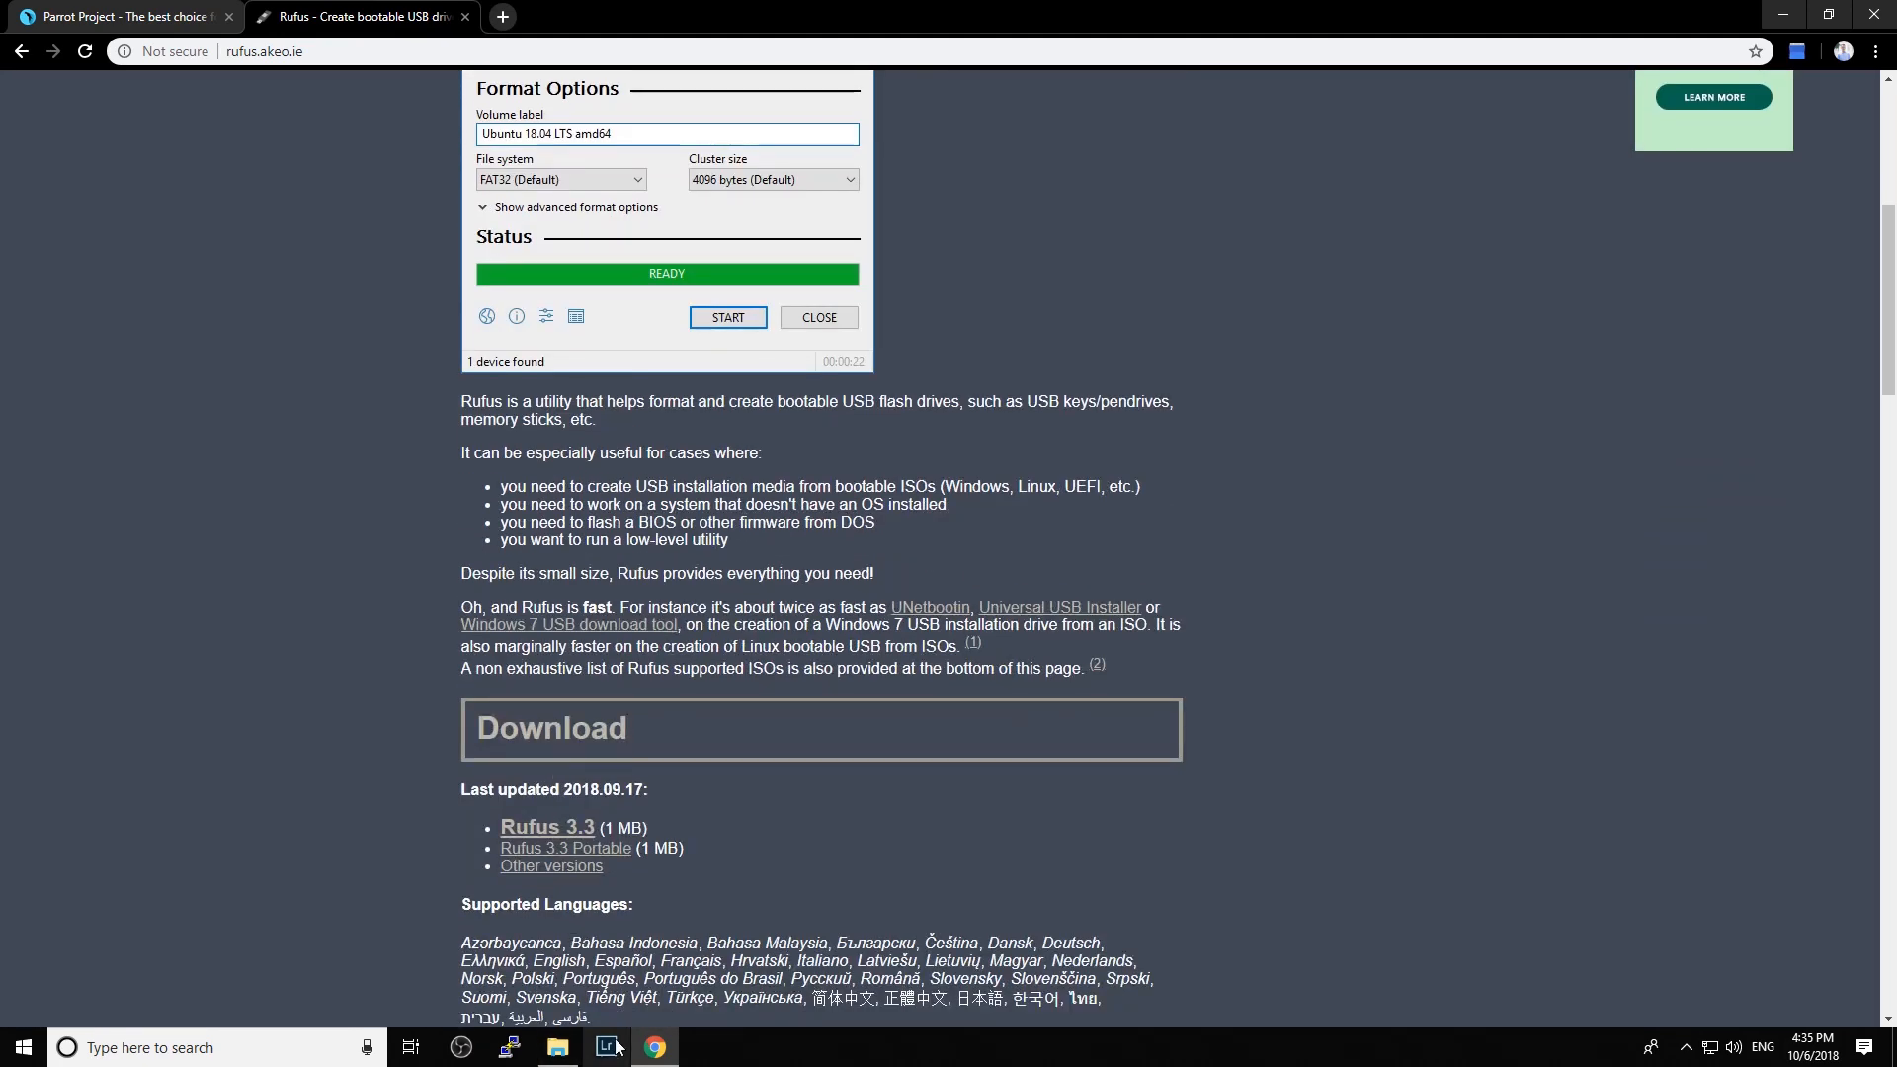
# - Bring back the Parrot OS downloads folder in File Explorer
pyautogui.click(555, 1048)
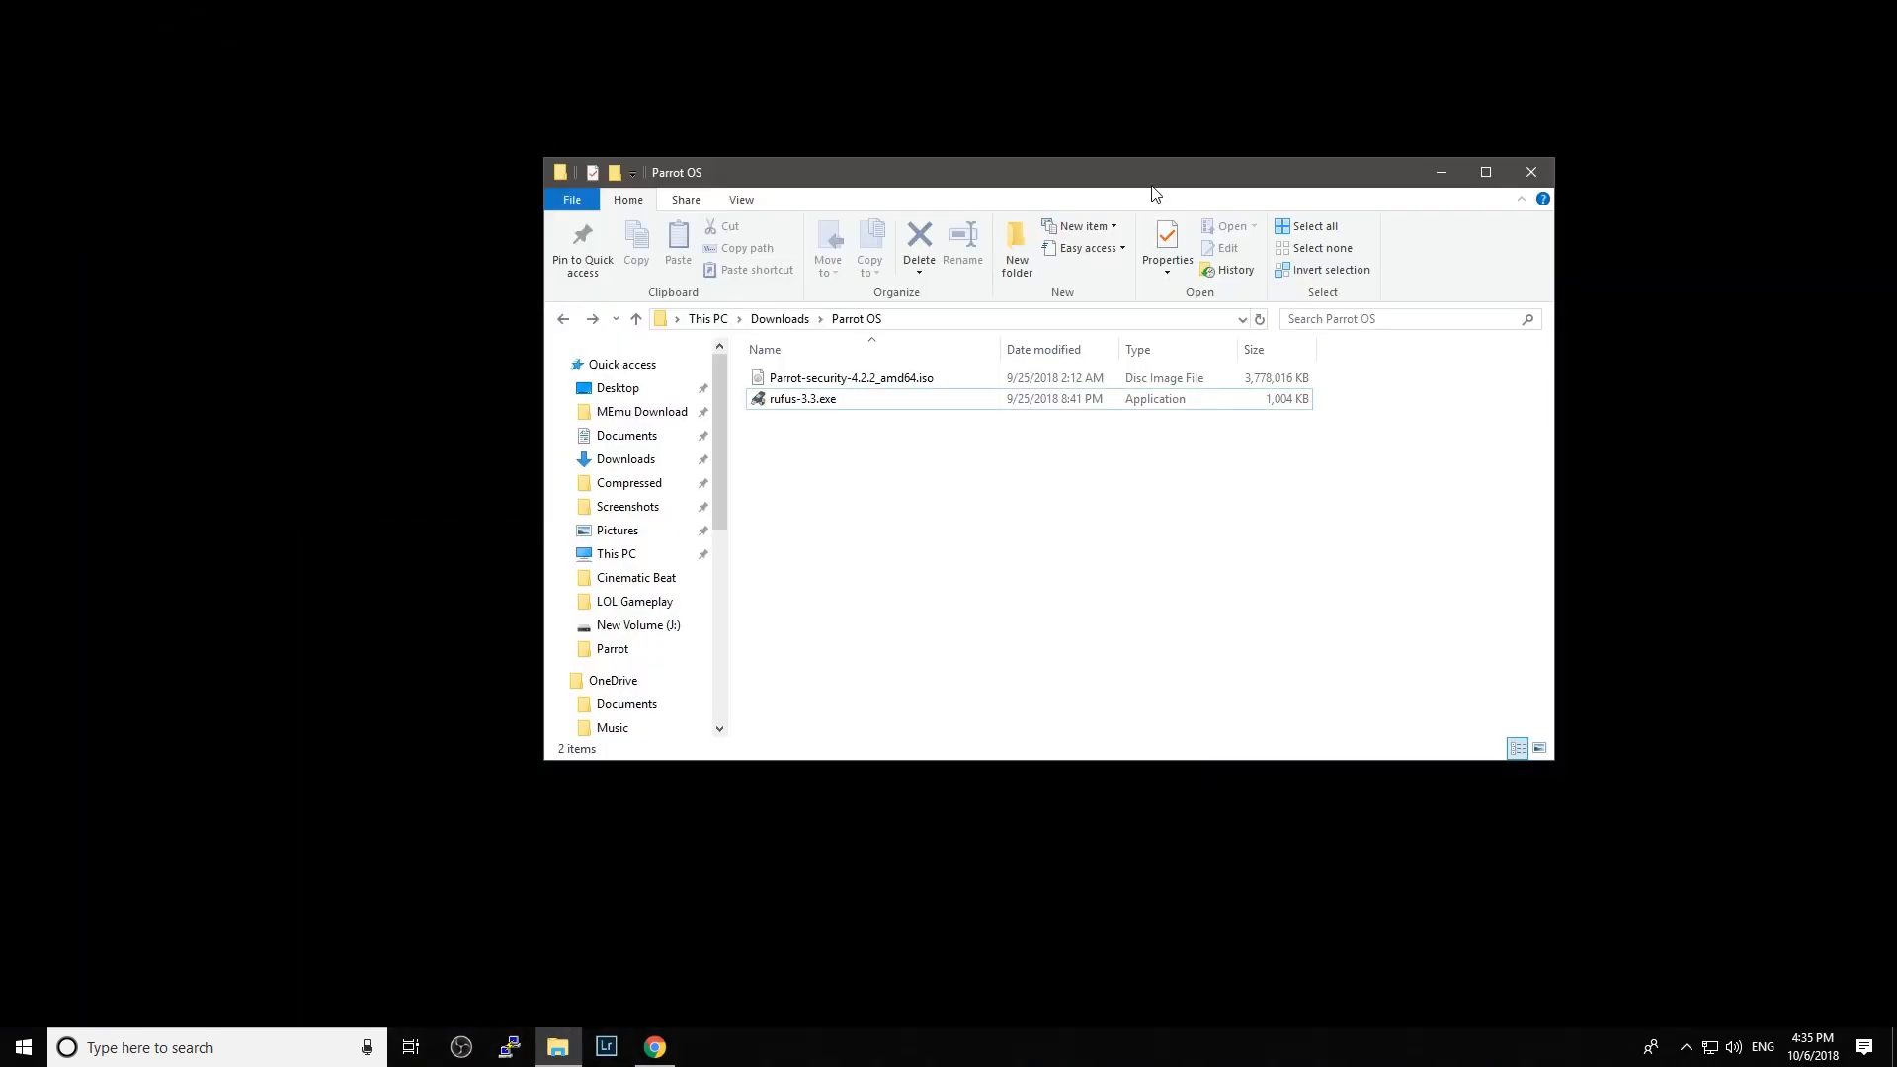
pyautogui.moveTo(964, 472)
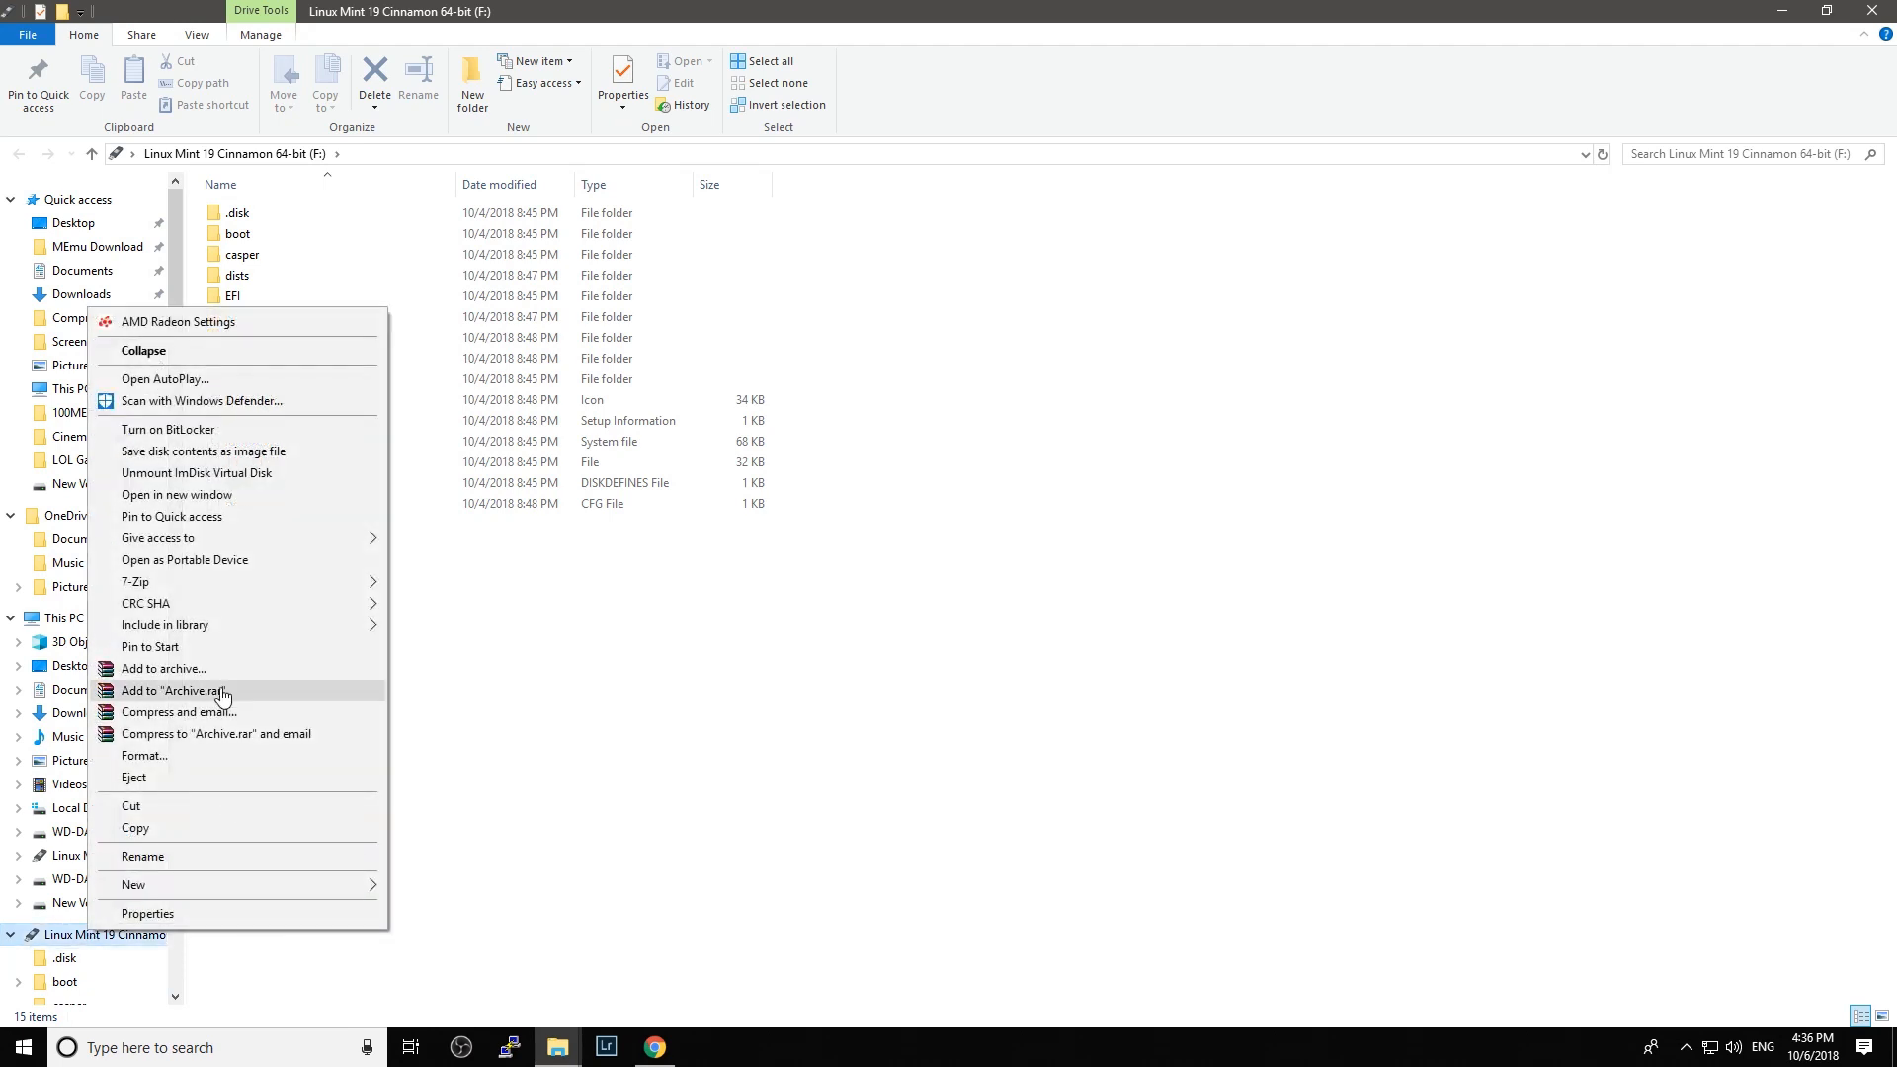
# - Quick-format the USB drive as FAT32 with volume label Parrot USB, confirming the erase warning
pyautogui.click(145, 755)
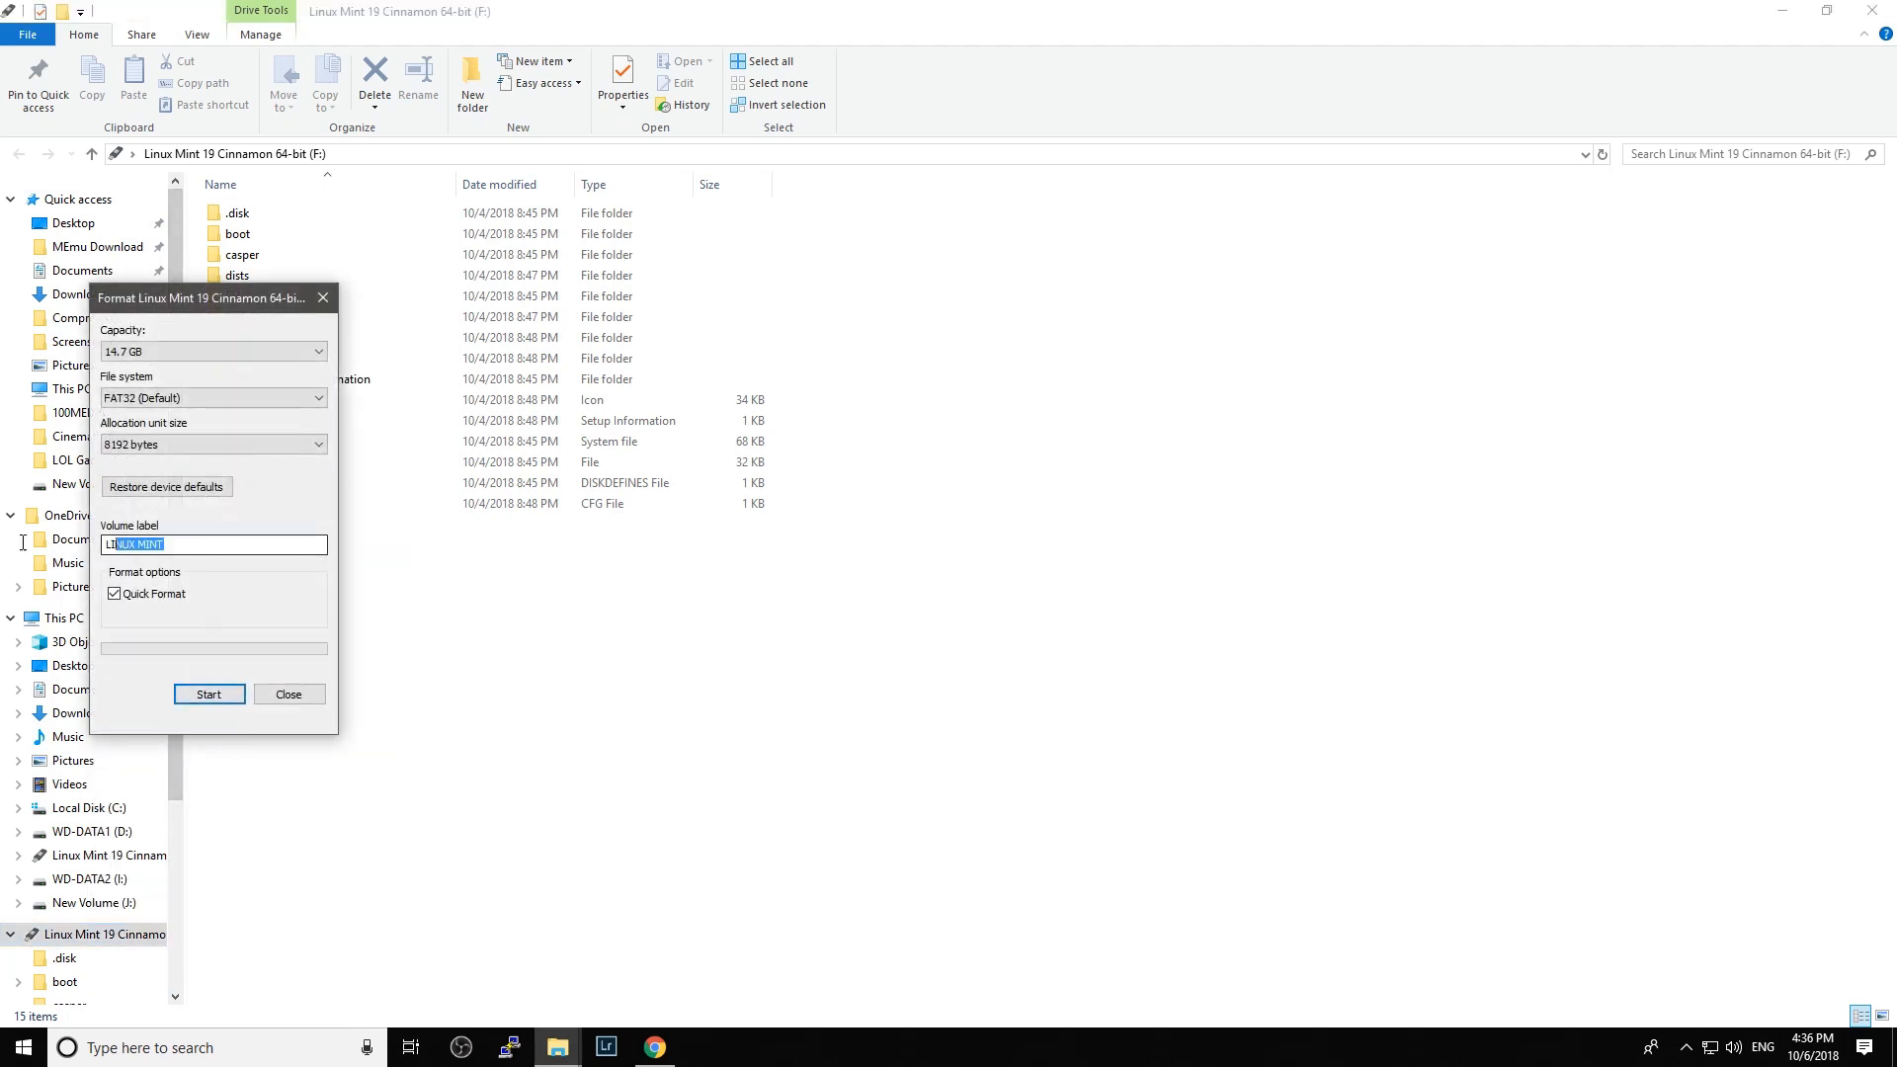
pyautogui.write('Parrot US')
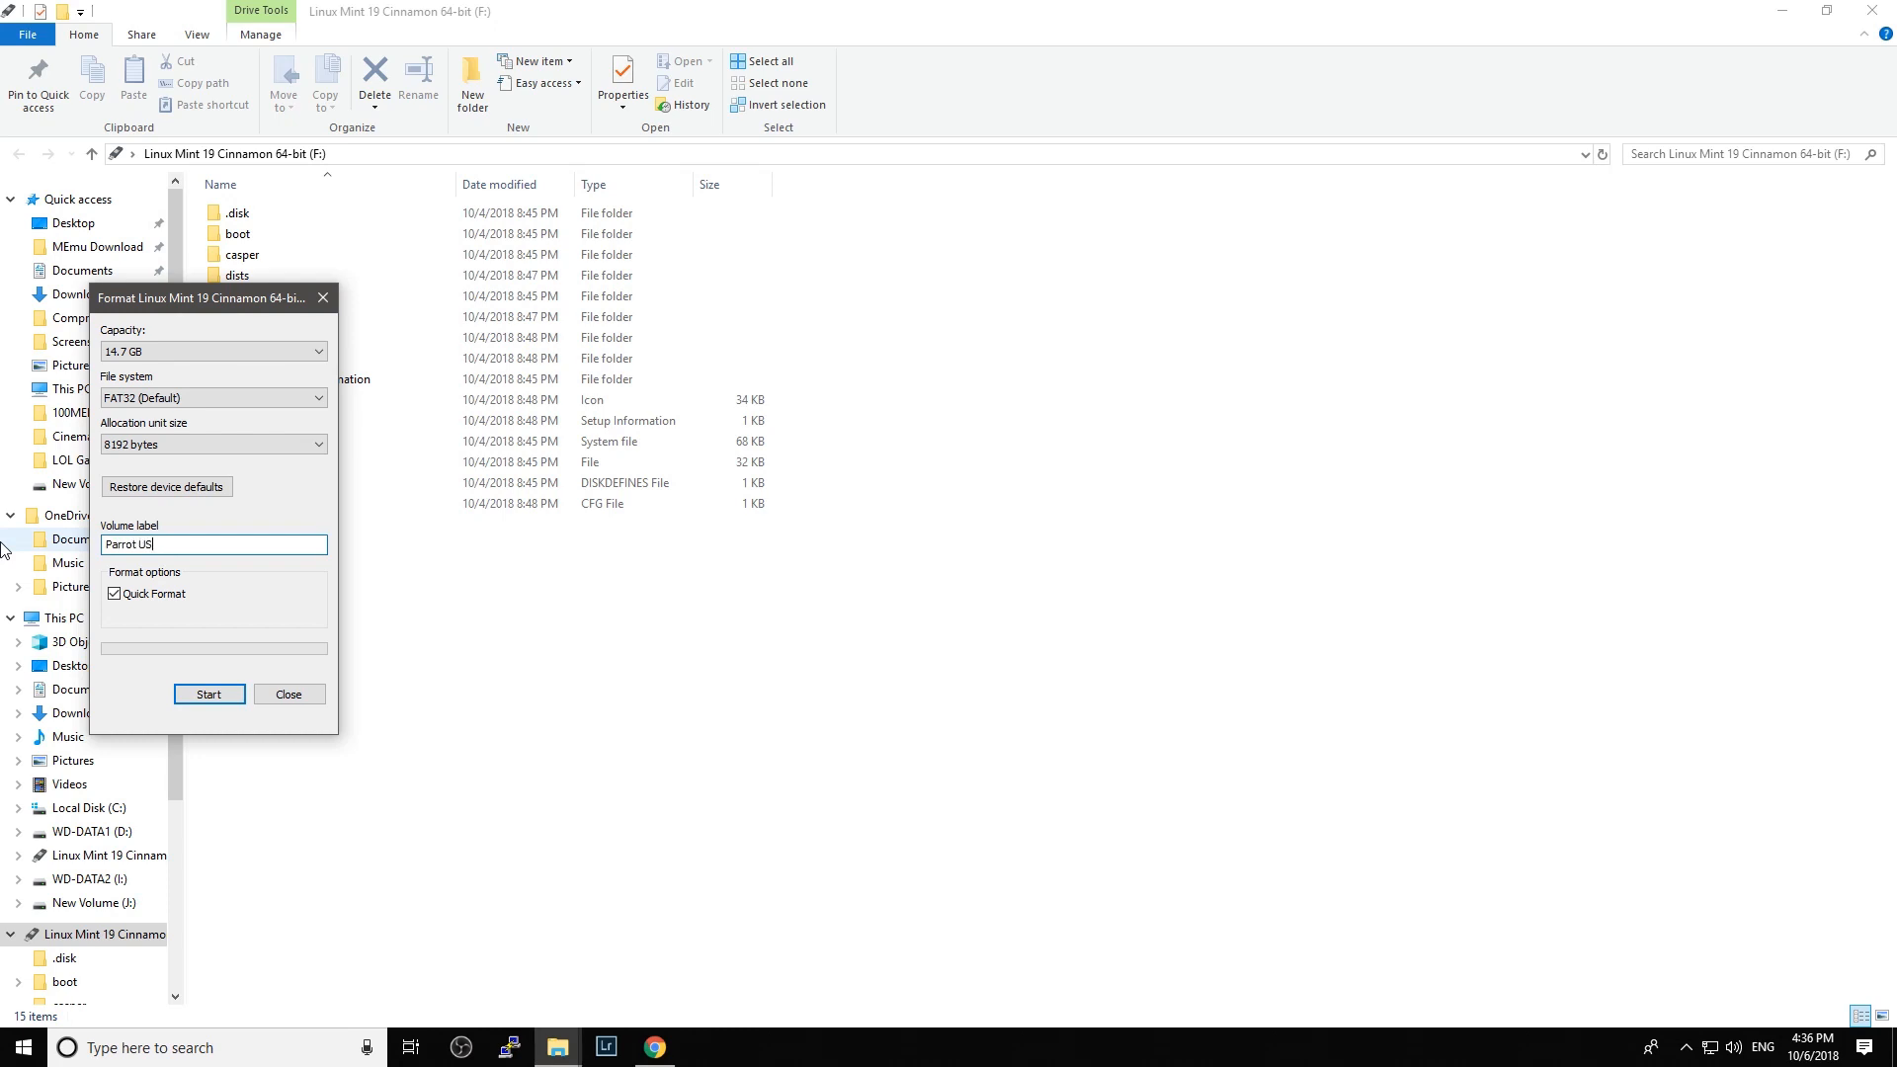
pyautogui.write('B')
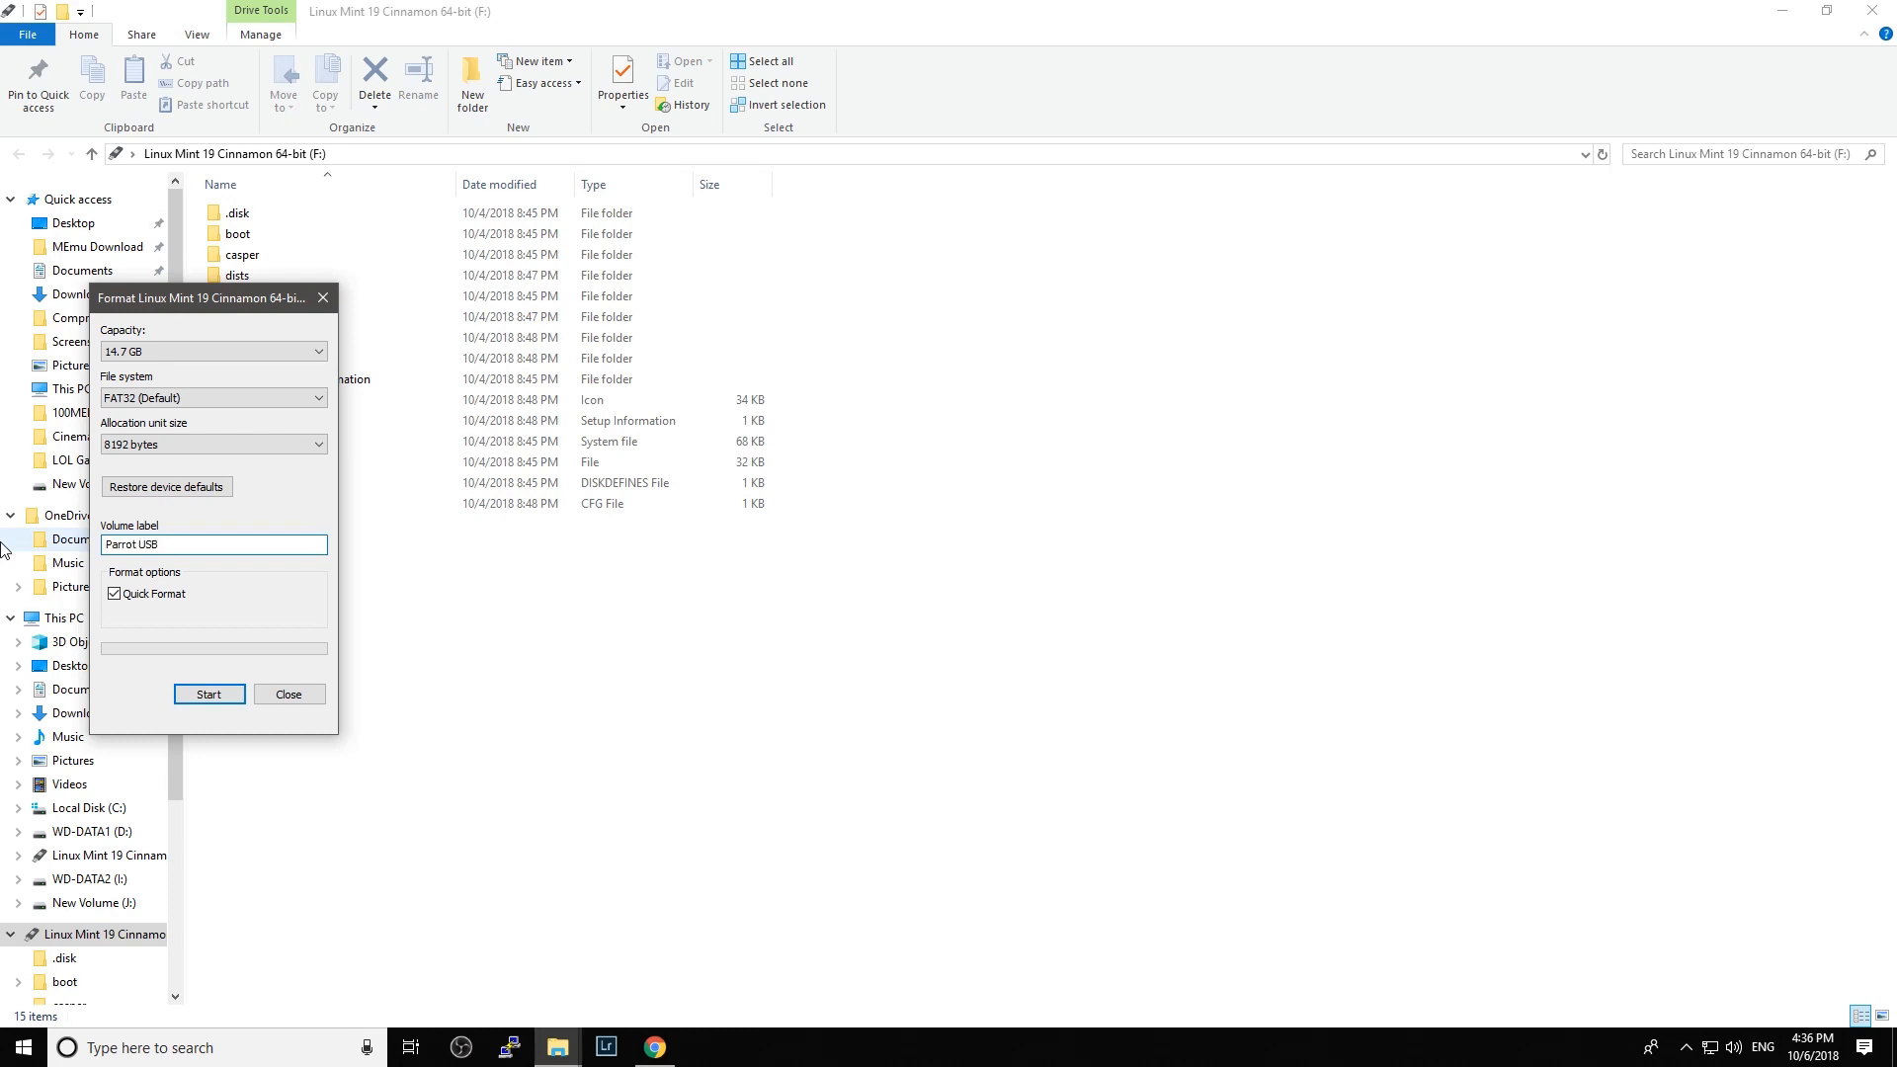
pyautogui.click(208, 693)
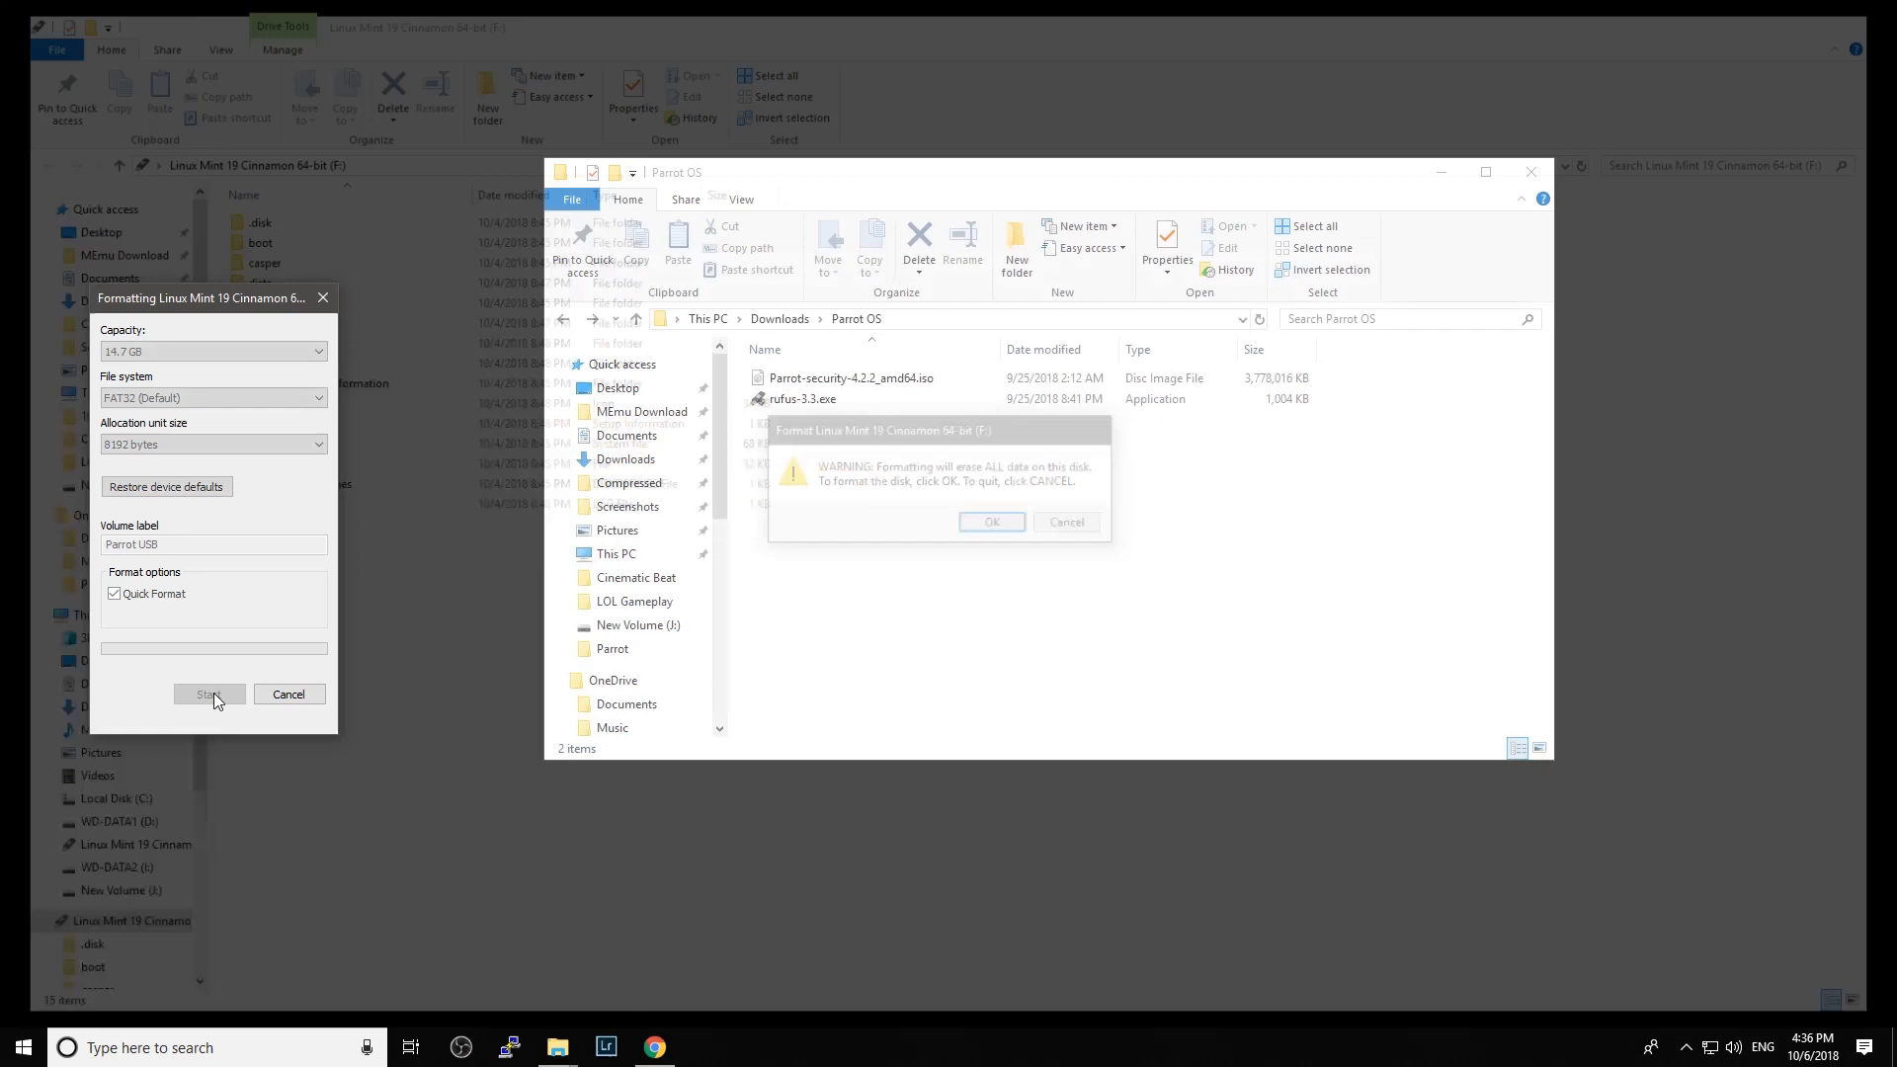
pyautogui.click(991, 522)
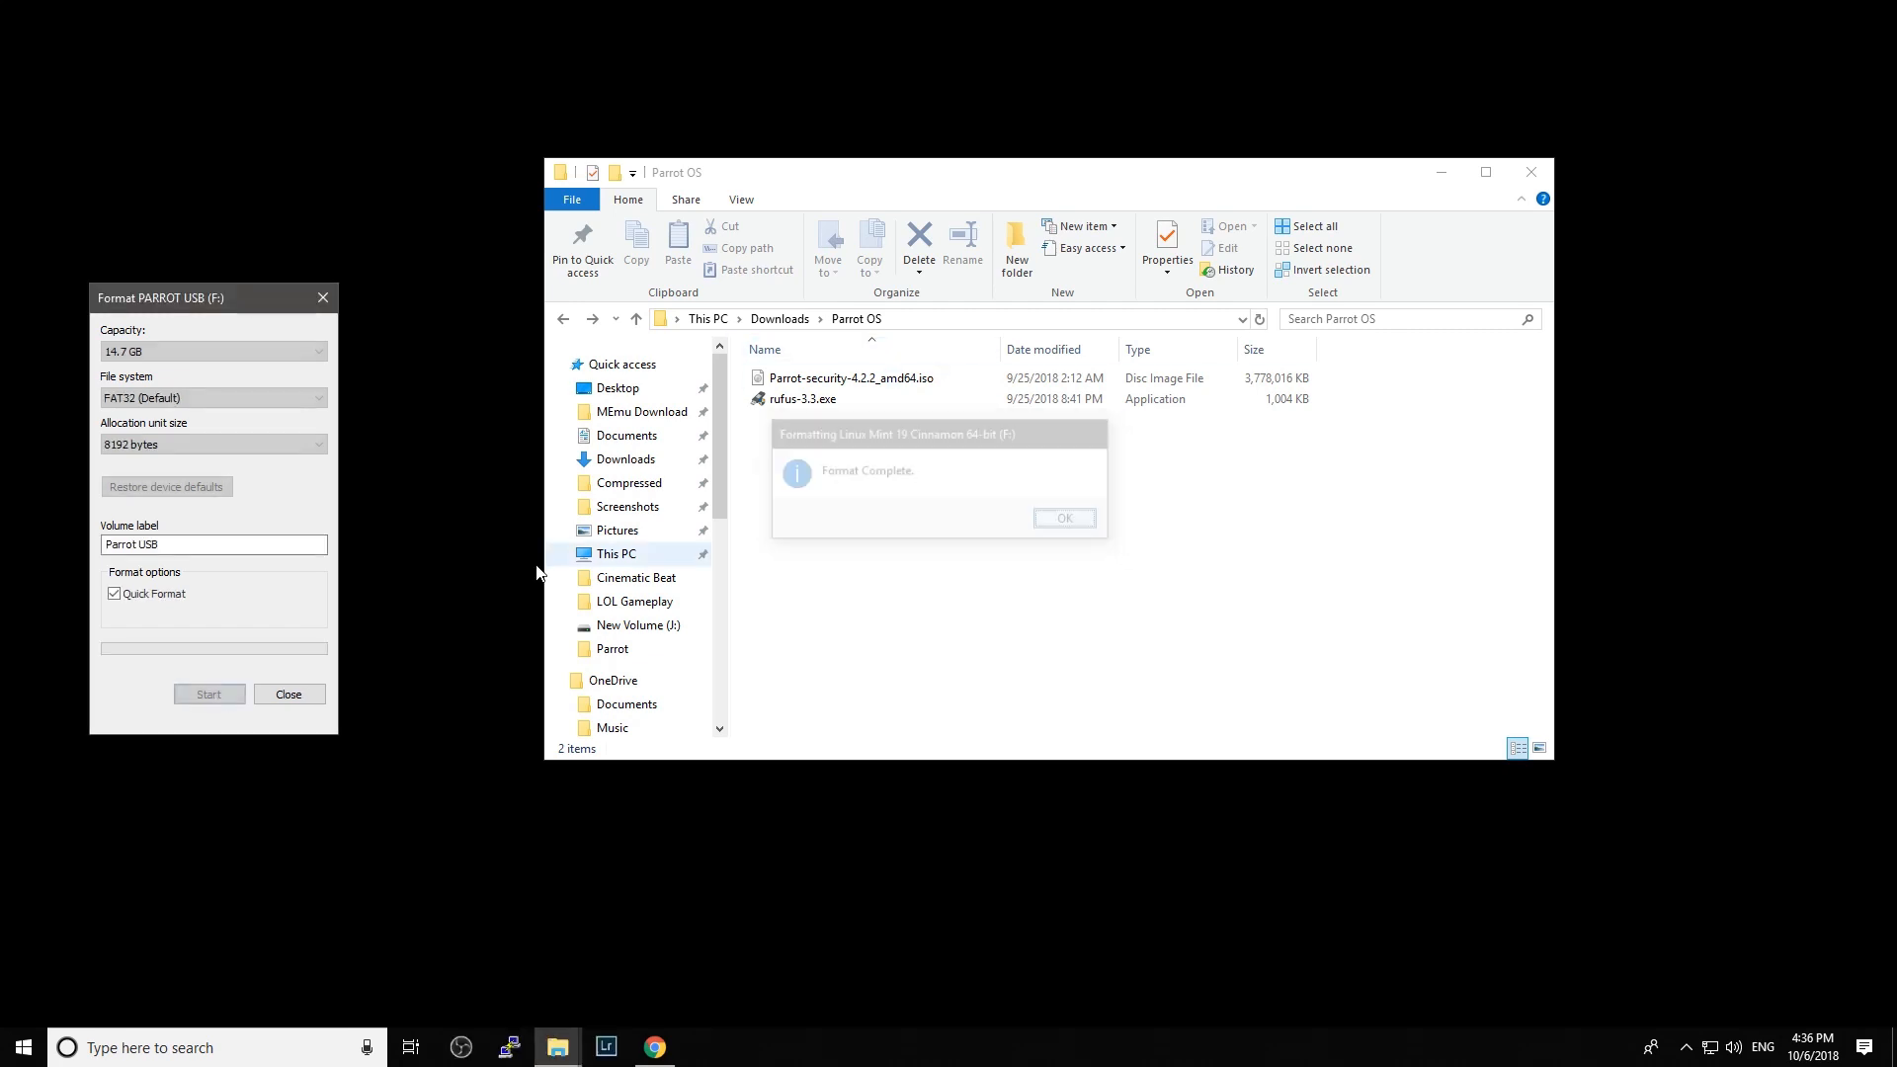
pyautogui.click(1064, 518)
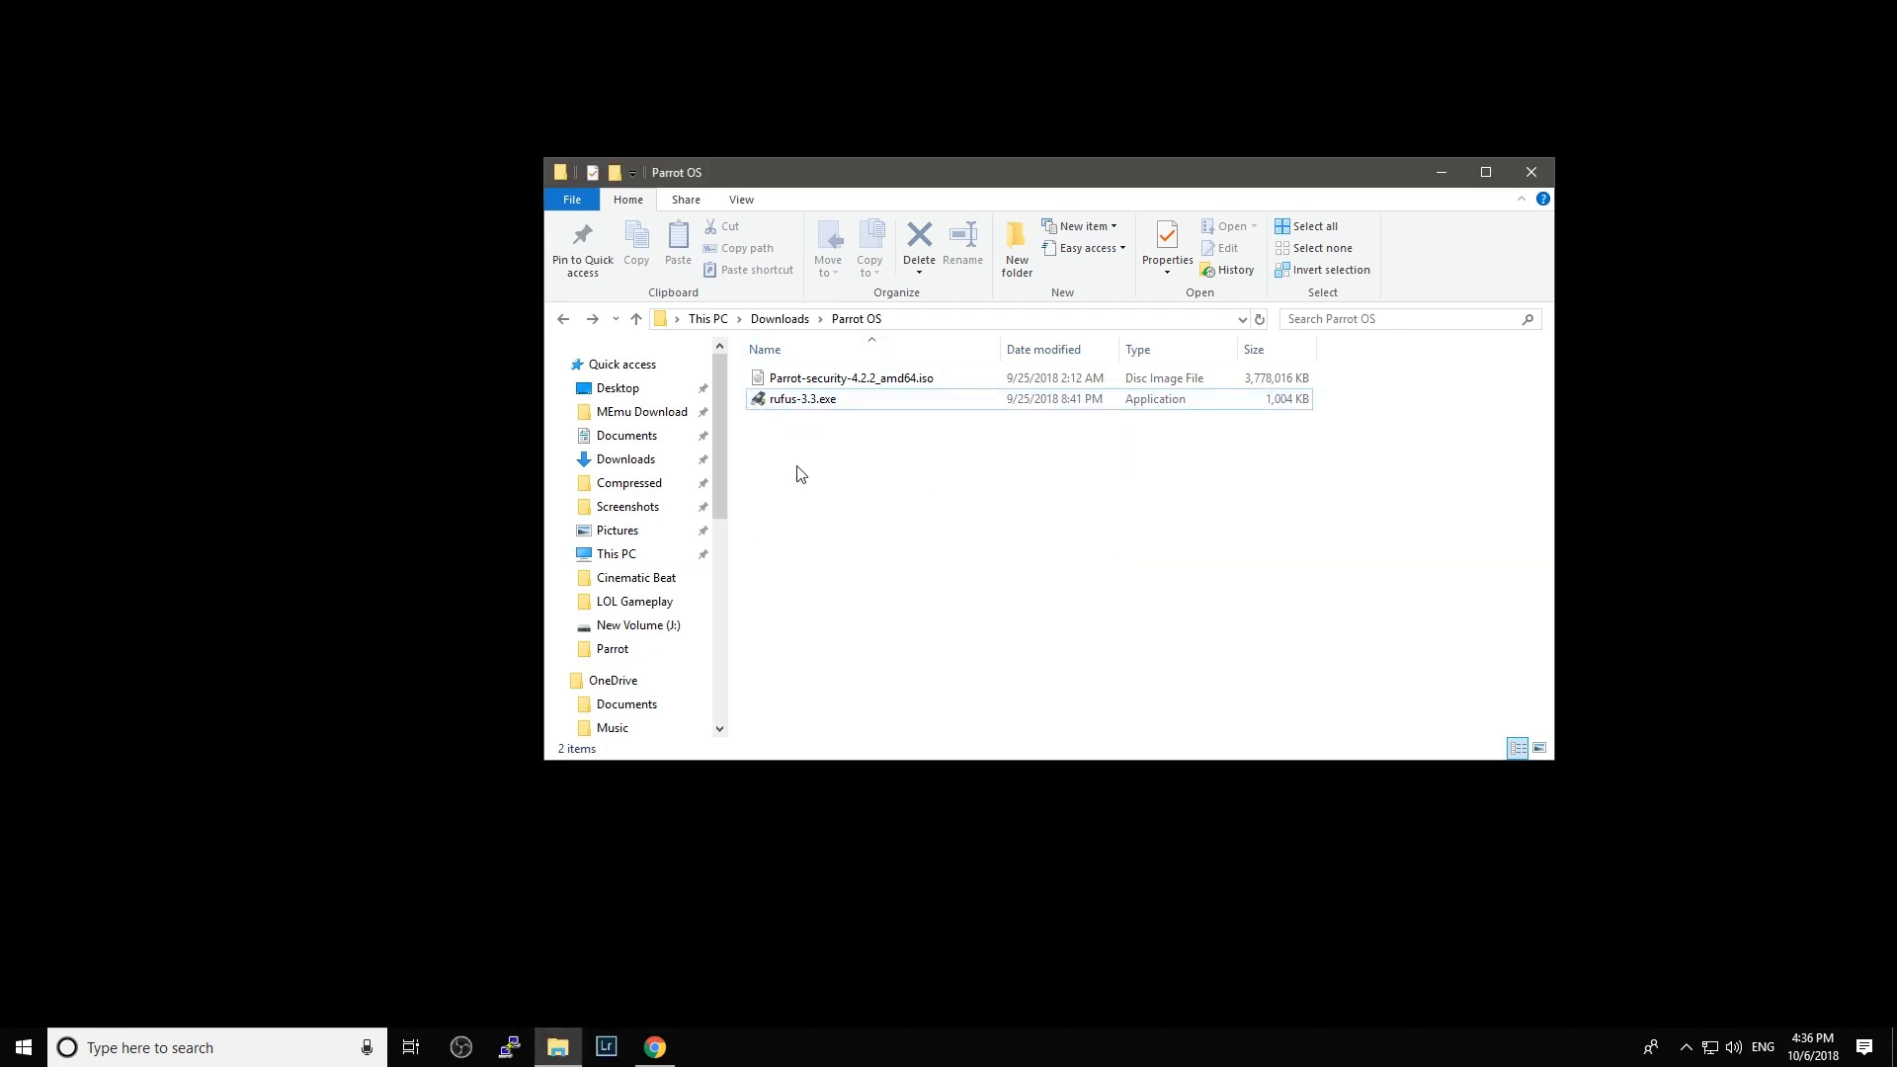
# - Run rufus-3.3.exe from the Parrot OS folder as administrator
pyautogui.click(802, 398)
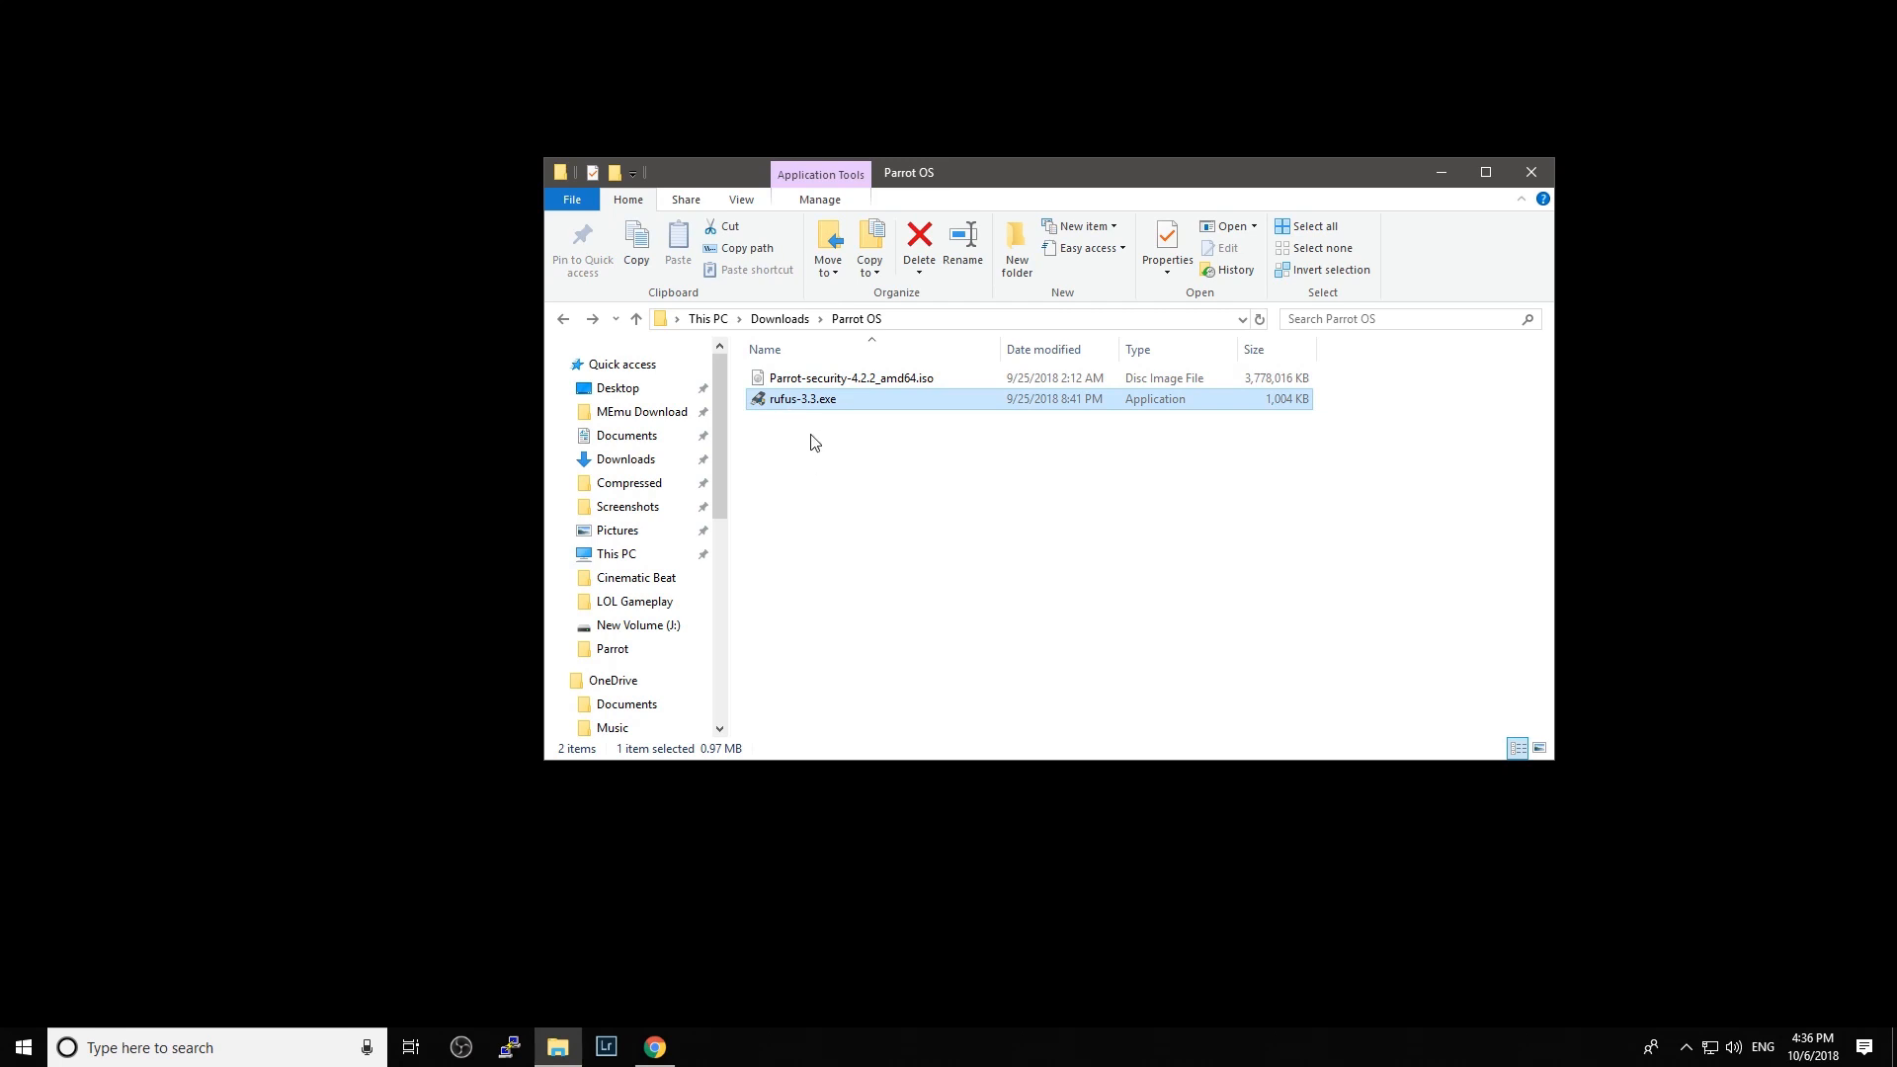
pyautogui.rightClick(803, 398)
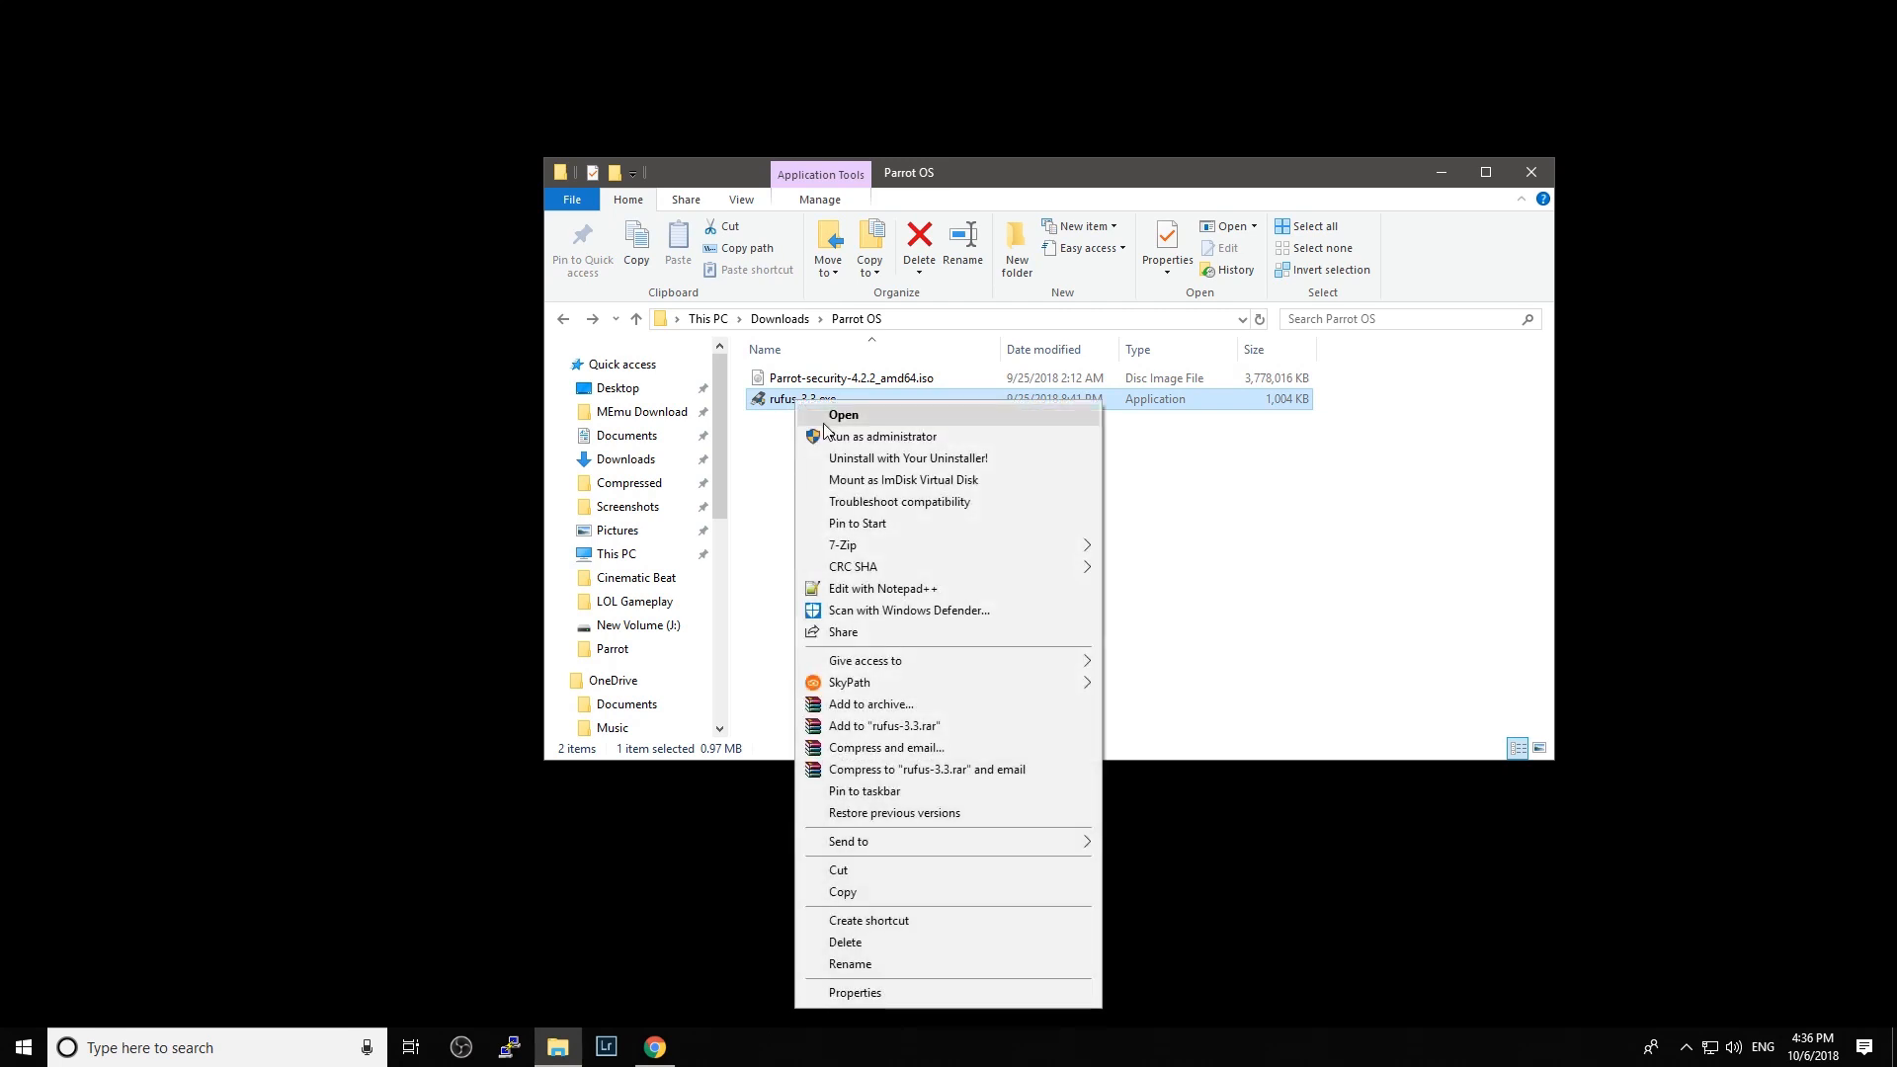
pyautogui.click(842, 413)
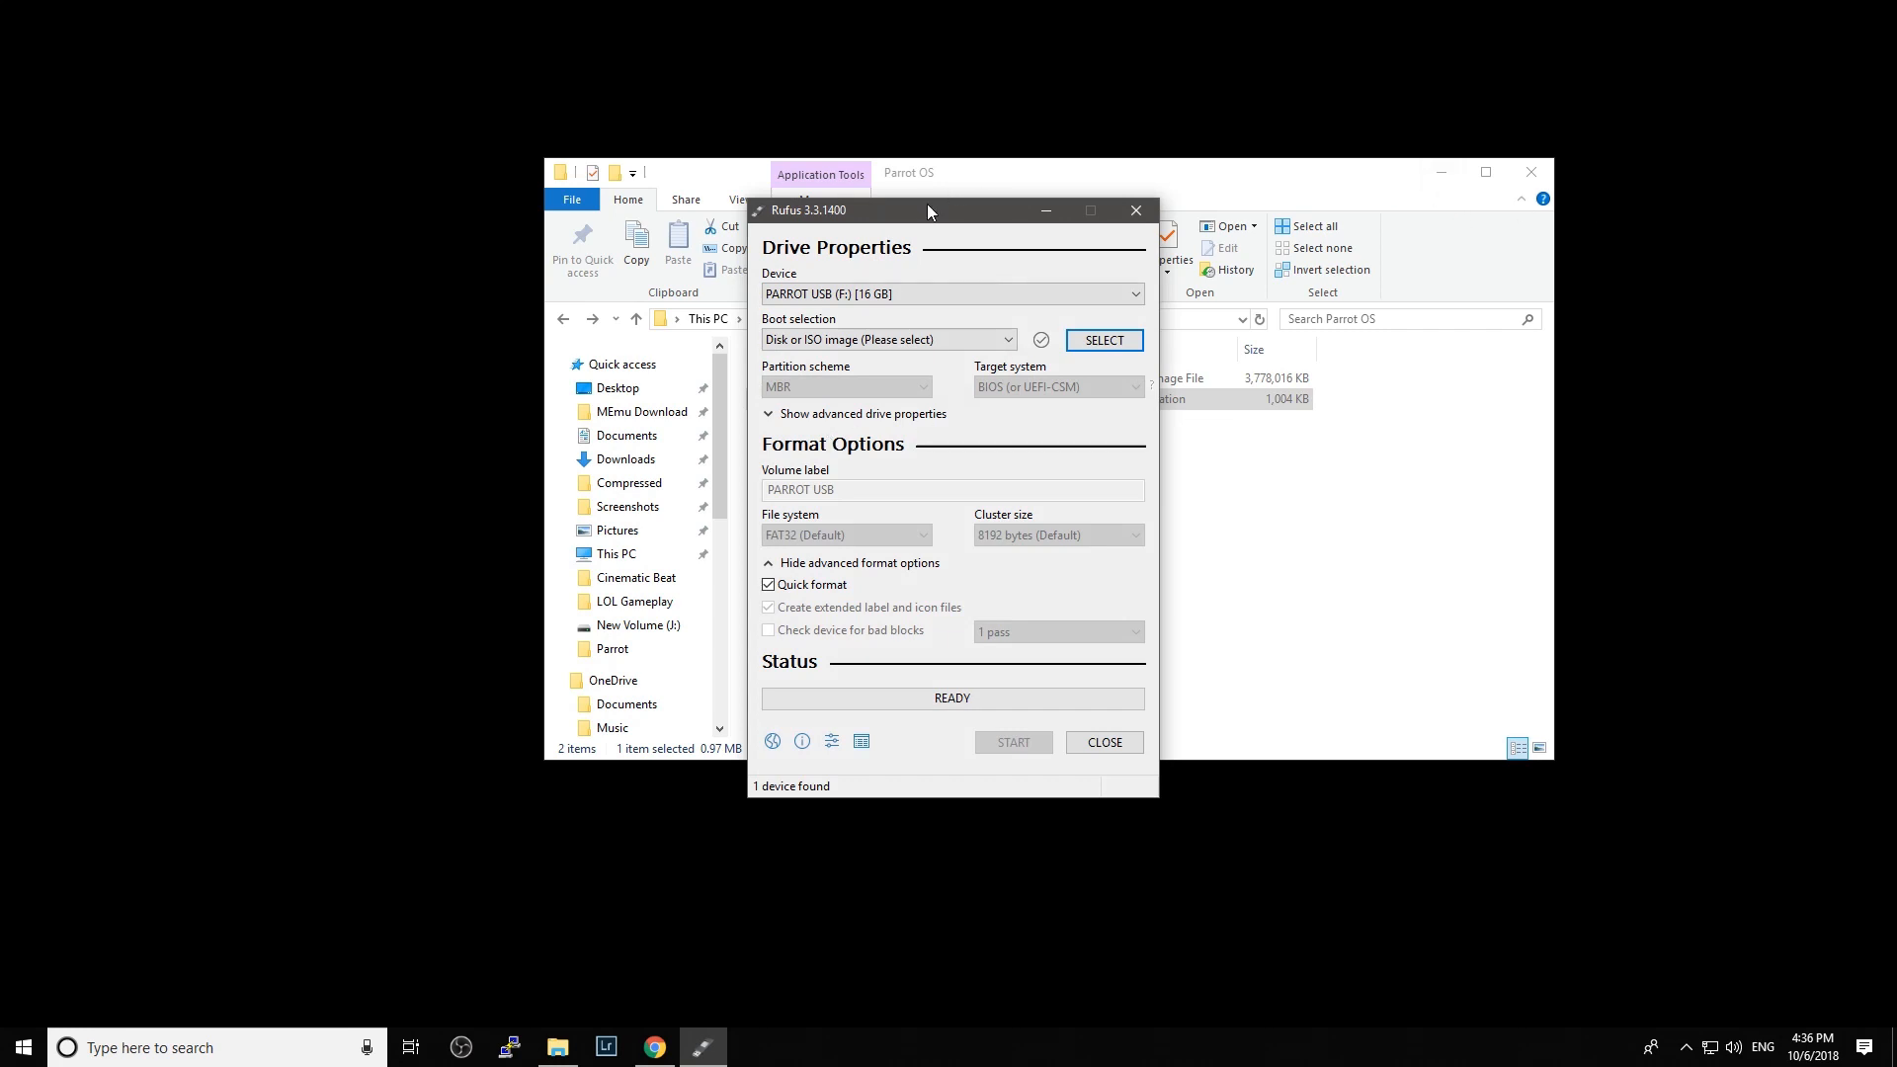
# - Keep PARROT USB (F:) [16 GB] as Rufus's target device and start browsing for a boot image
pyautogui.moveTo(928, 209); pyautogui.dragTo(798, 217)
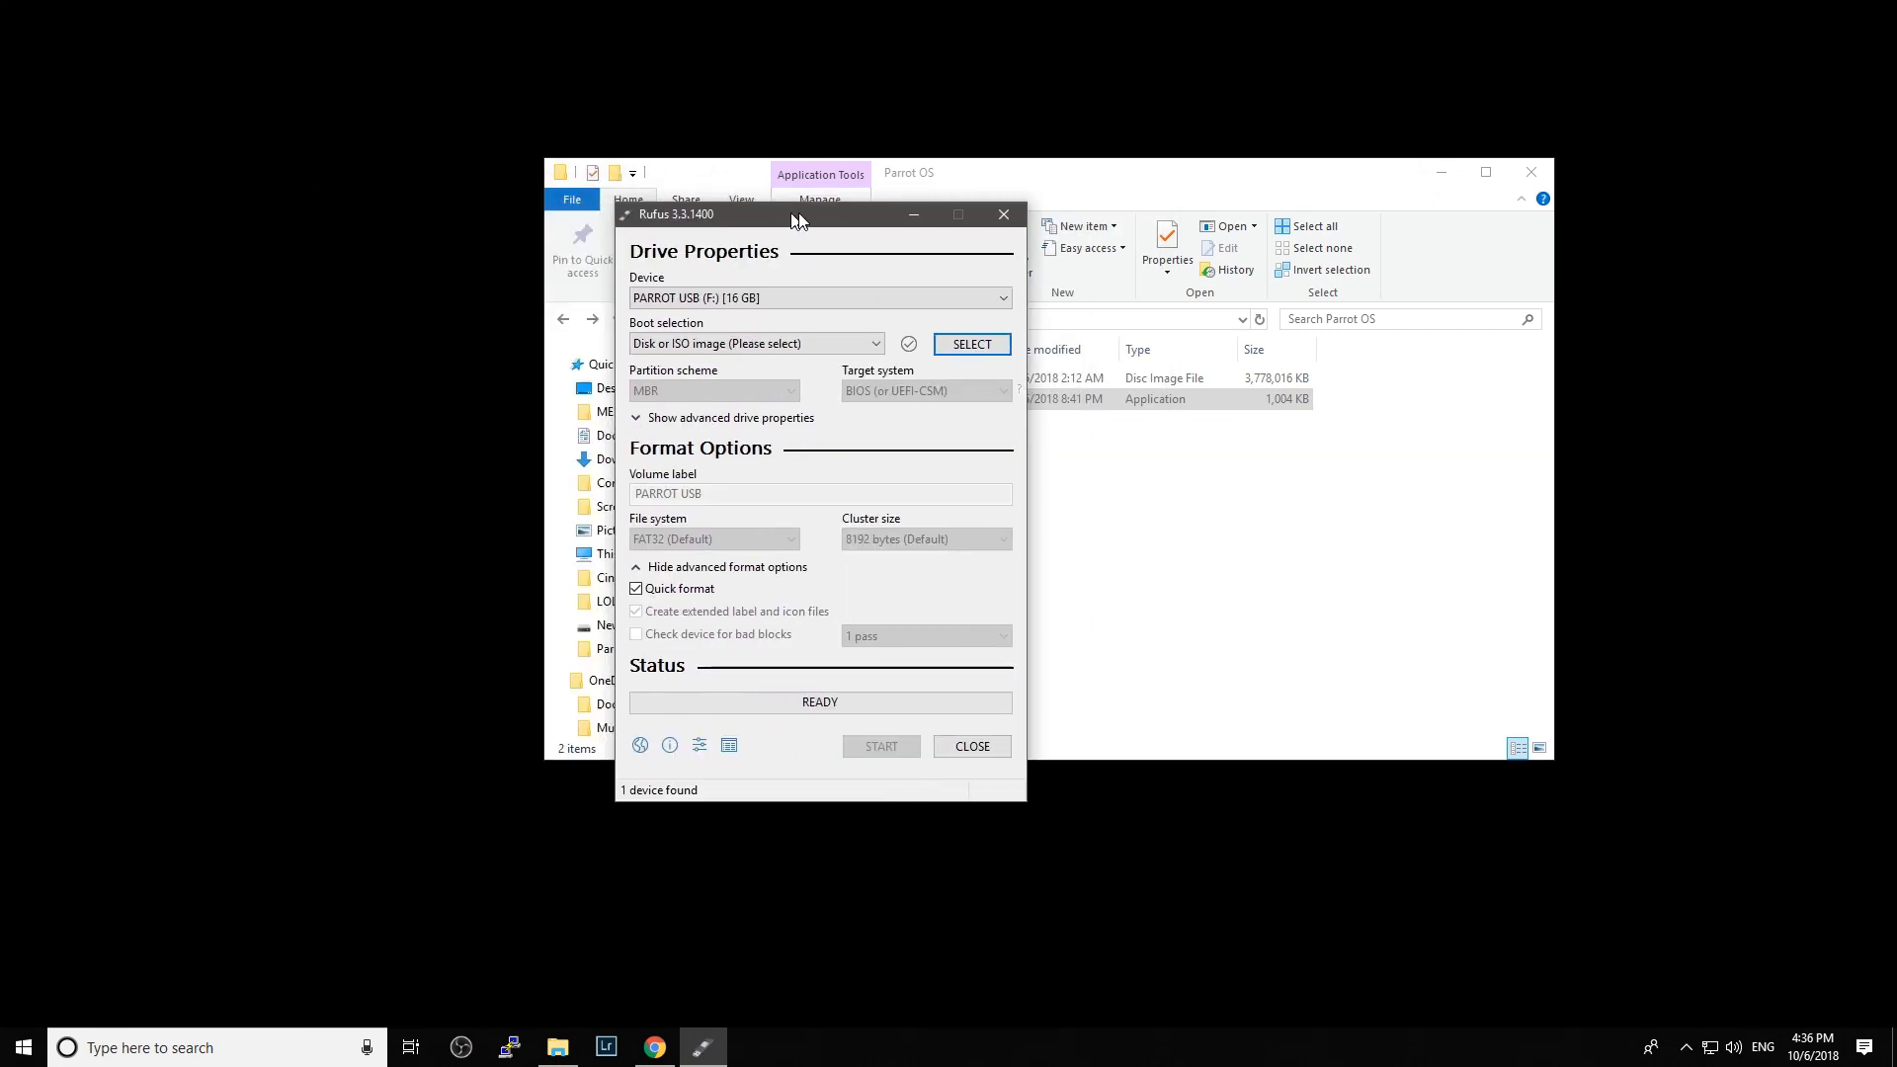
pyautogui.moveTo(795, 214); pyautogui.dragTo(813, 213)
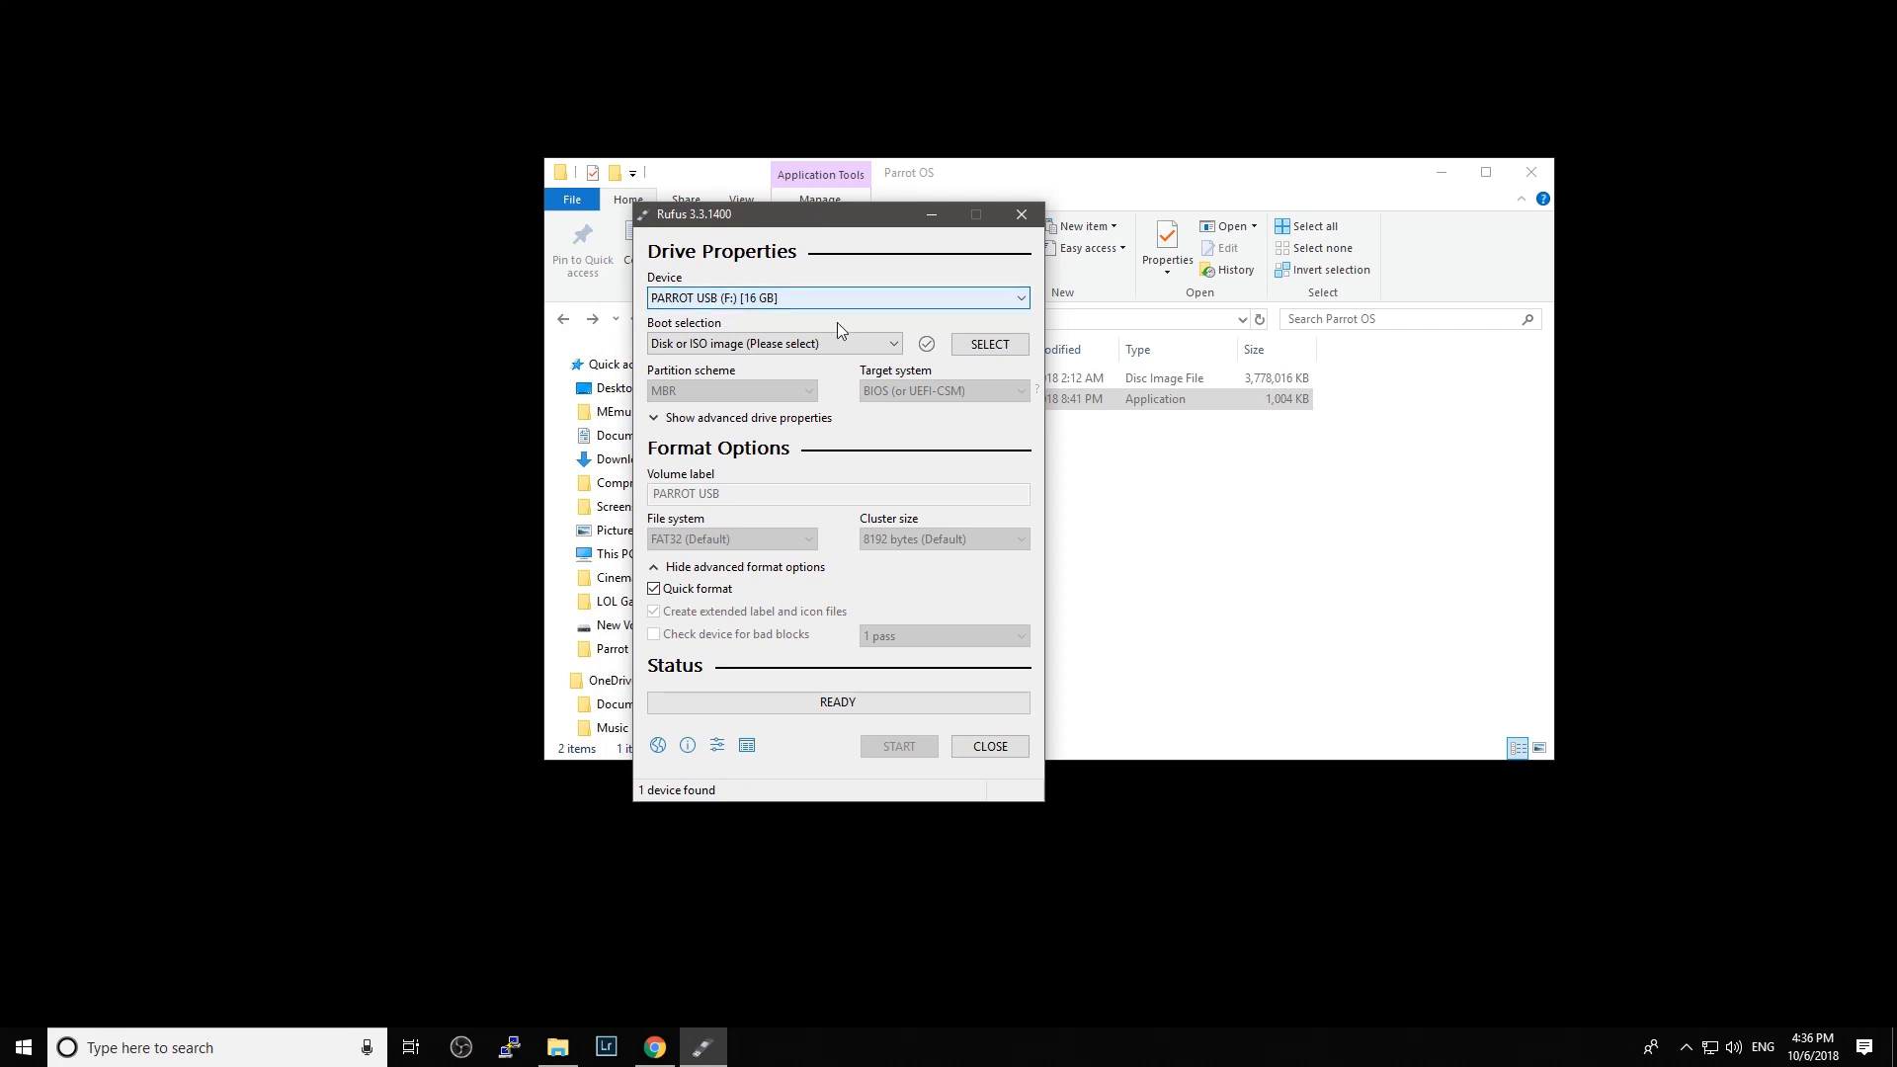
pyautogui.click(836, 298)
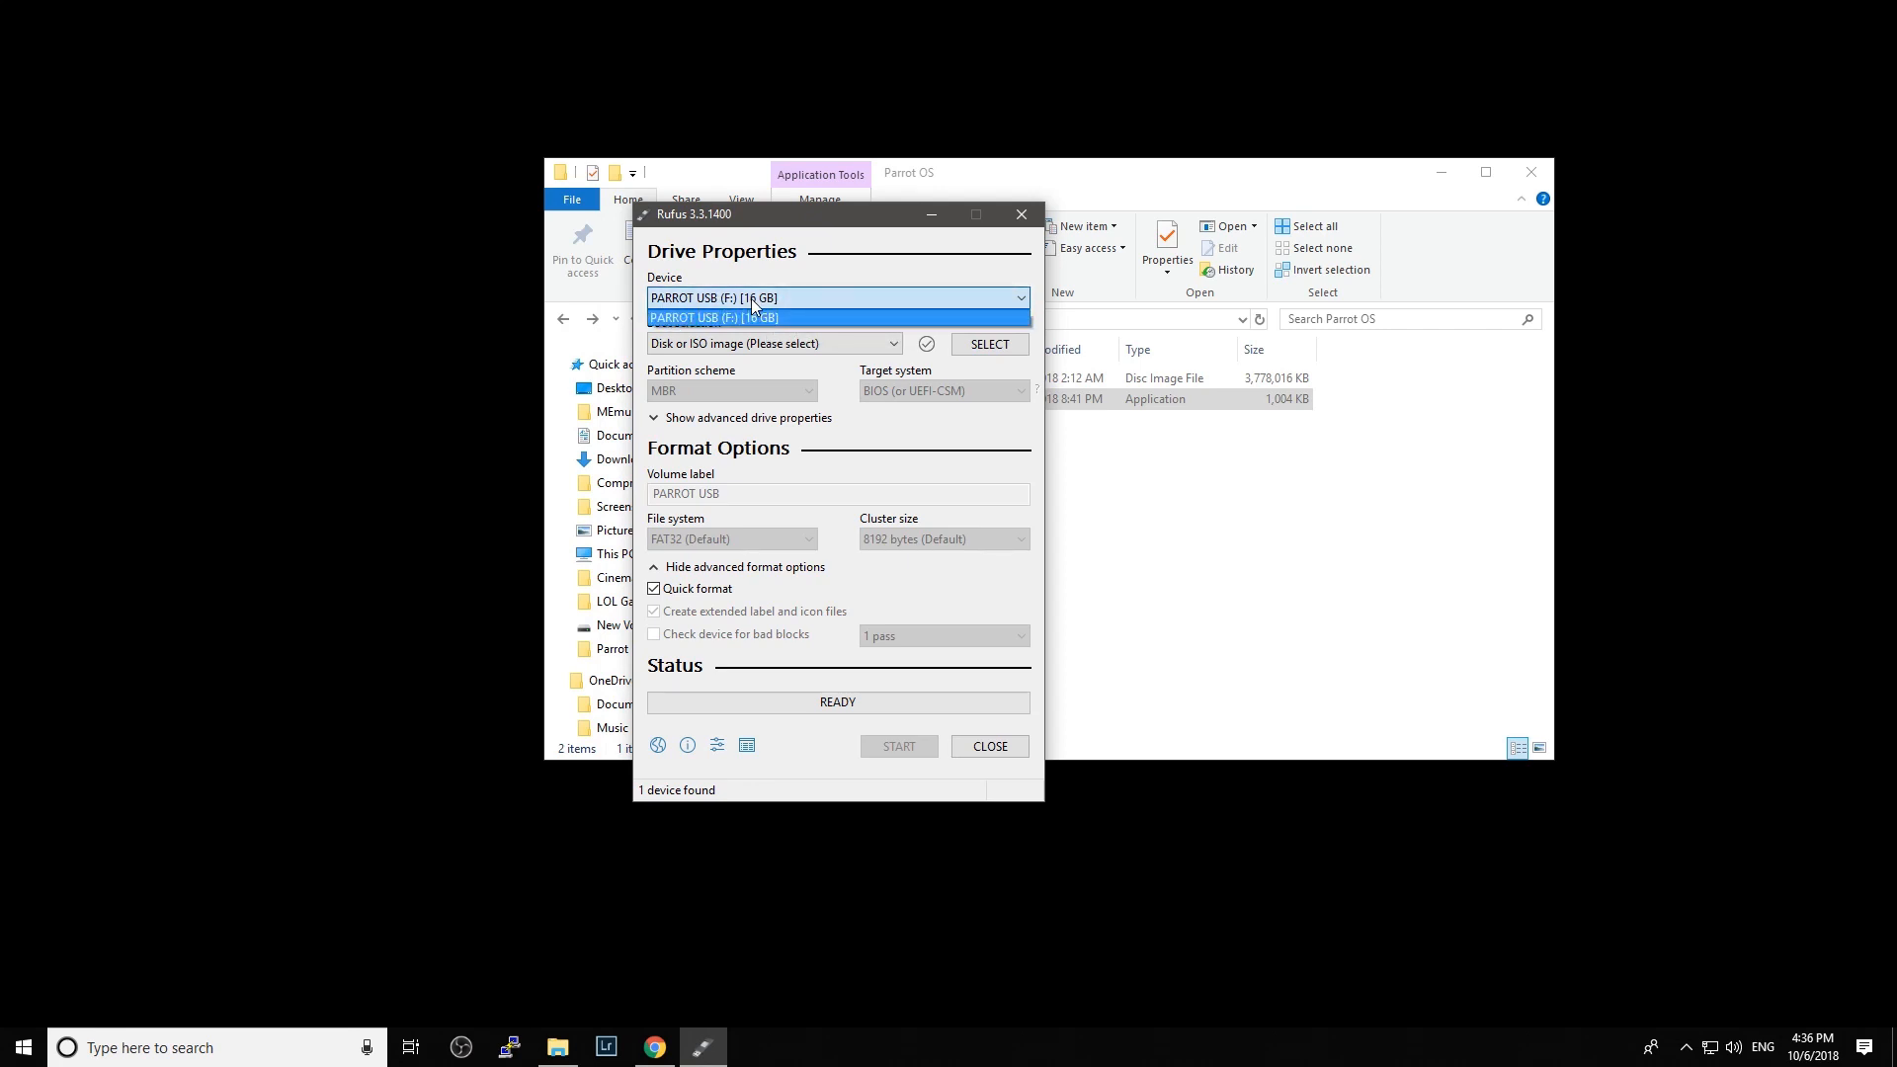
pyautogui.click(751, 316)
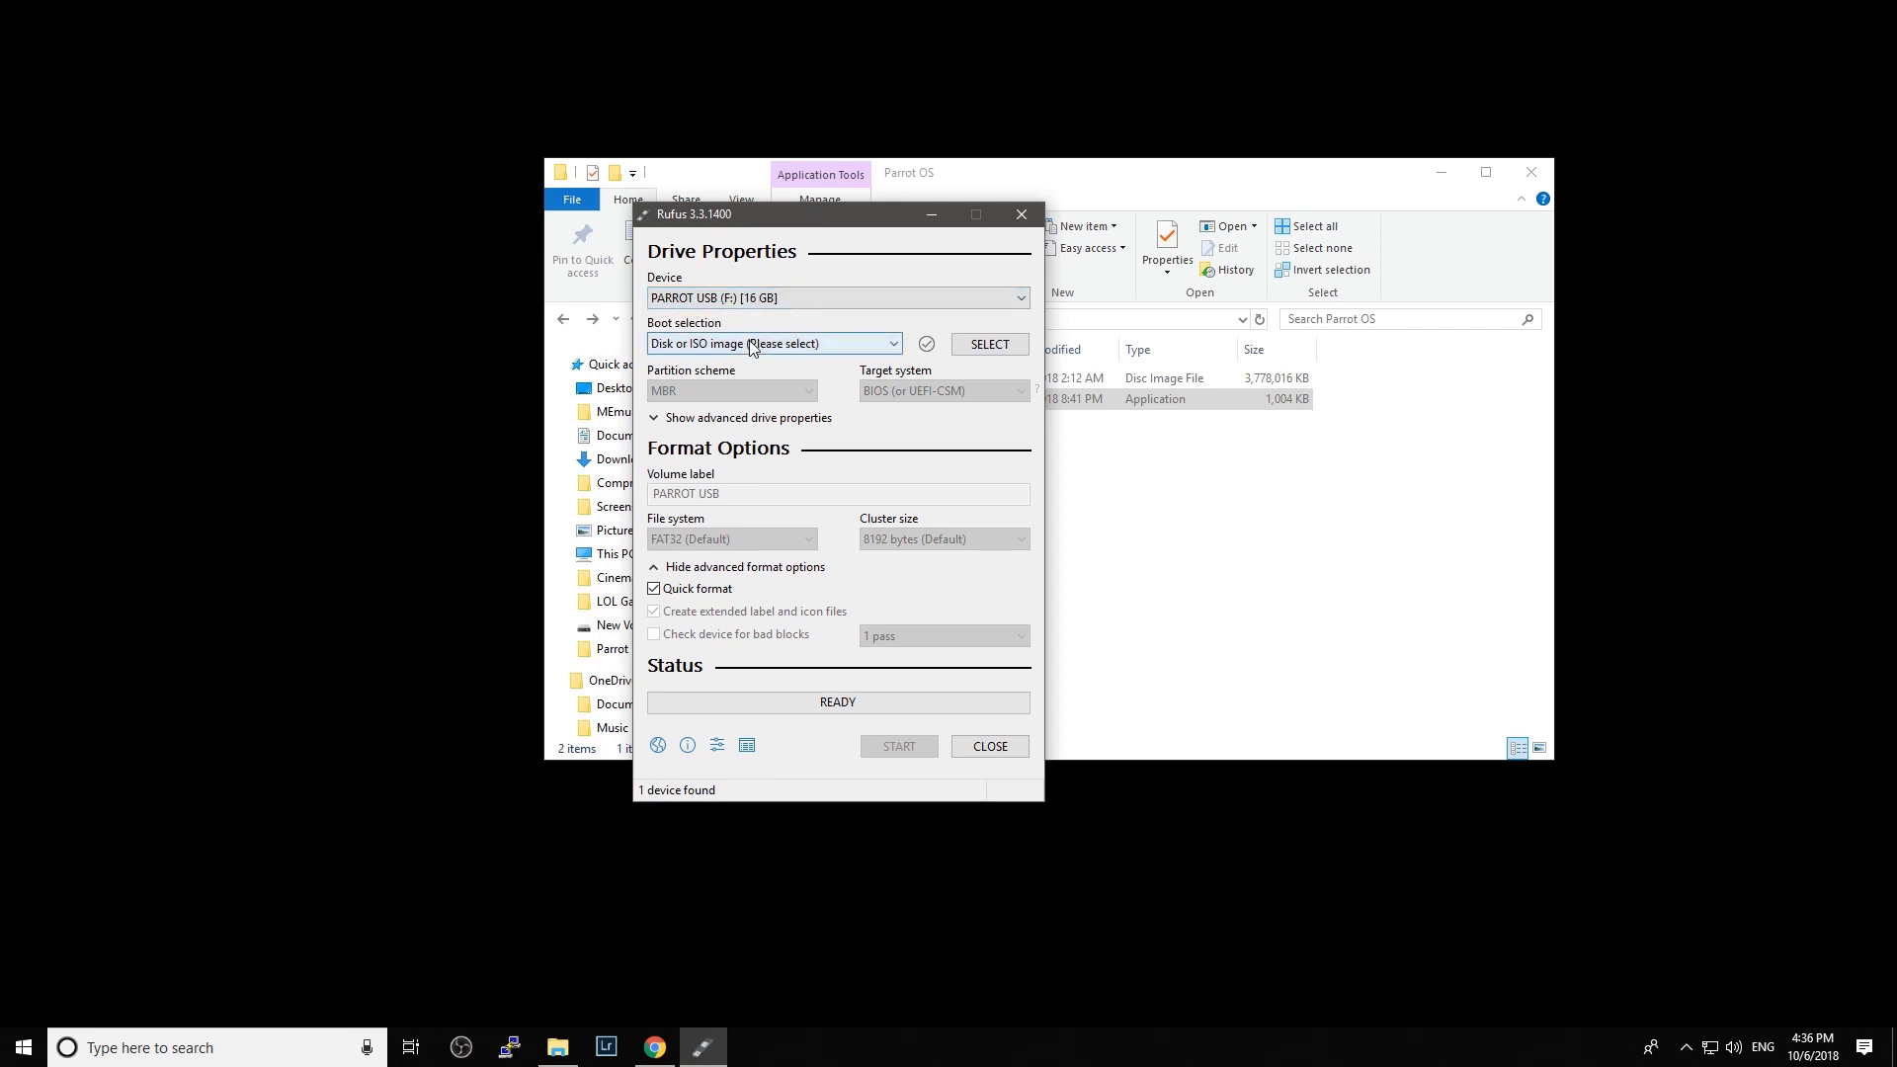
pyautogui.click(988, 344)
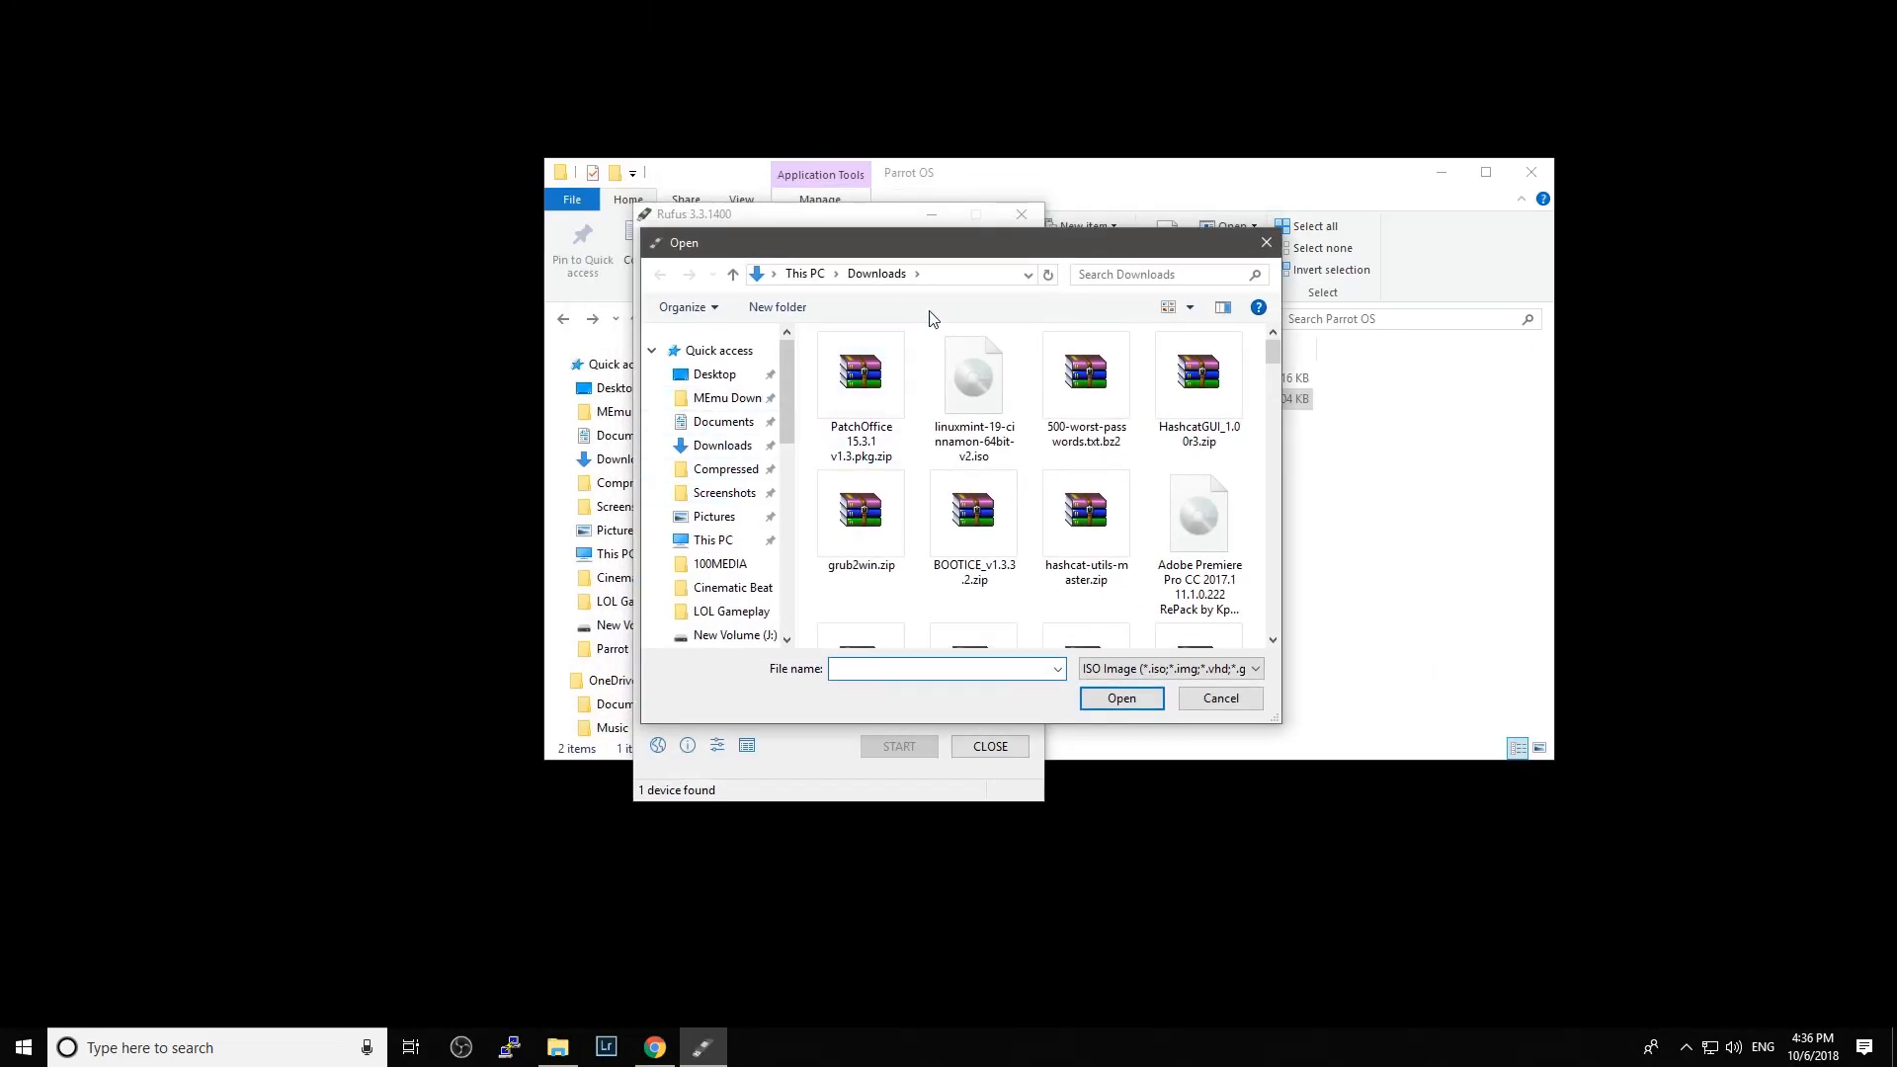
# - Choose Parrot-security-4.2.2_amd64.iso from Downloads > Parrot OS as the boot selection
pyautogui.click(890, 272)
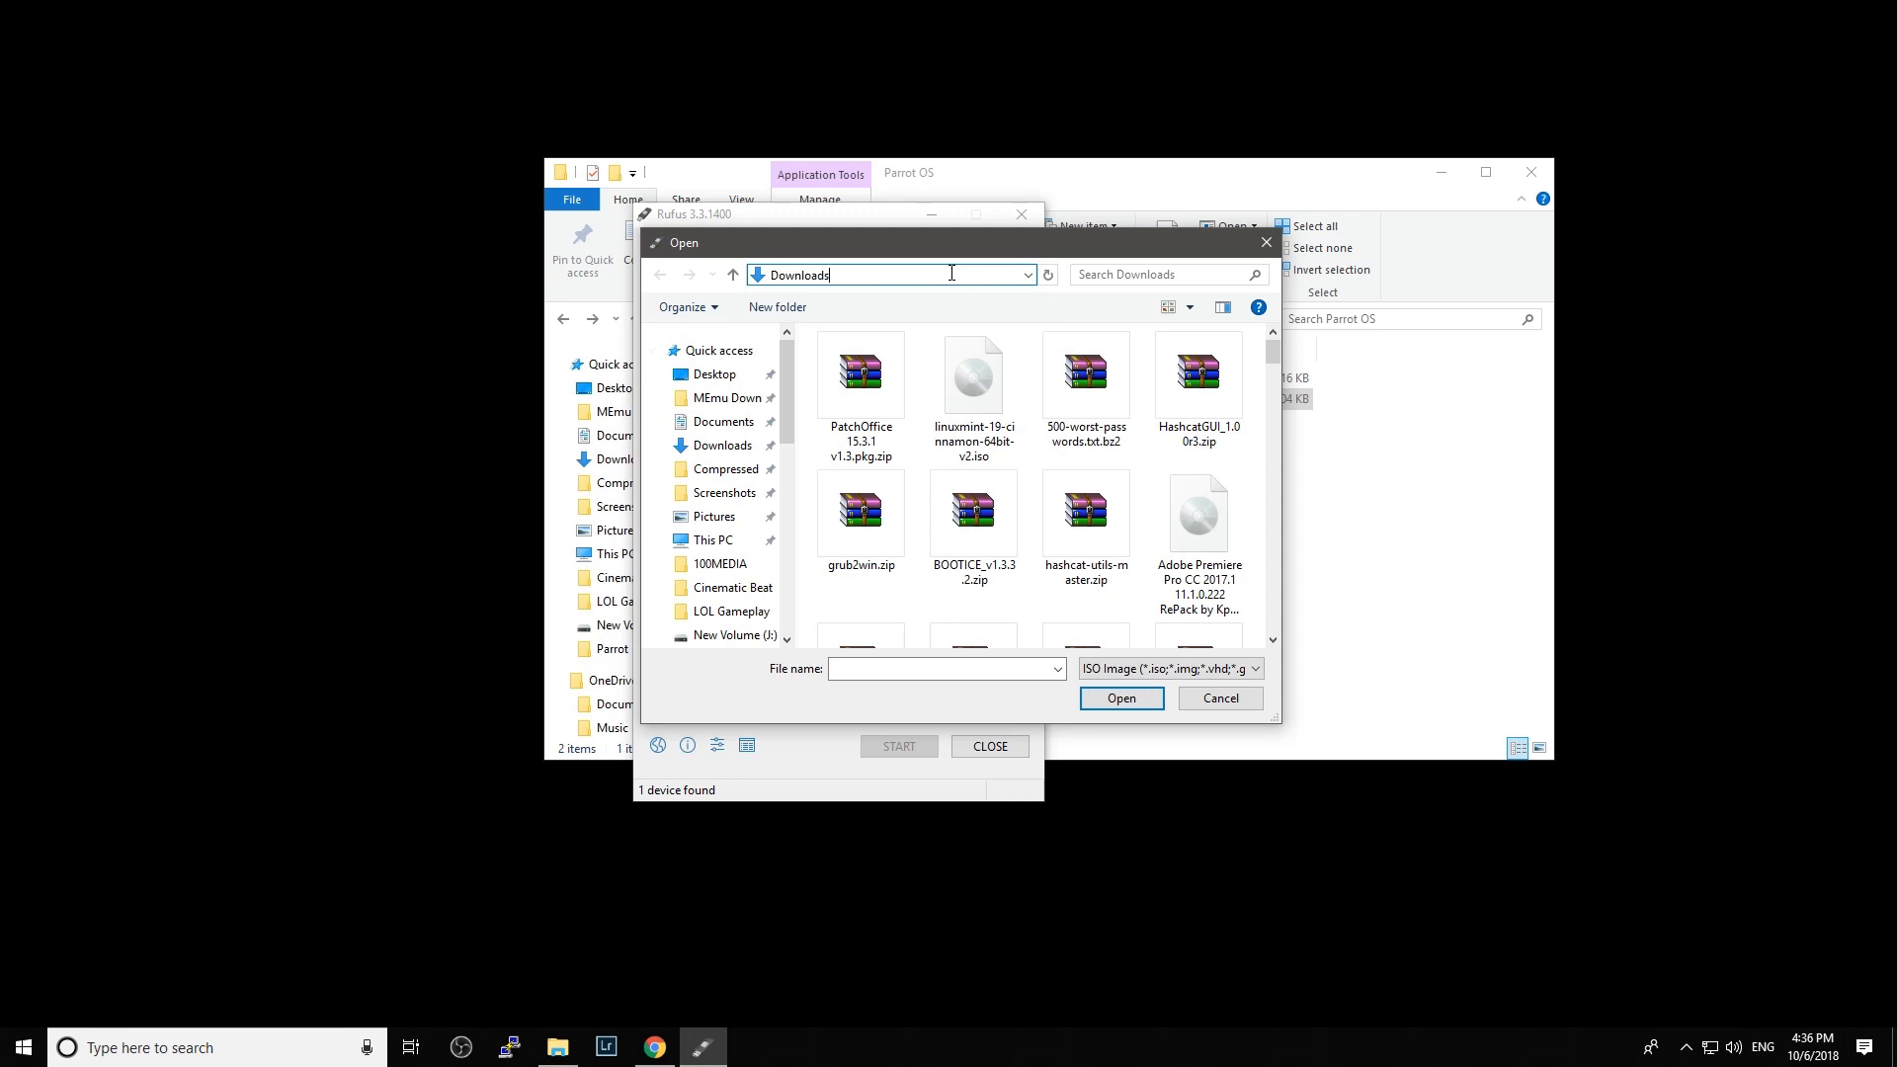
pyautogui.write('pa')
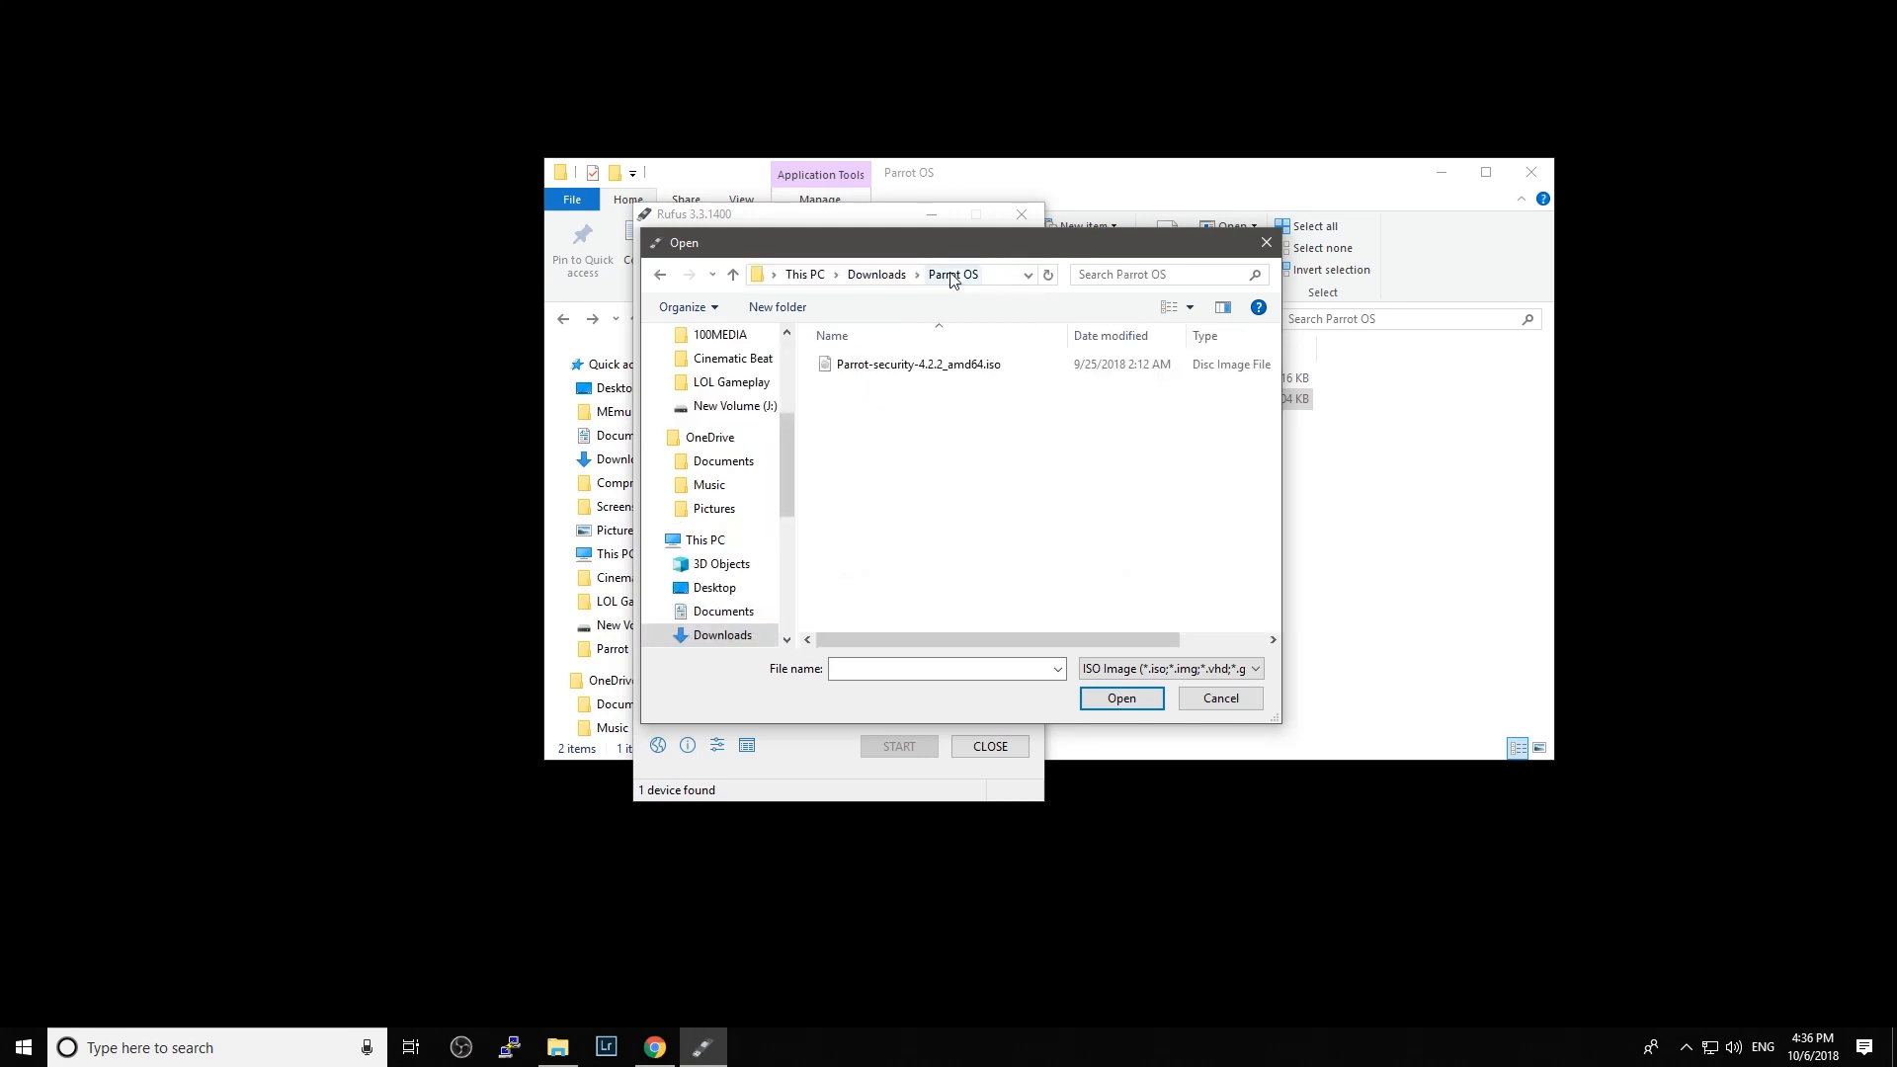
pyautogui.click(918, 364)
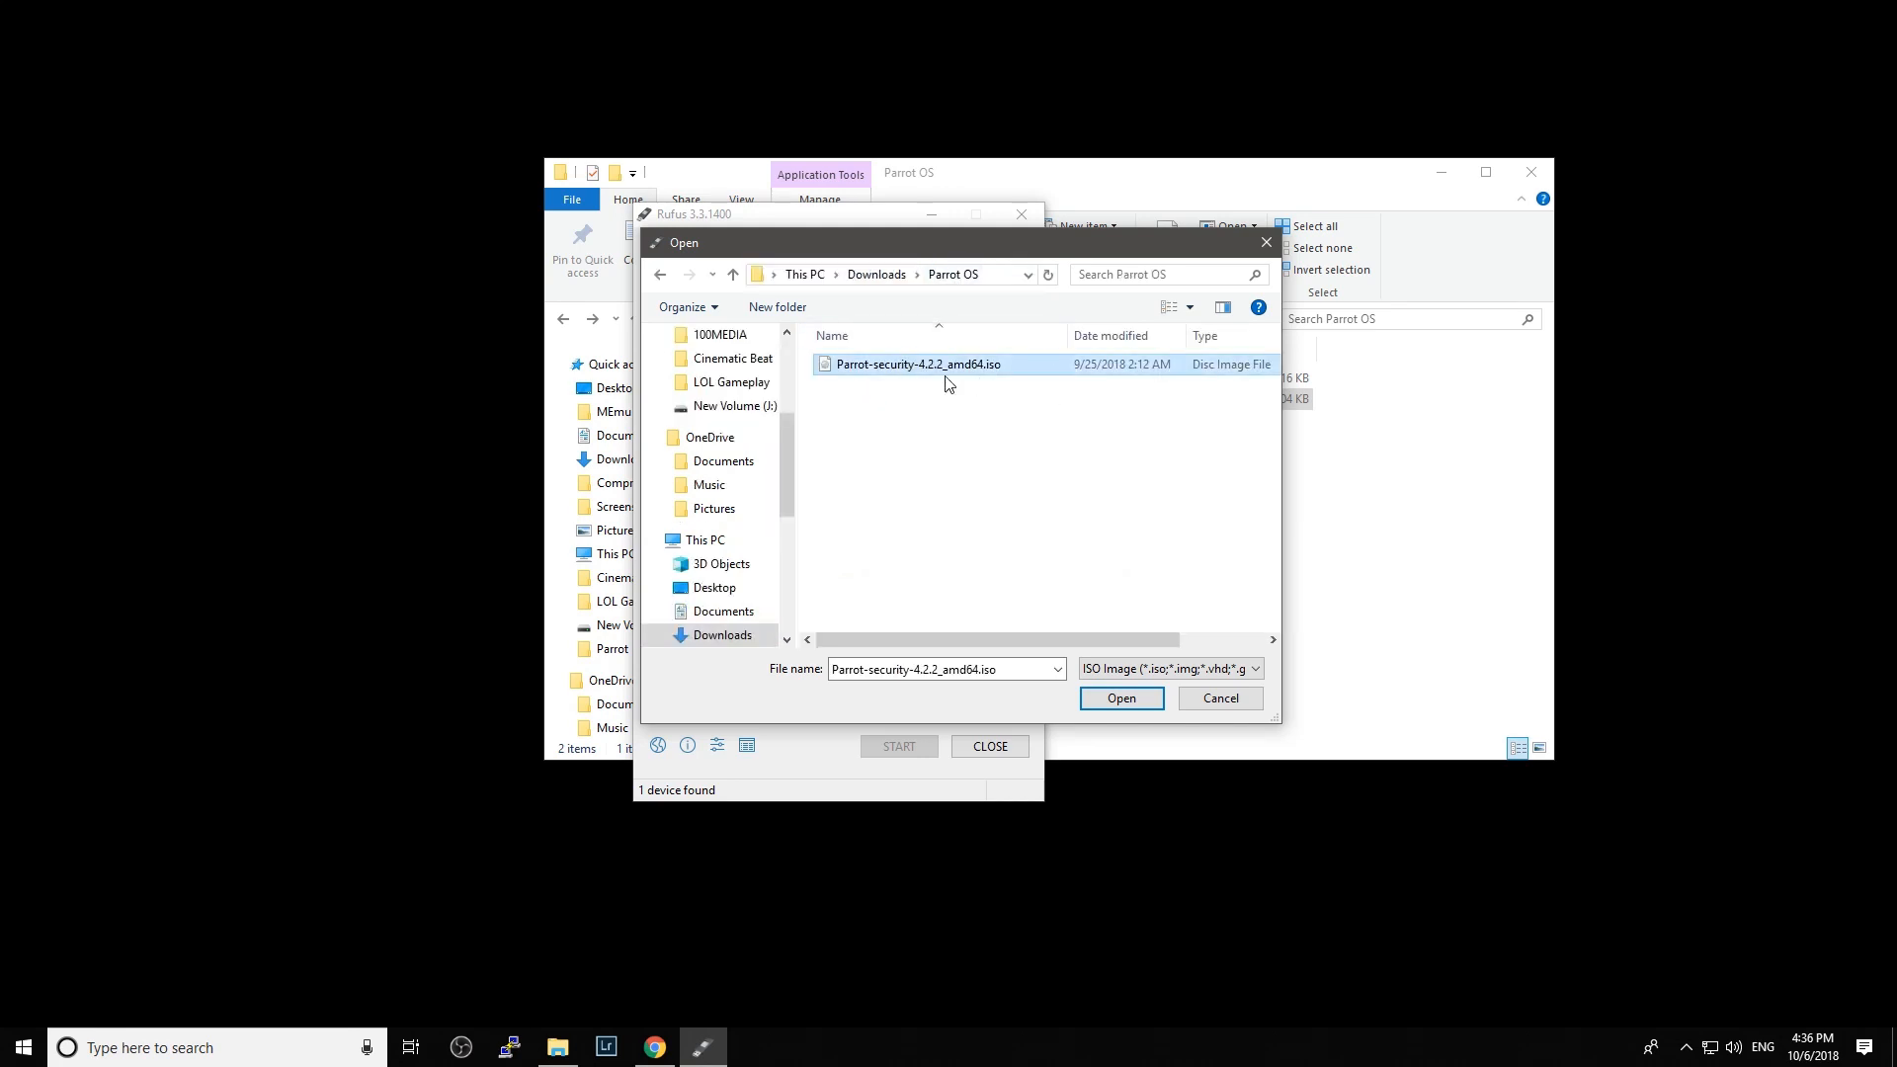
pyautogui.click(1118, 698)
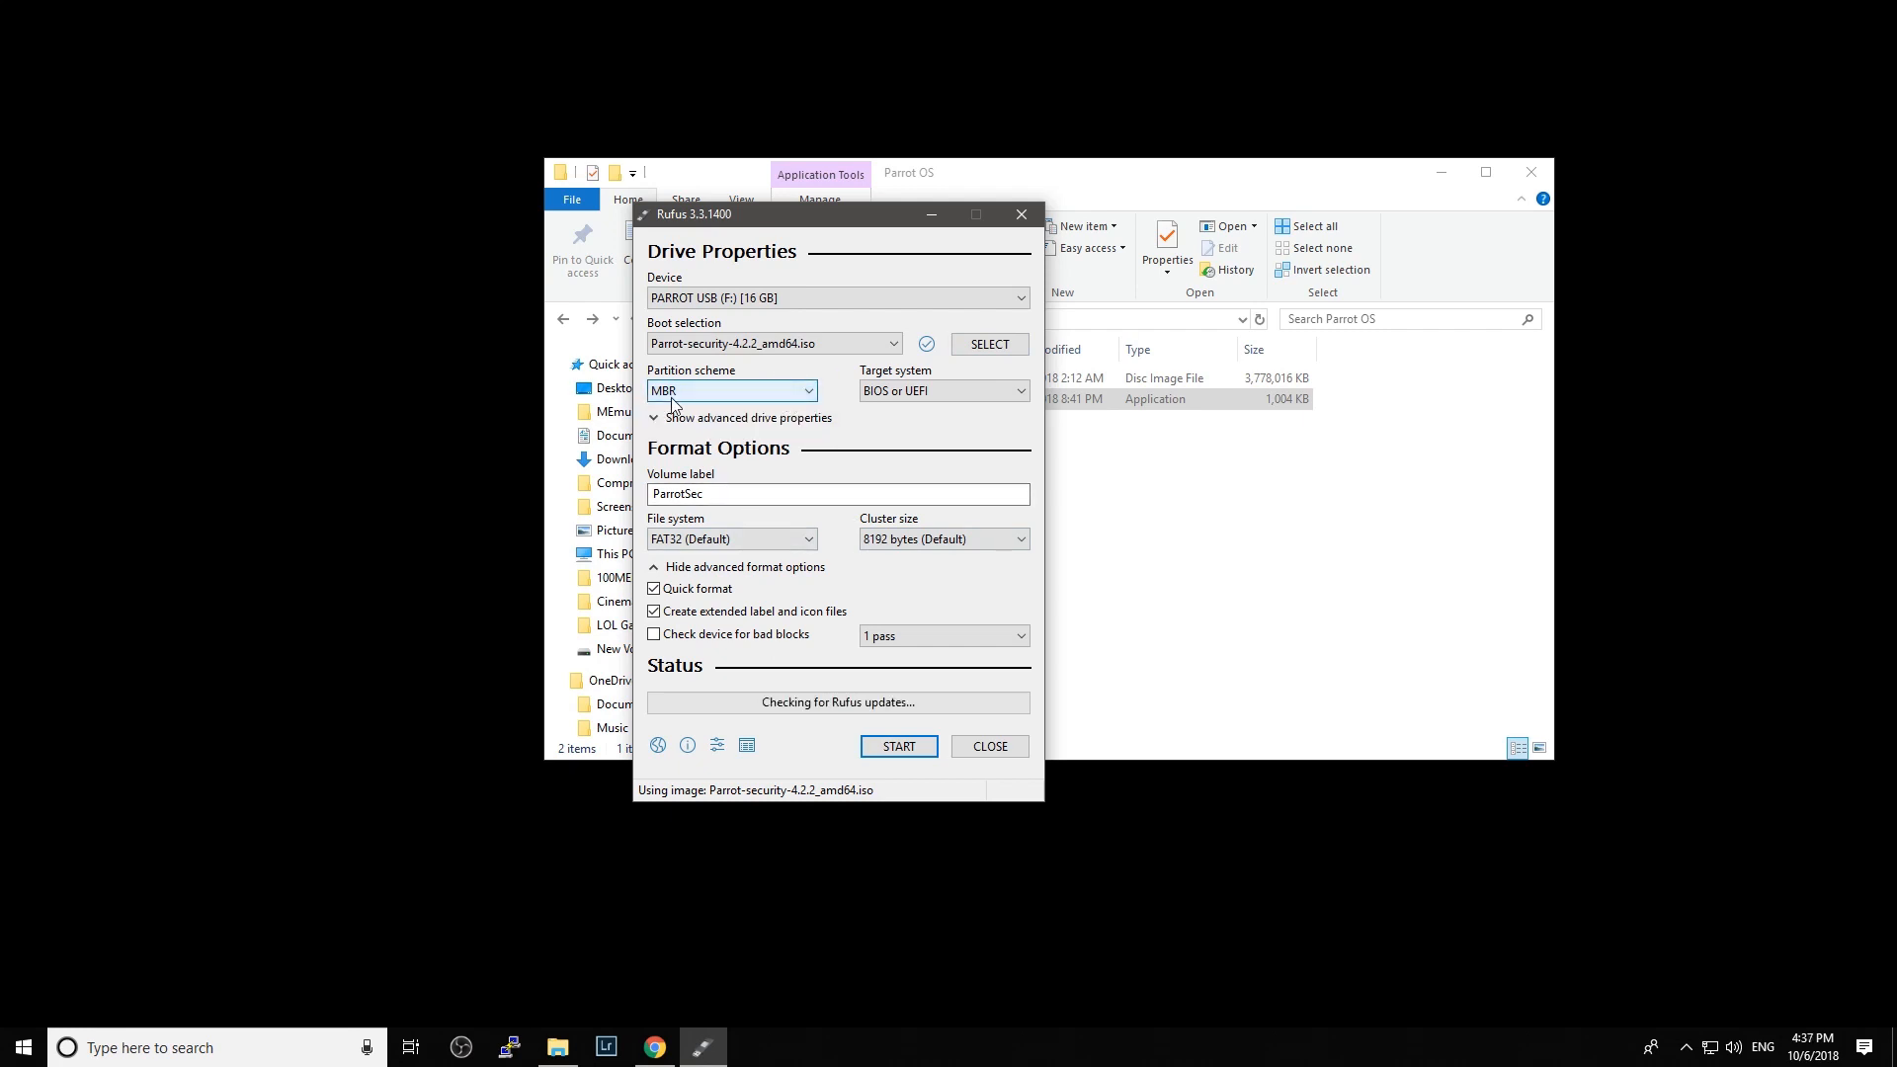
# - Keep BIOS or UEFI target with quick format on, and close the Explorer window behind Rufus
pyautogui.click(731, 390)
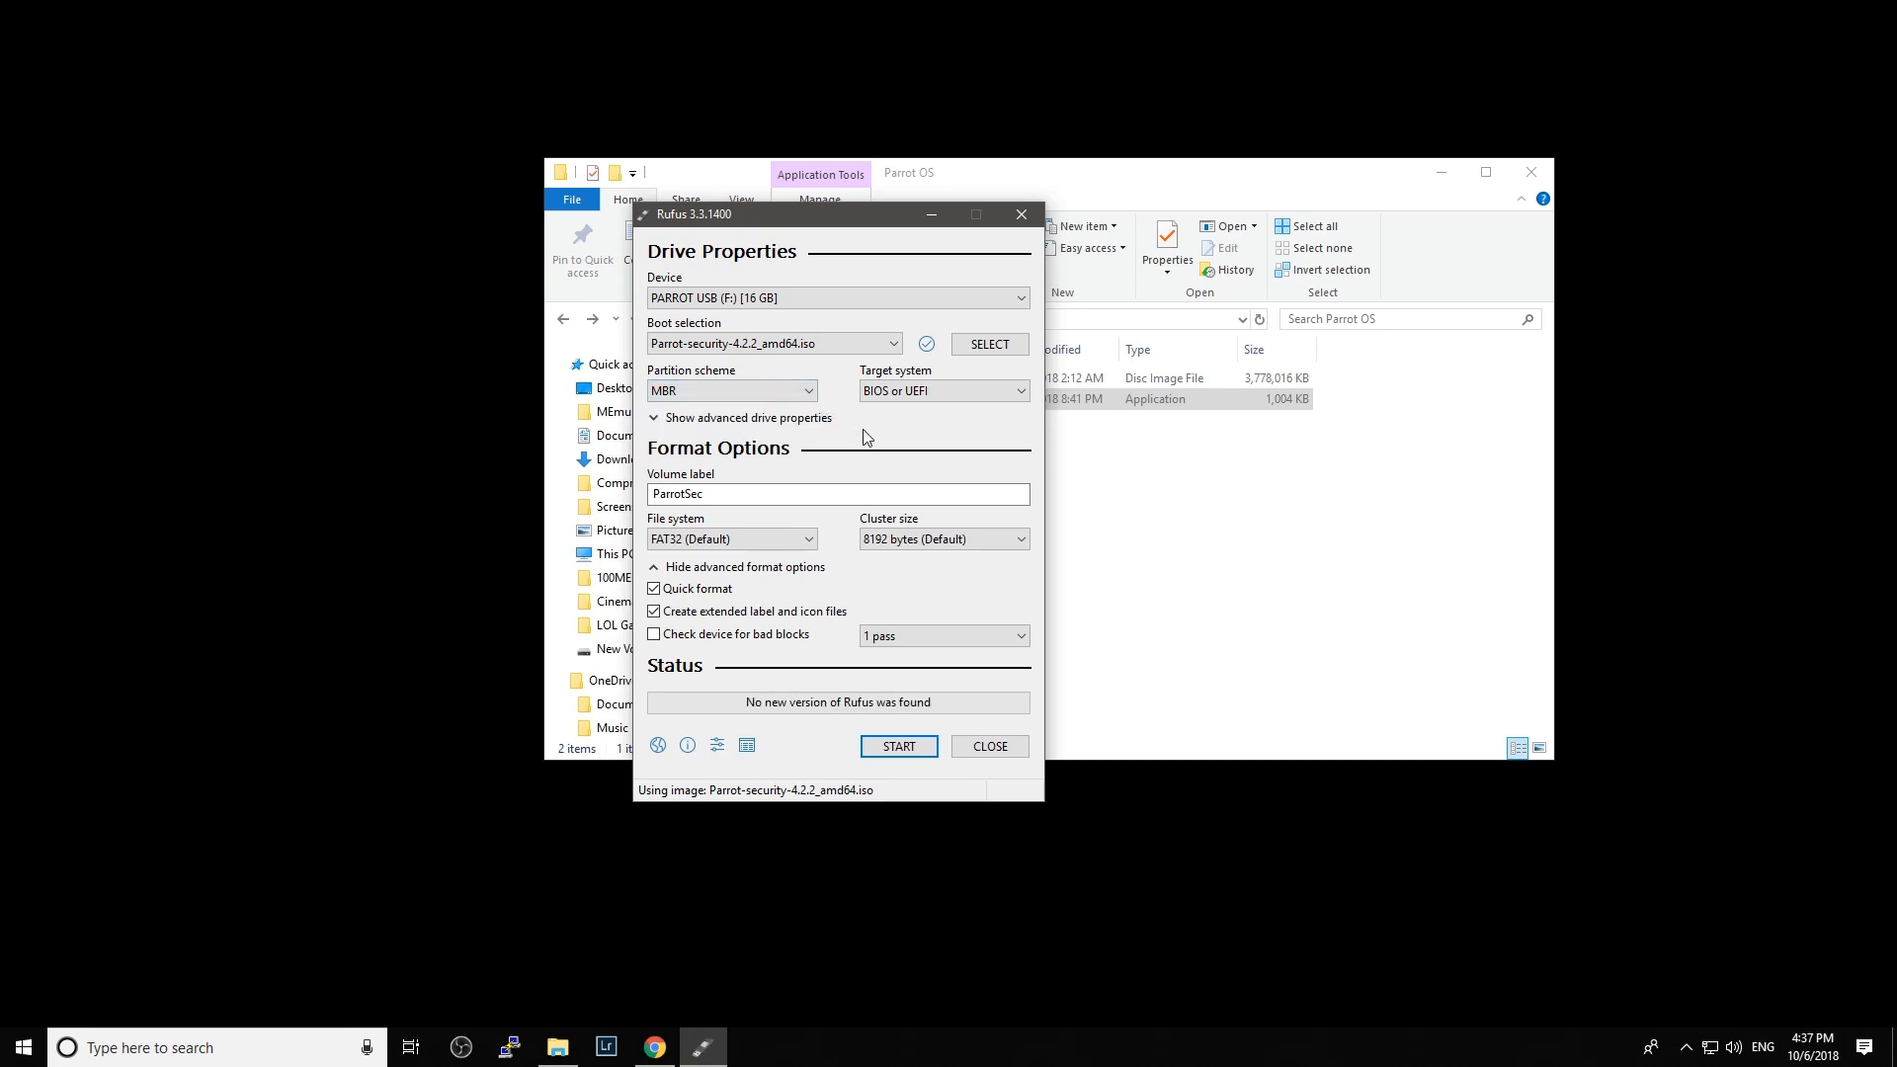
pyautogui.click(729, 389)
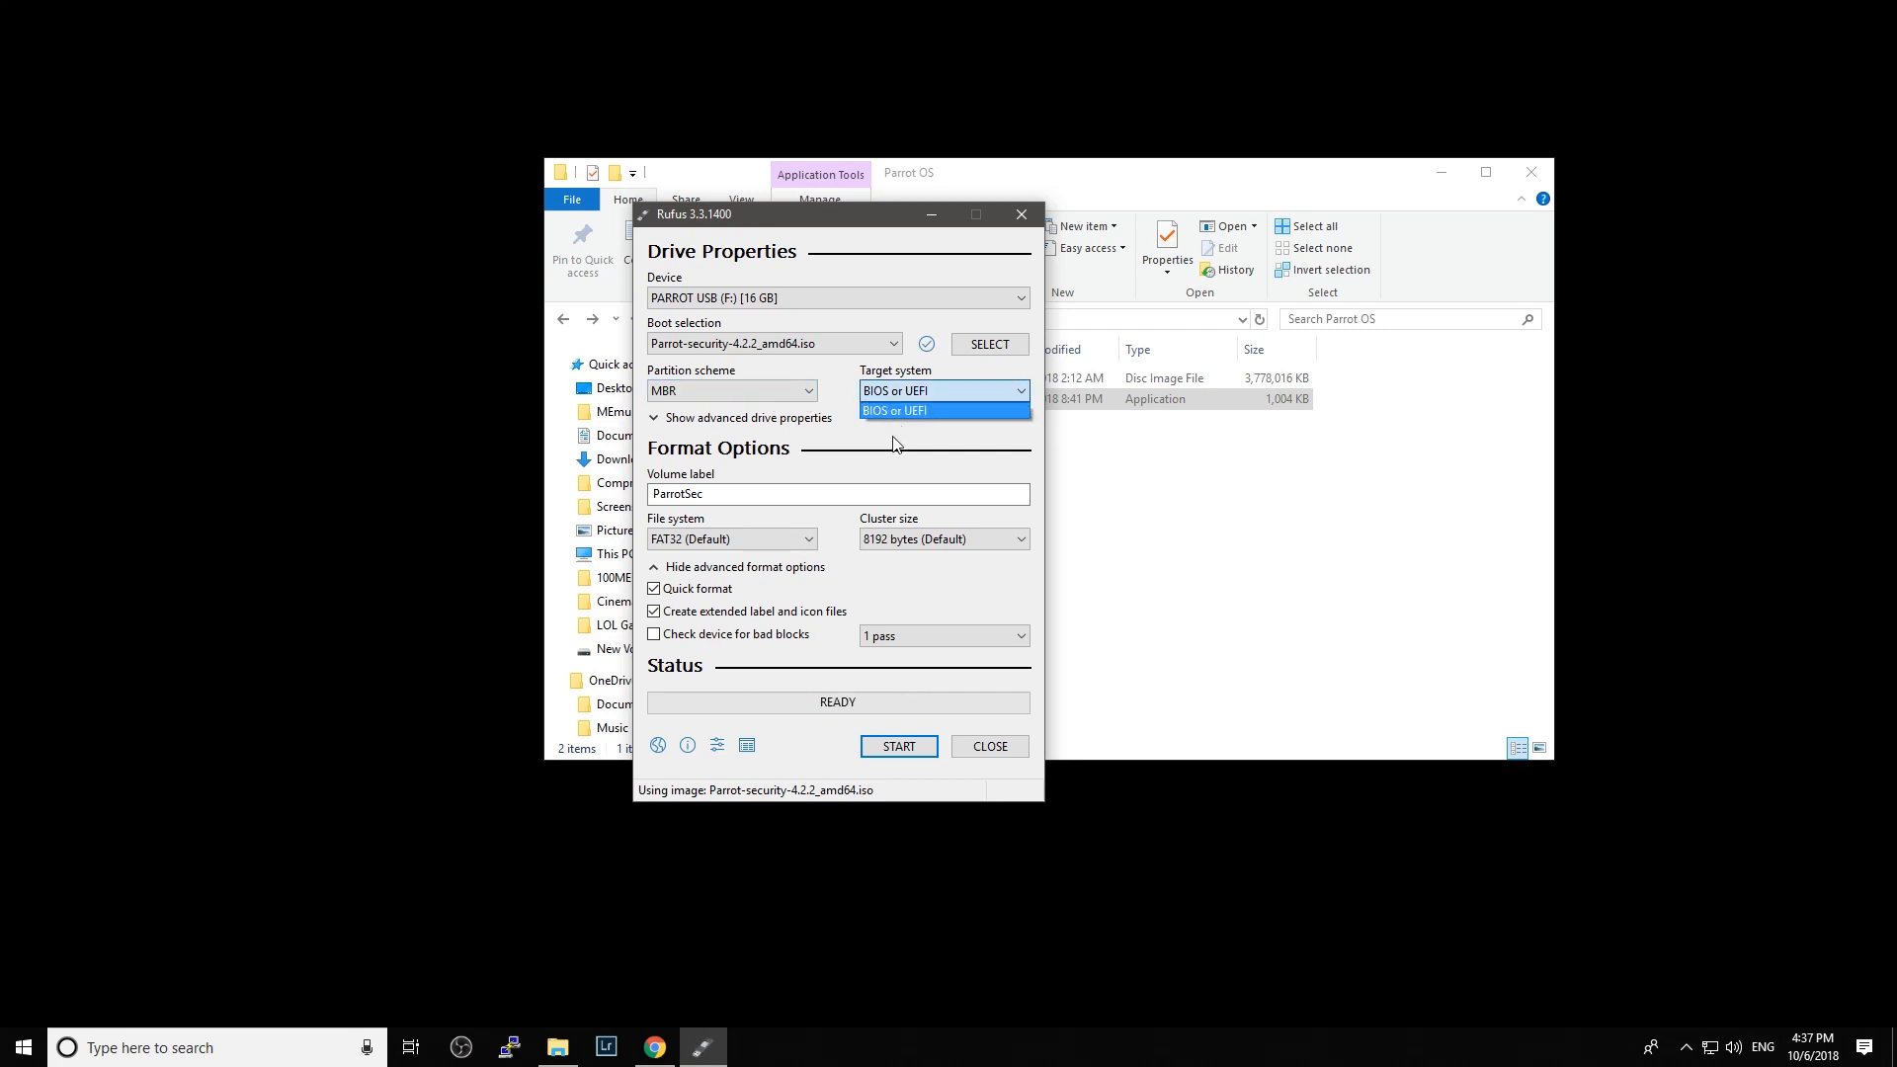
pyautogui.click(942, 412)
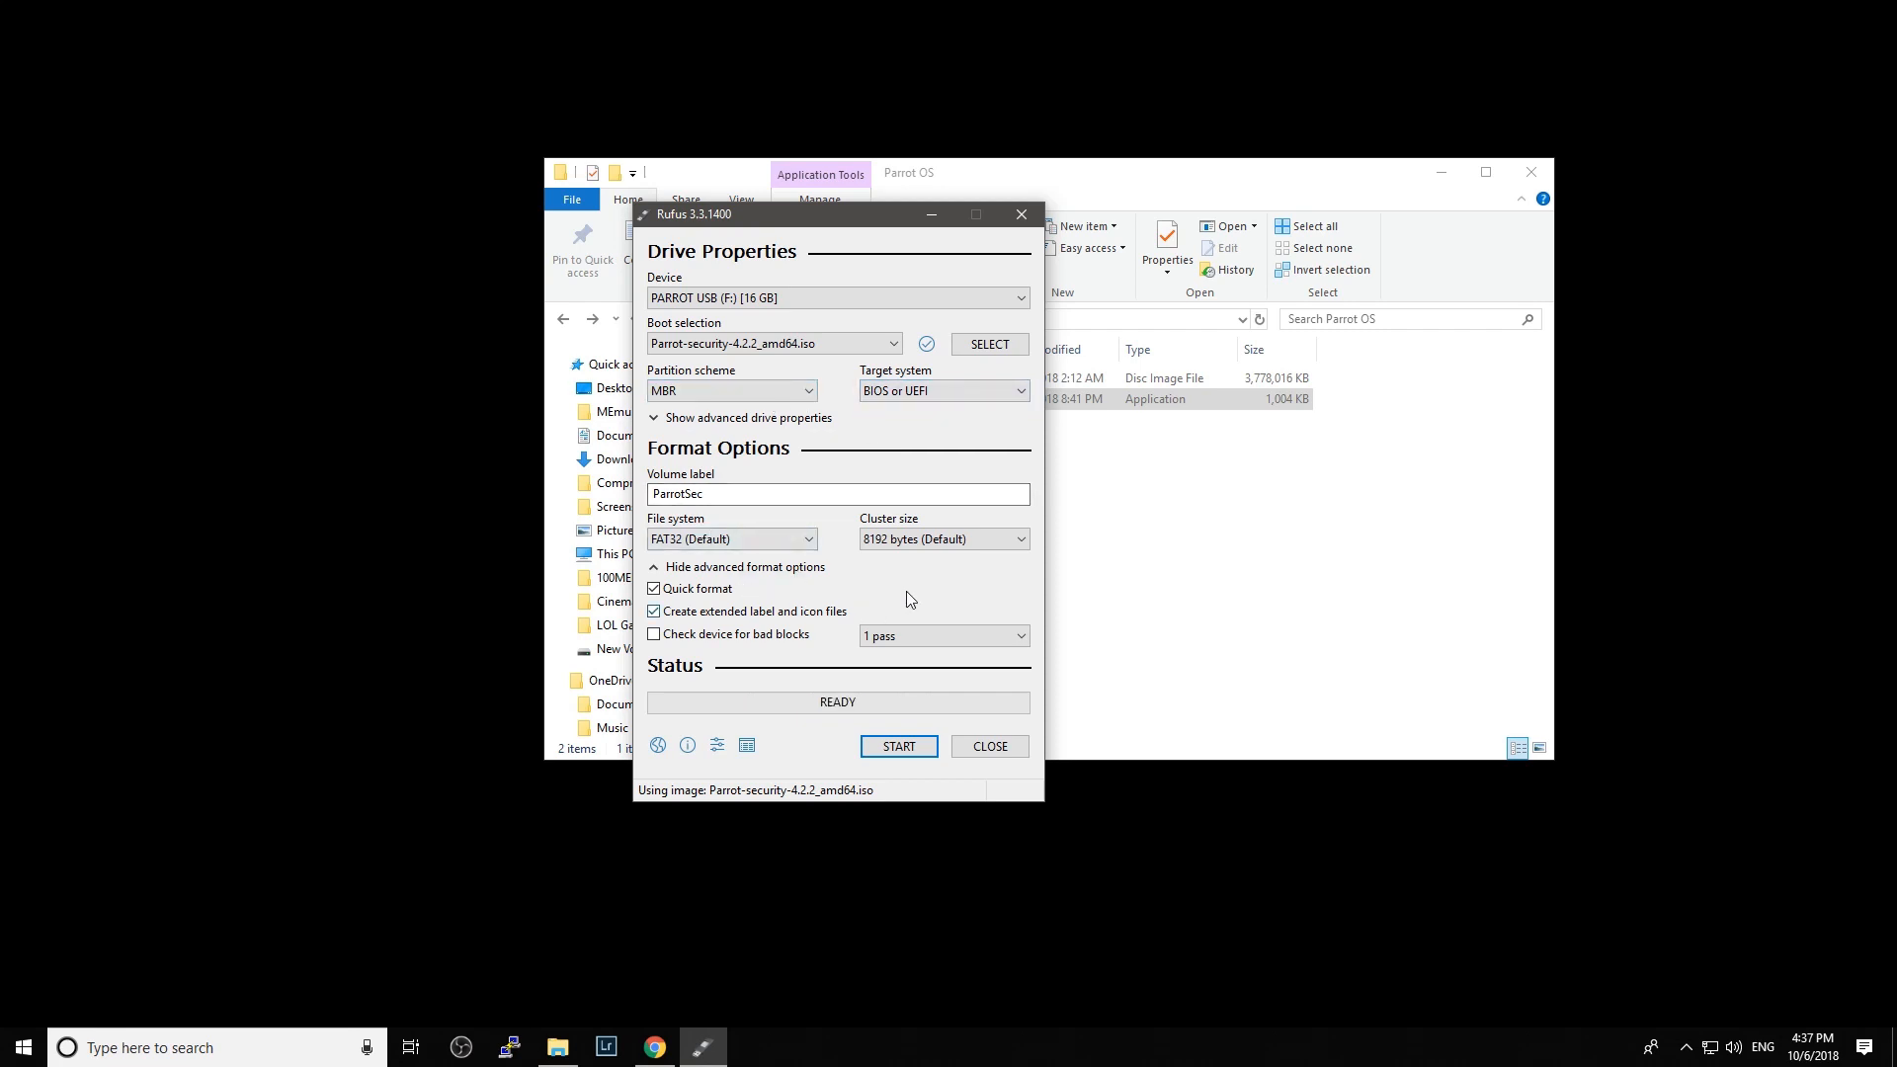
pyautogui.click(655, 589)
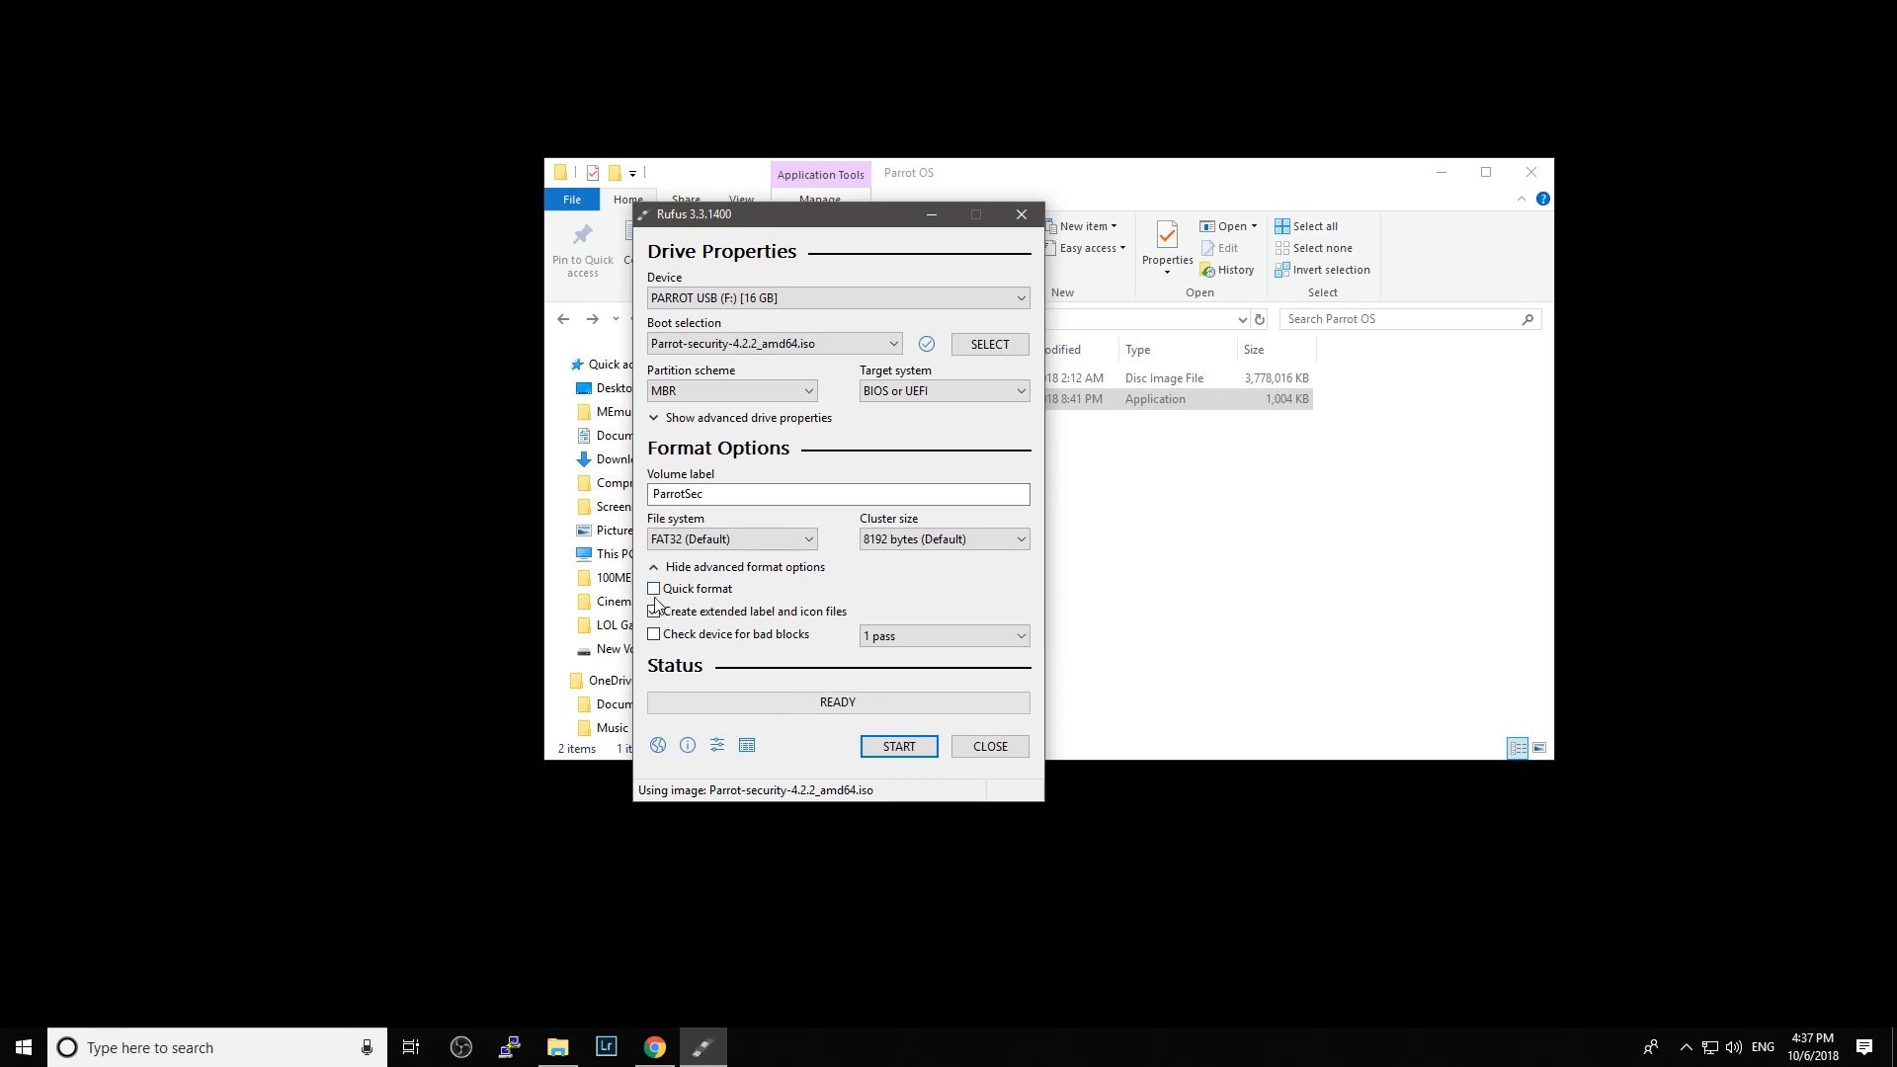
pyautogui.click(655, 589)
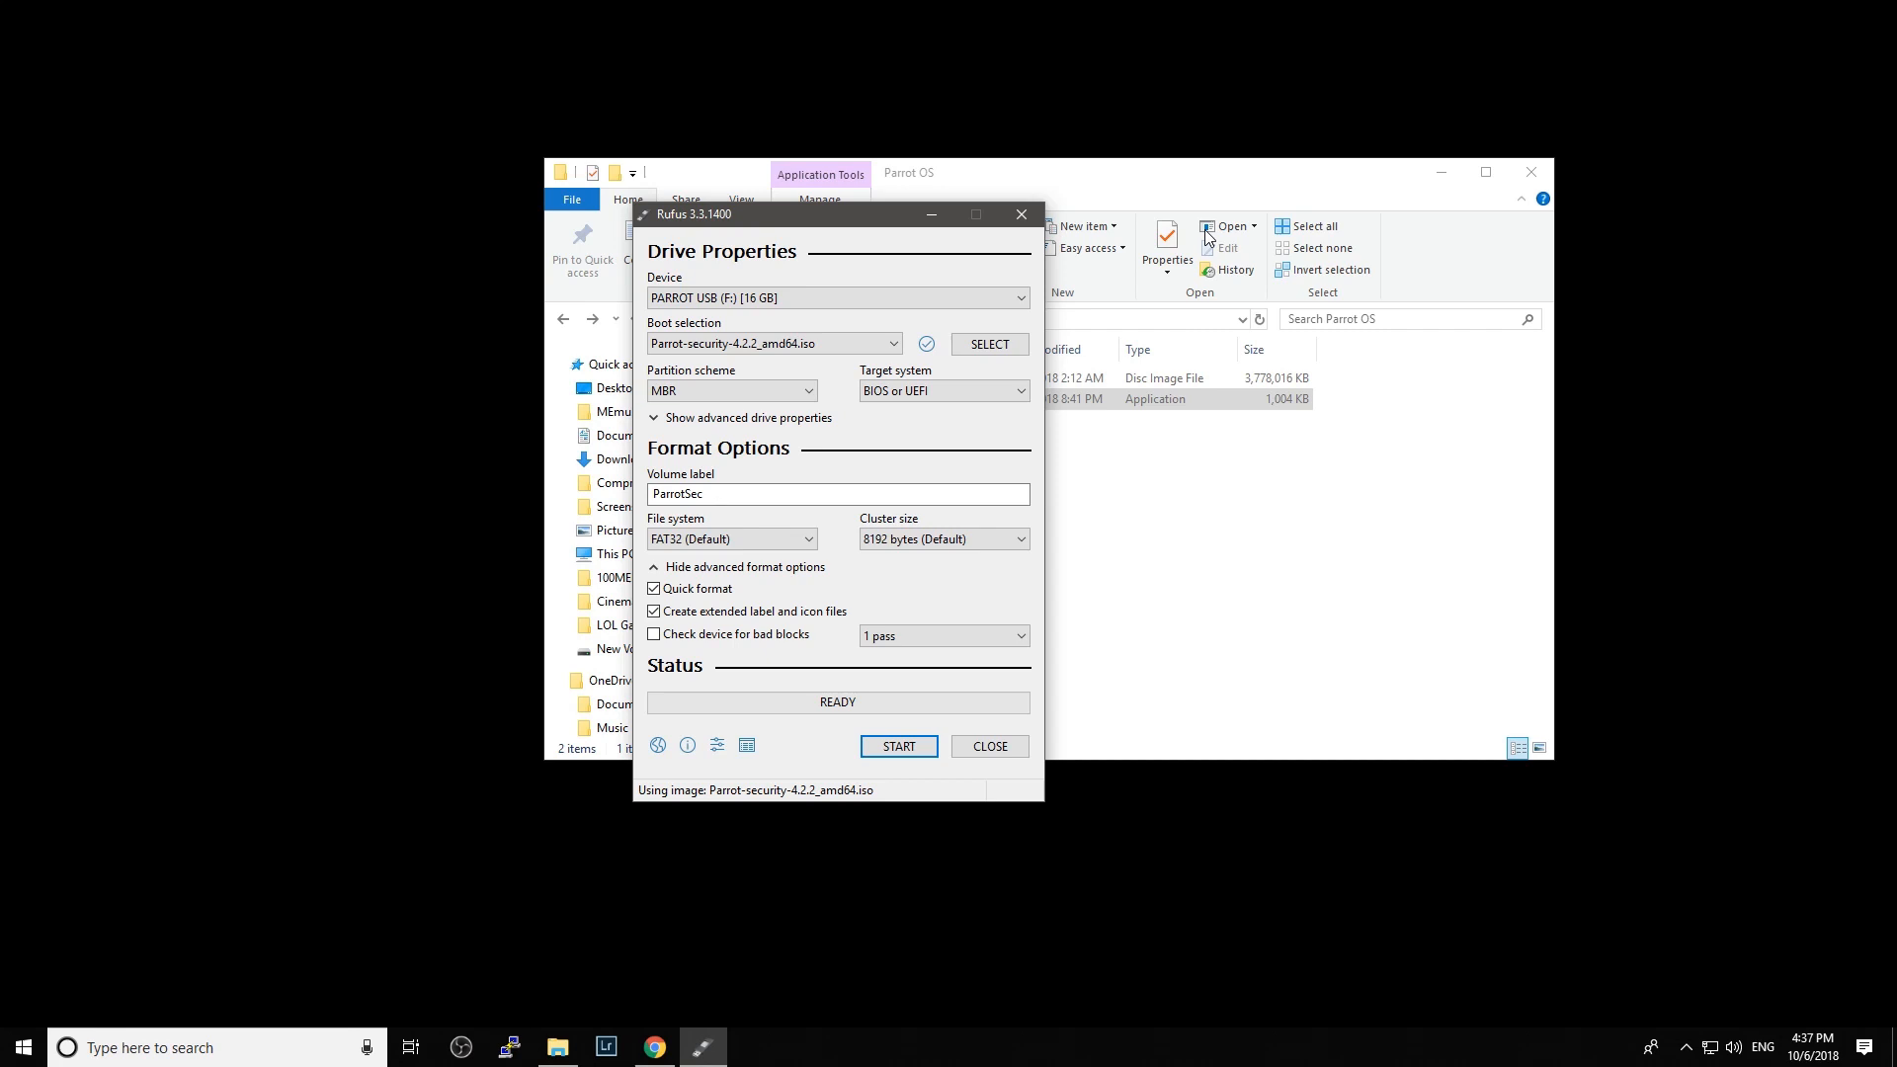
pyautogui.click(1210, 399)
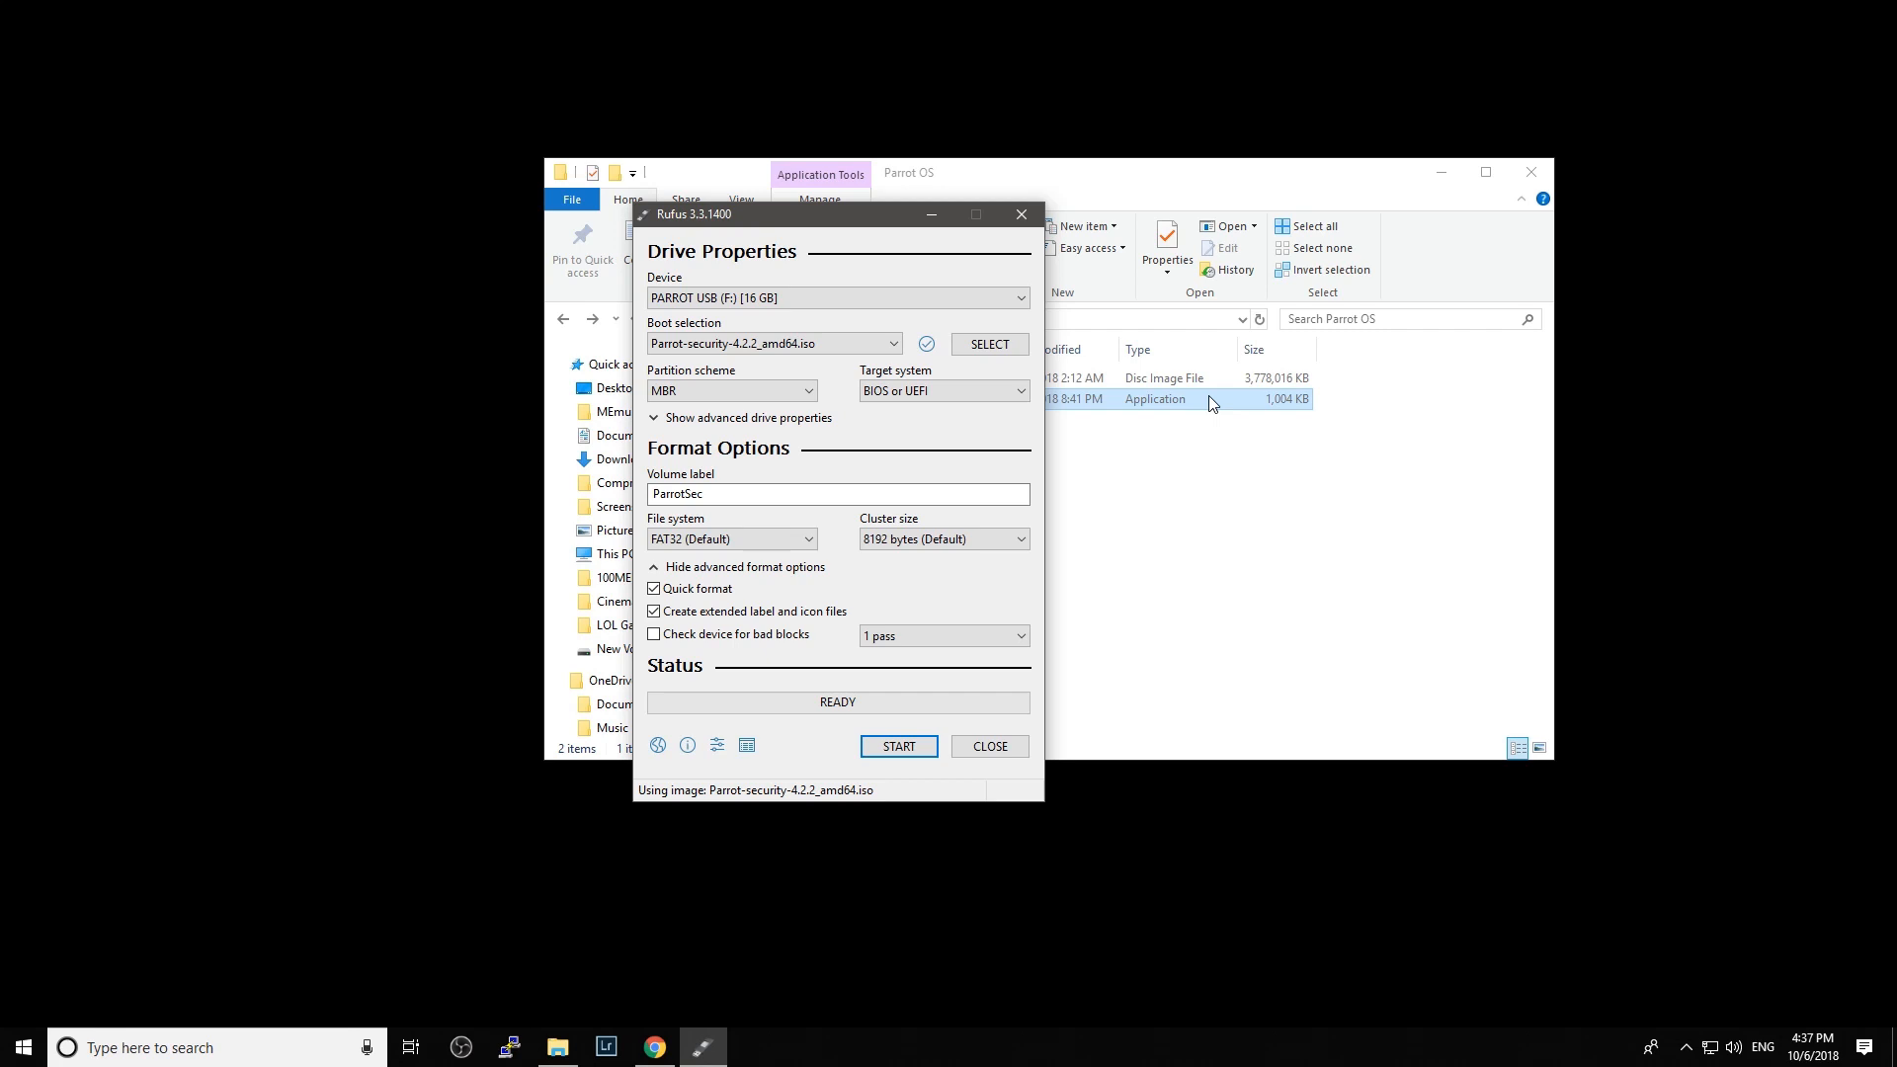
pyautogui.click(1198, 378)
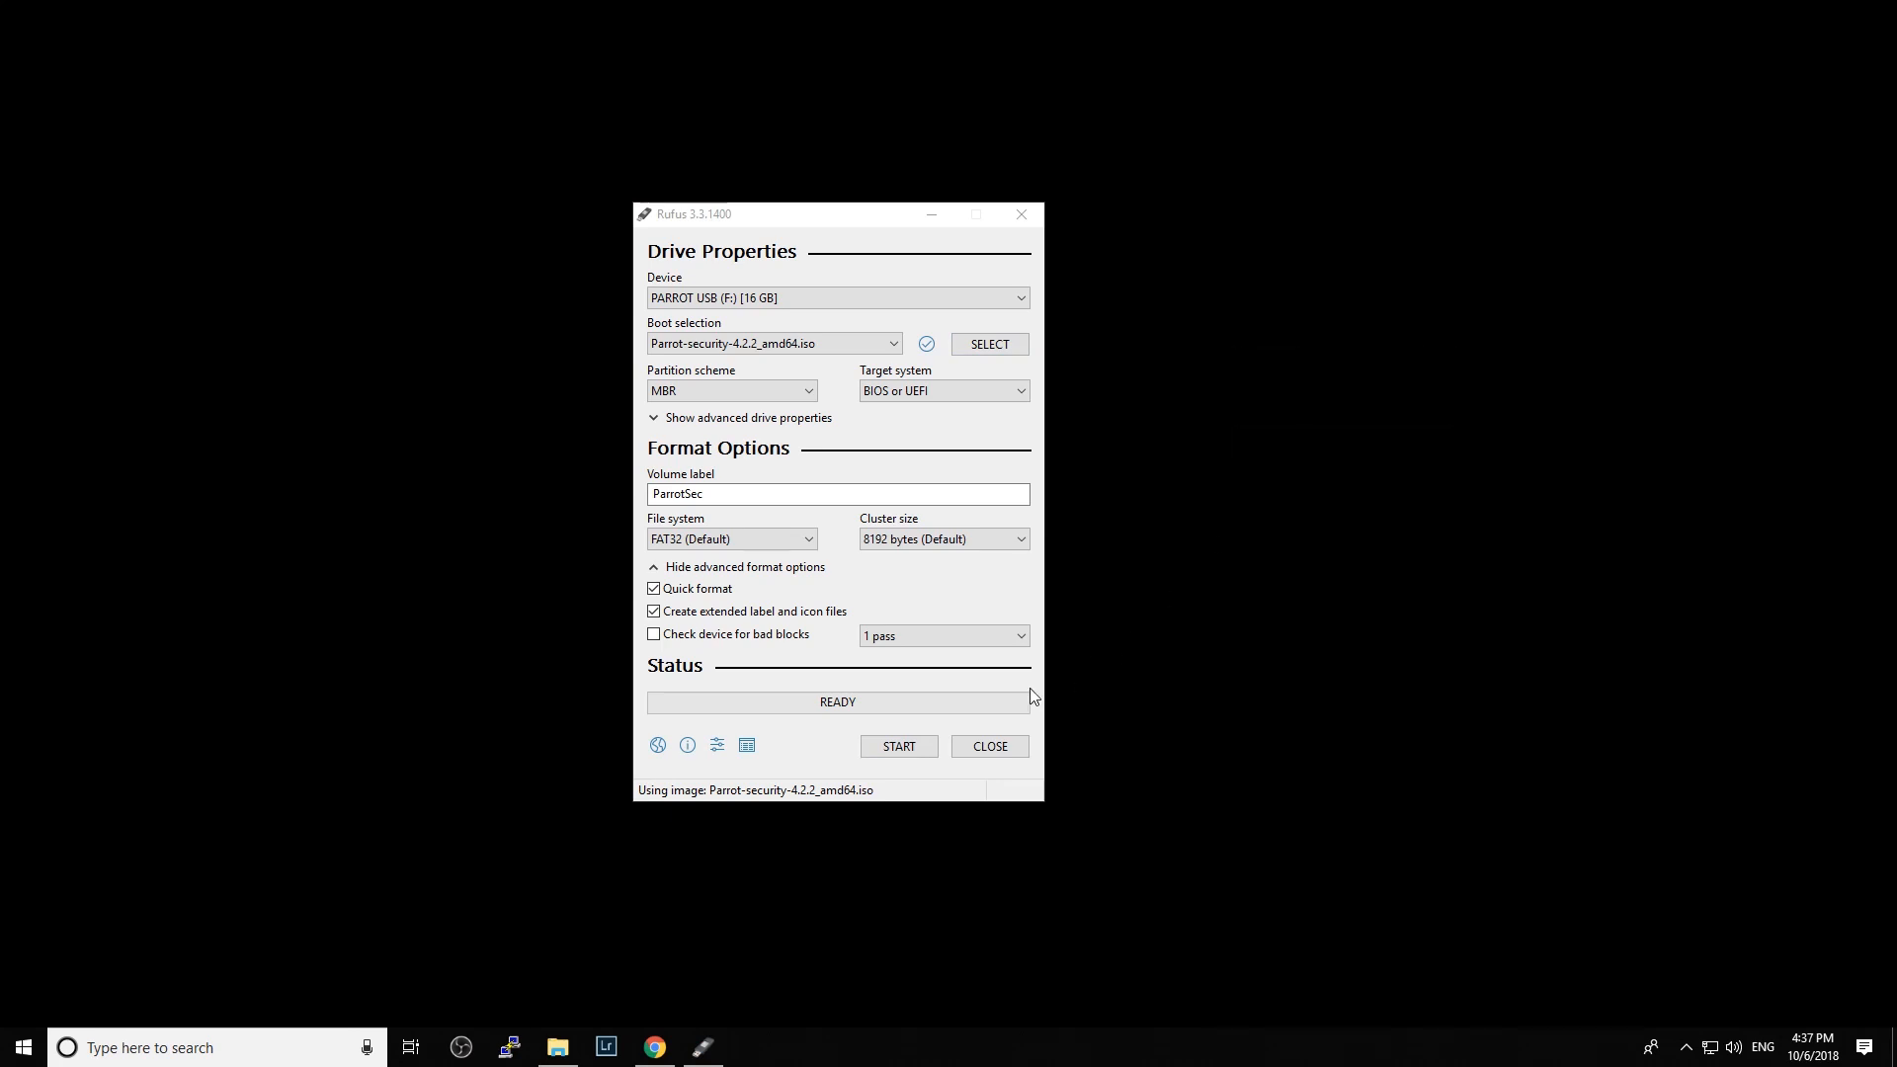
pyautogui.moveTo(897, 747)
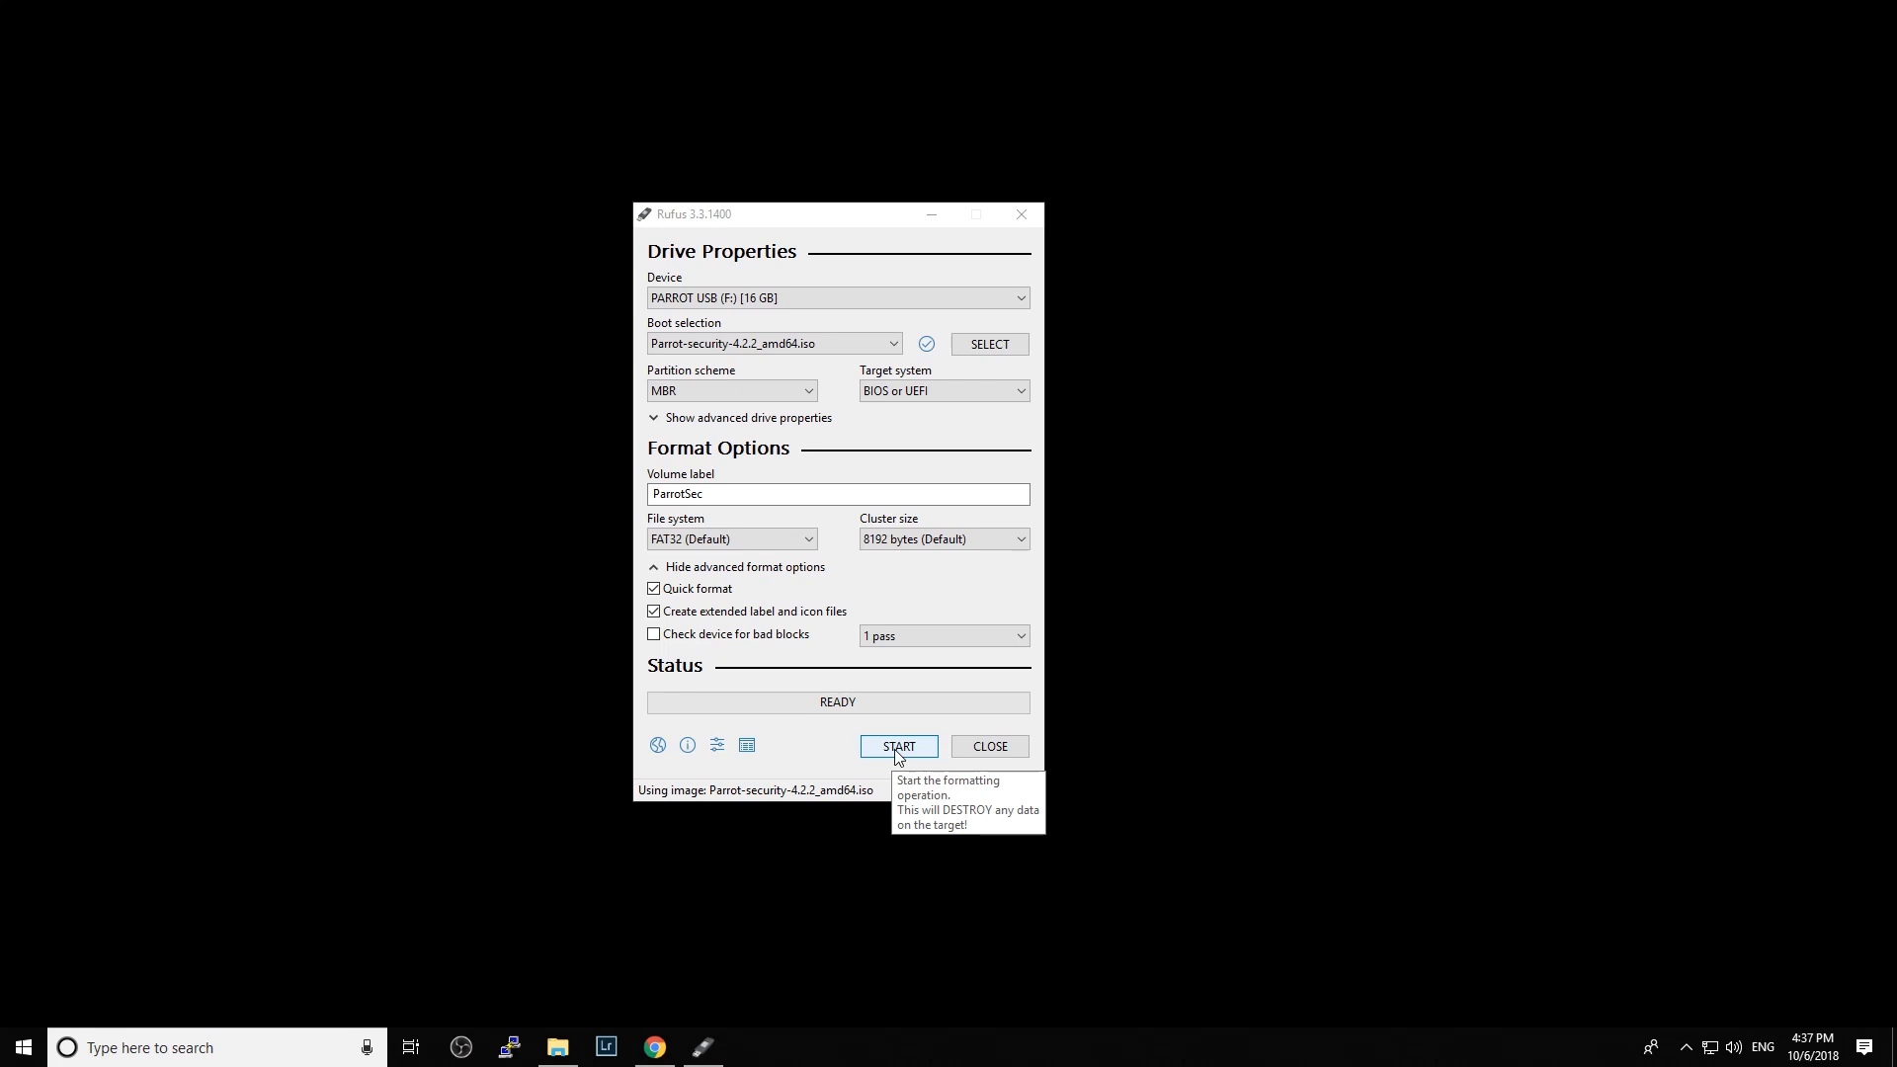
# - Start writing, allow the Syslinux download, keep ISO Image mode and accept erasing the drive
pyautogui.click(897, 745)
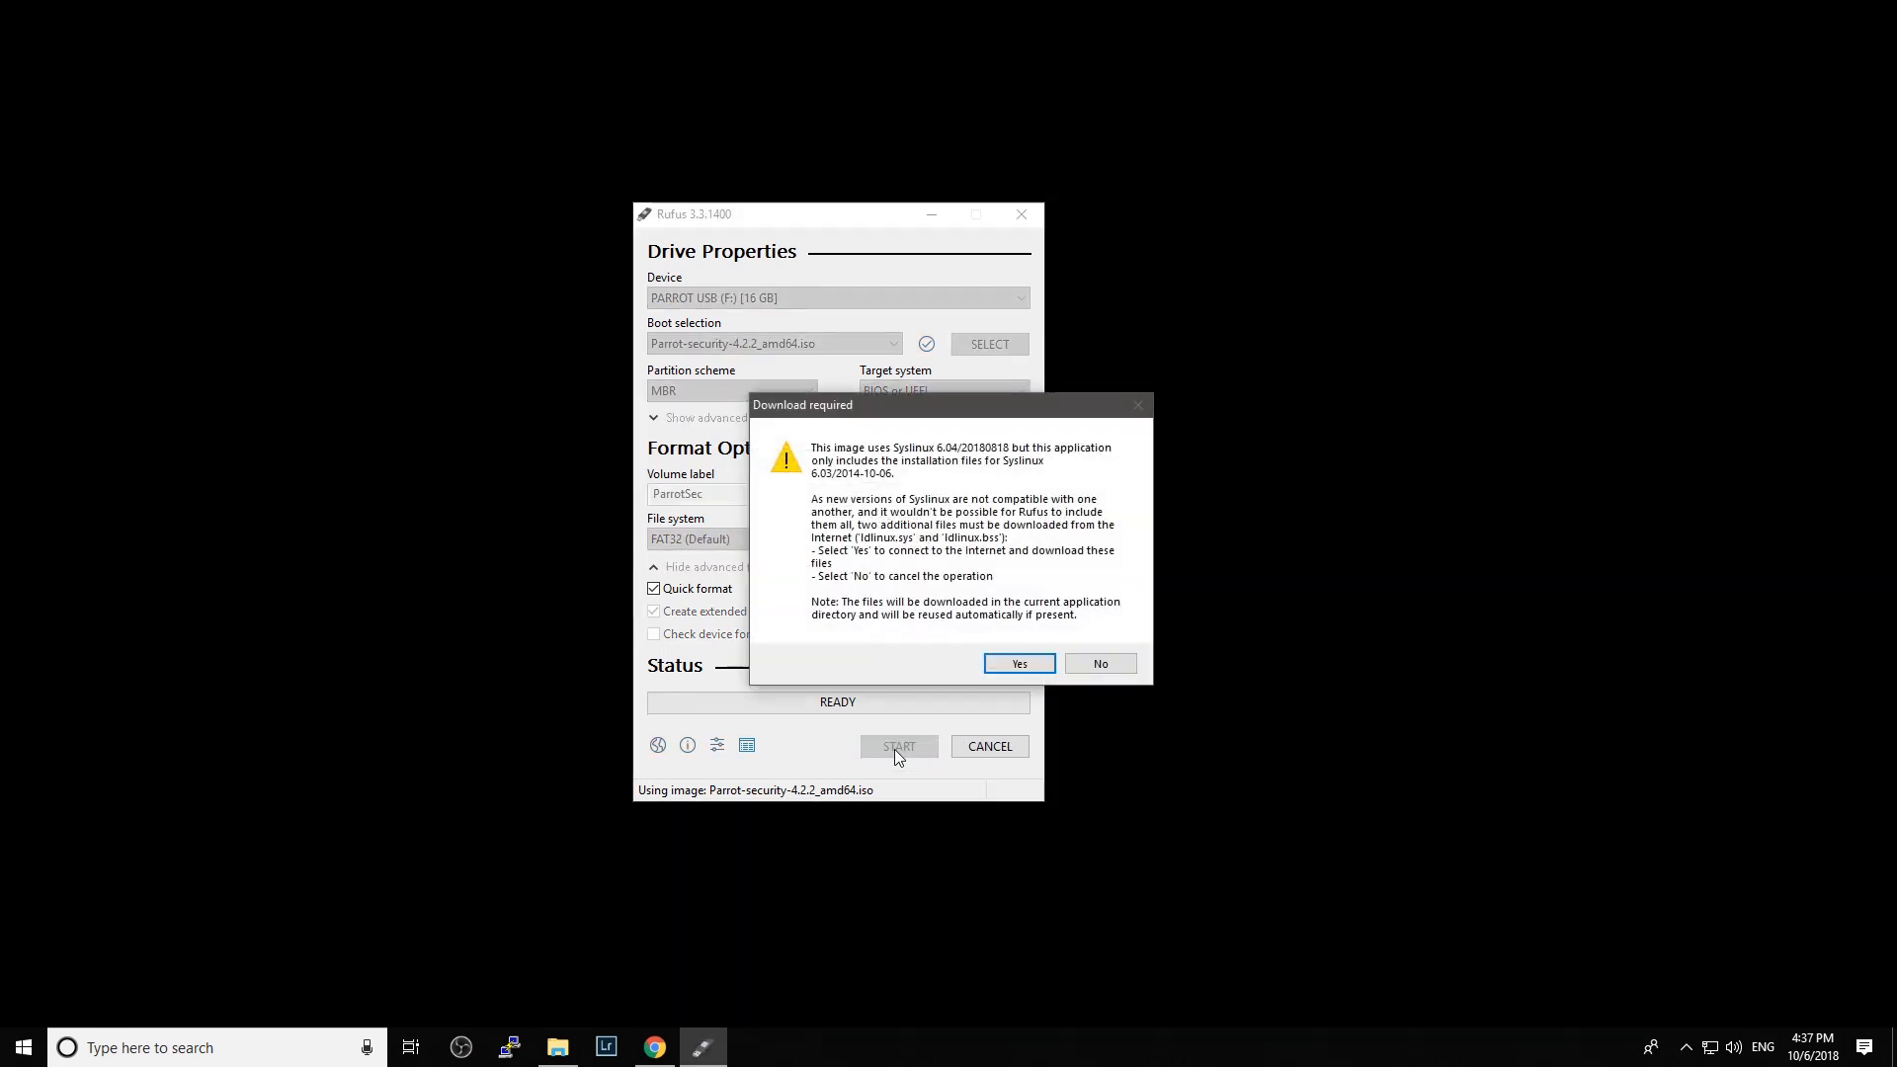
pyautogui.moveTo(834, 417)
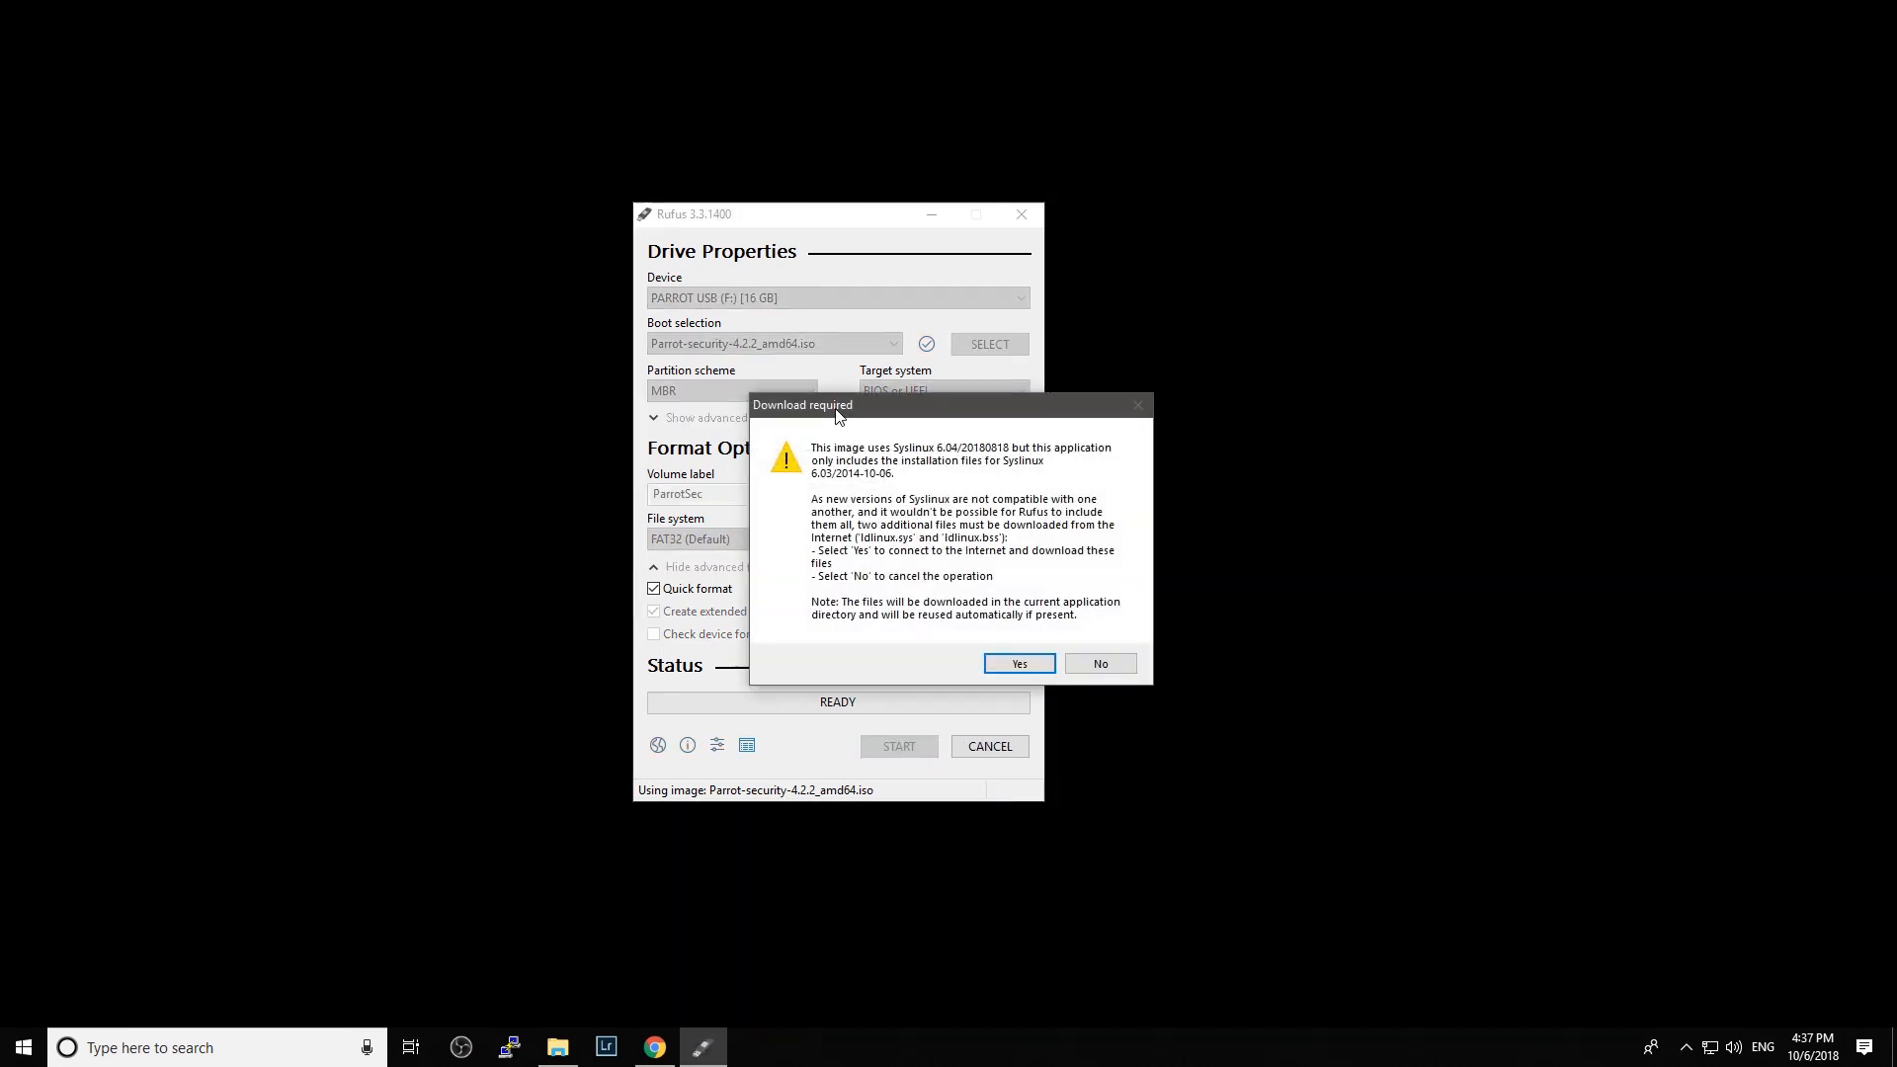
pyautogui.moveTo(834, 405); pyautogui.dragTo(832, 382)
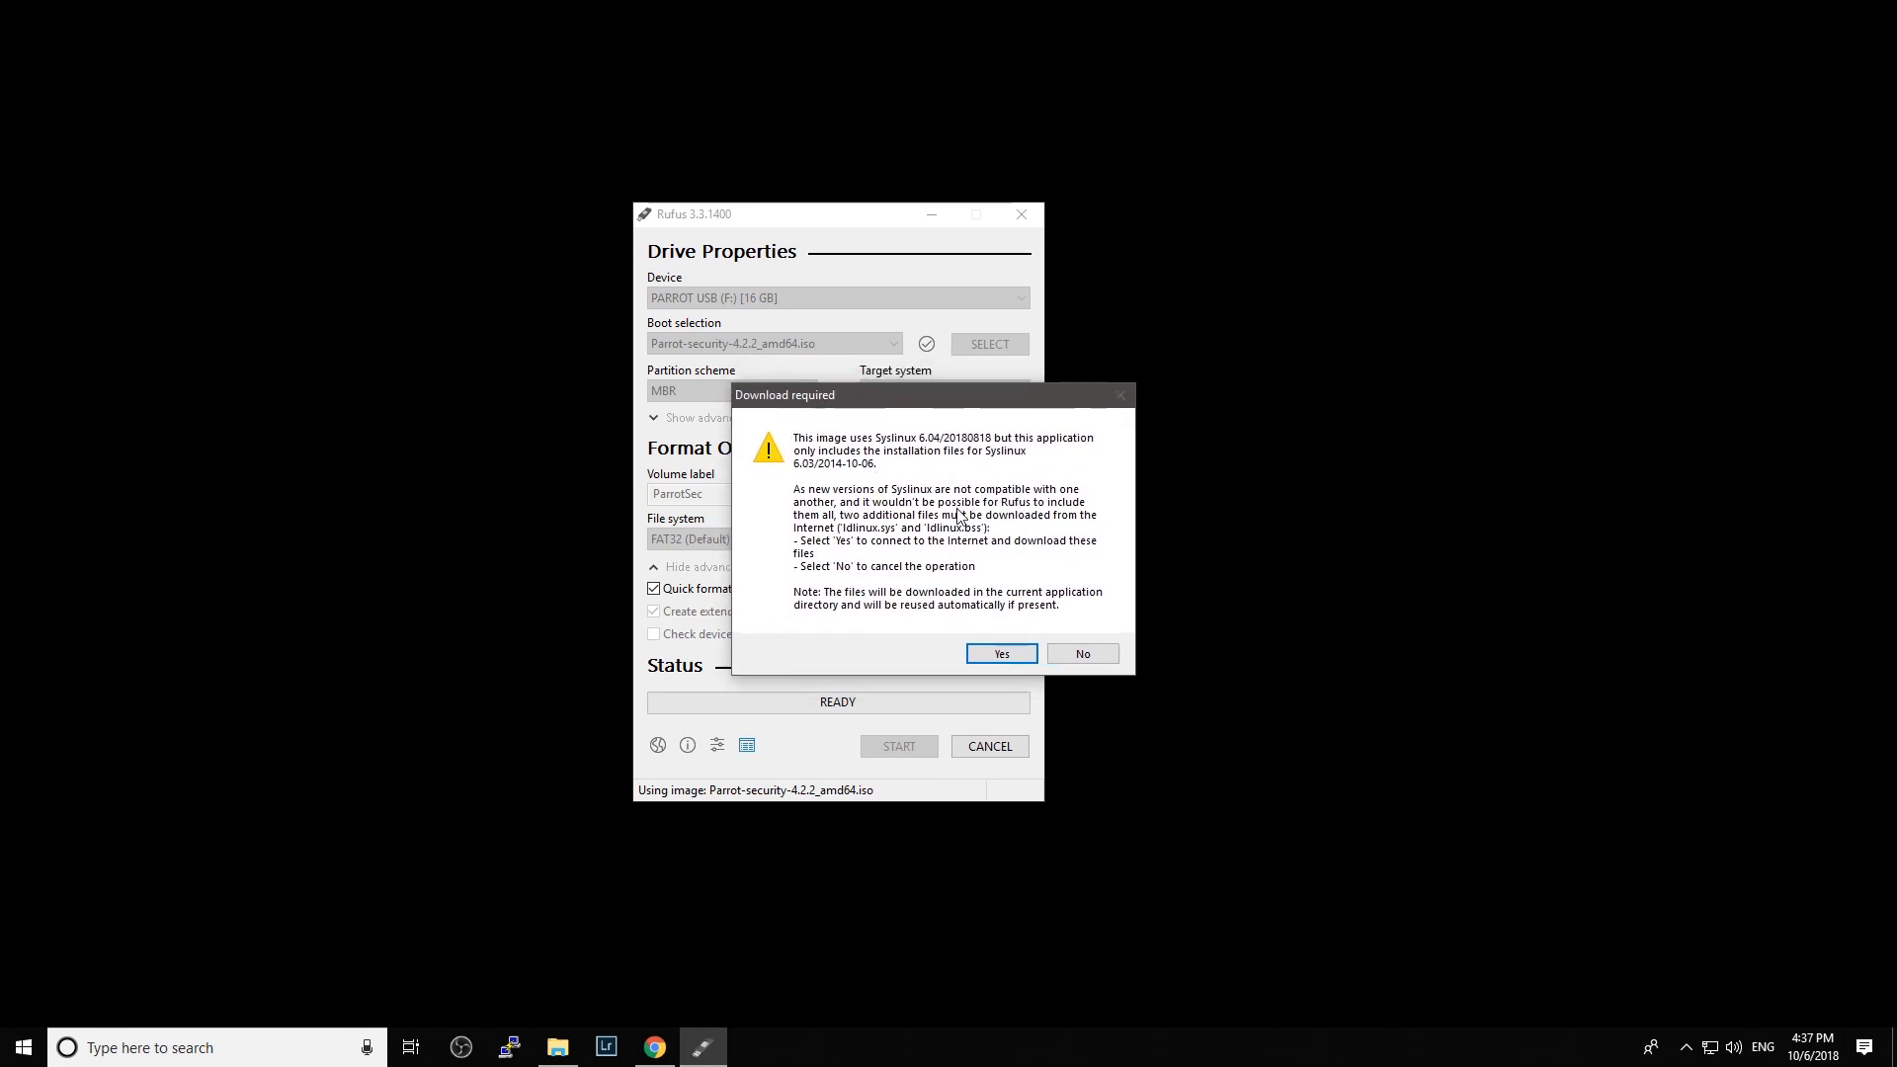
pyautogui.click(1000, 654)
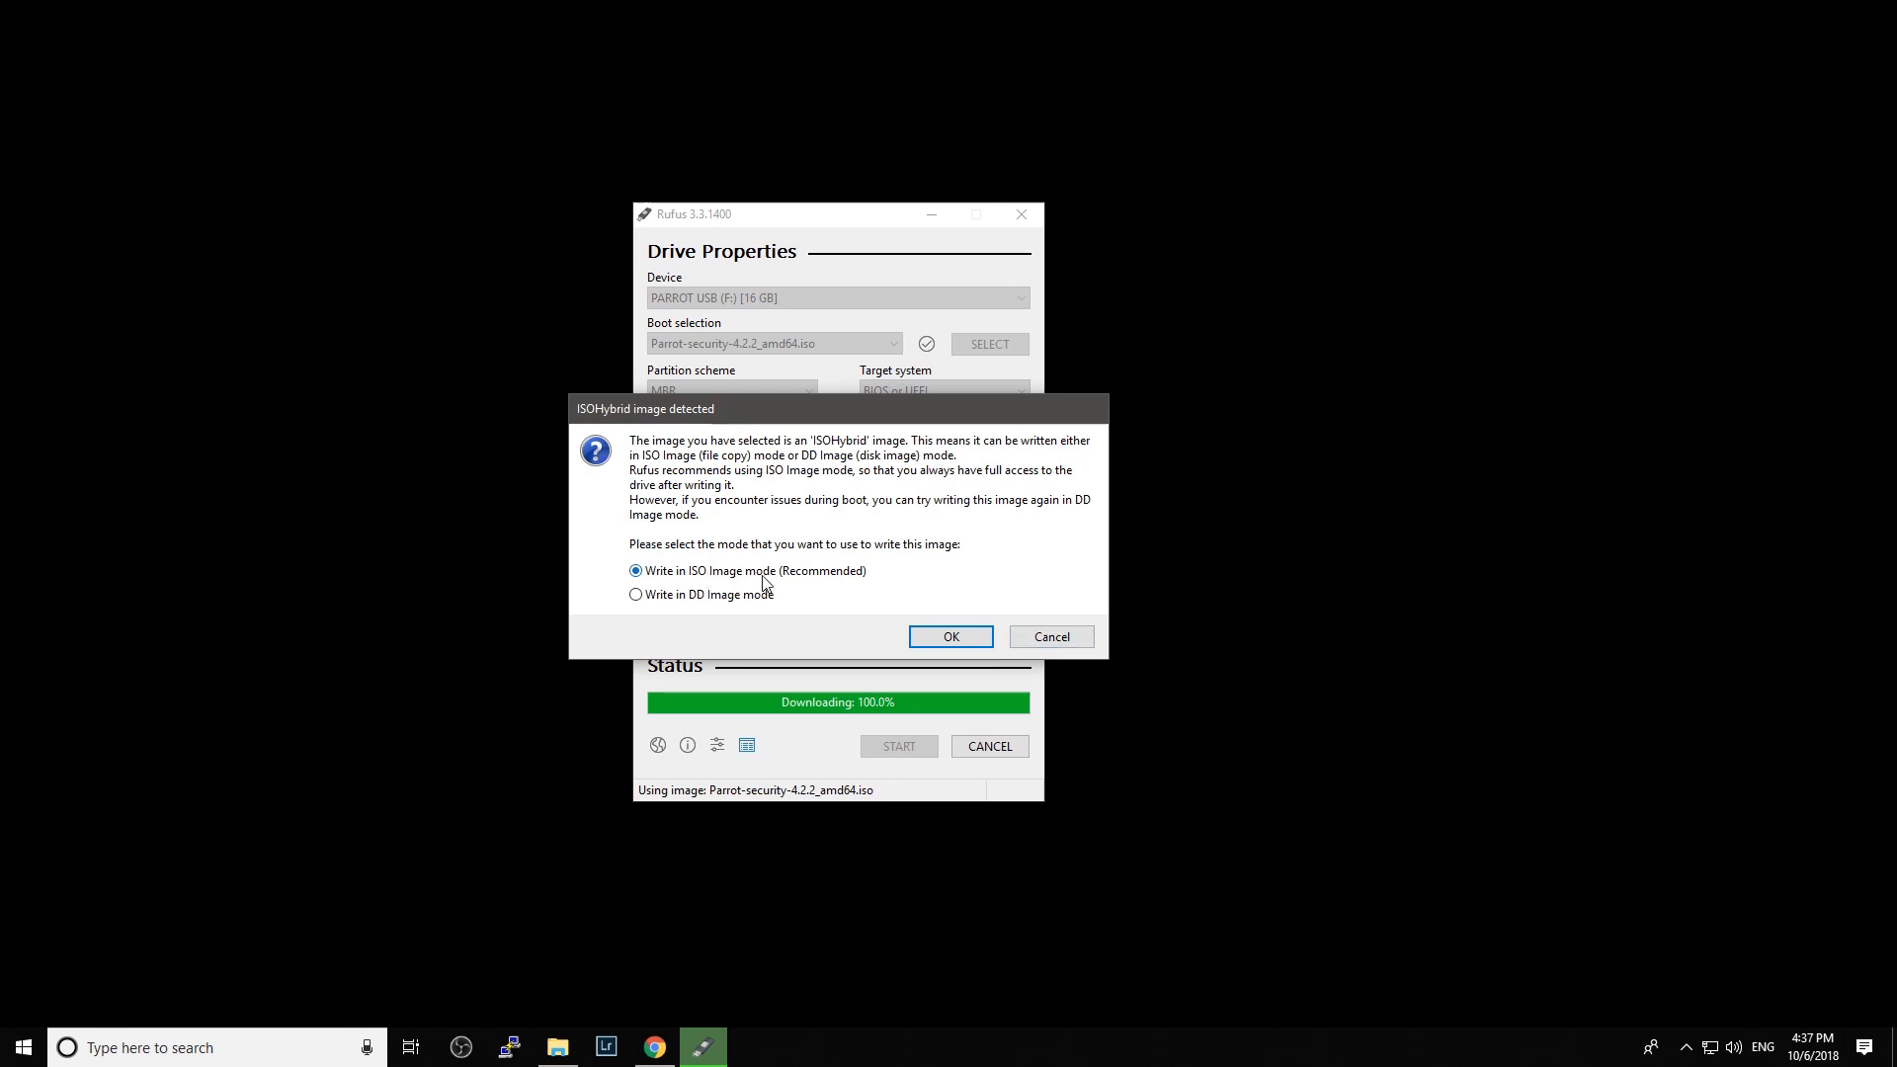
pyautogui.click(951, 637)
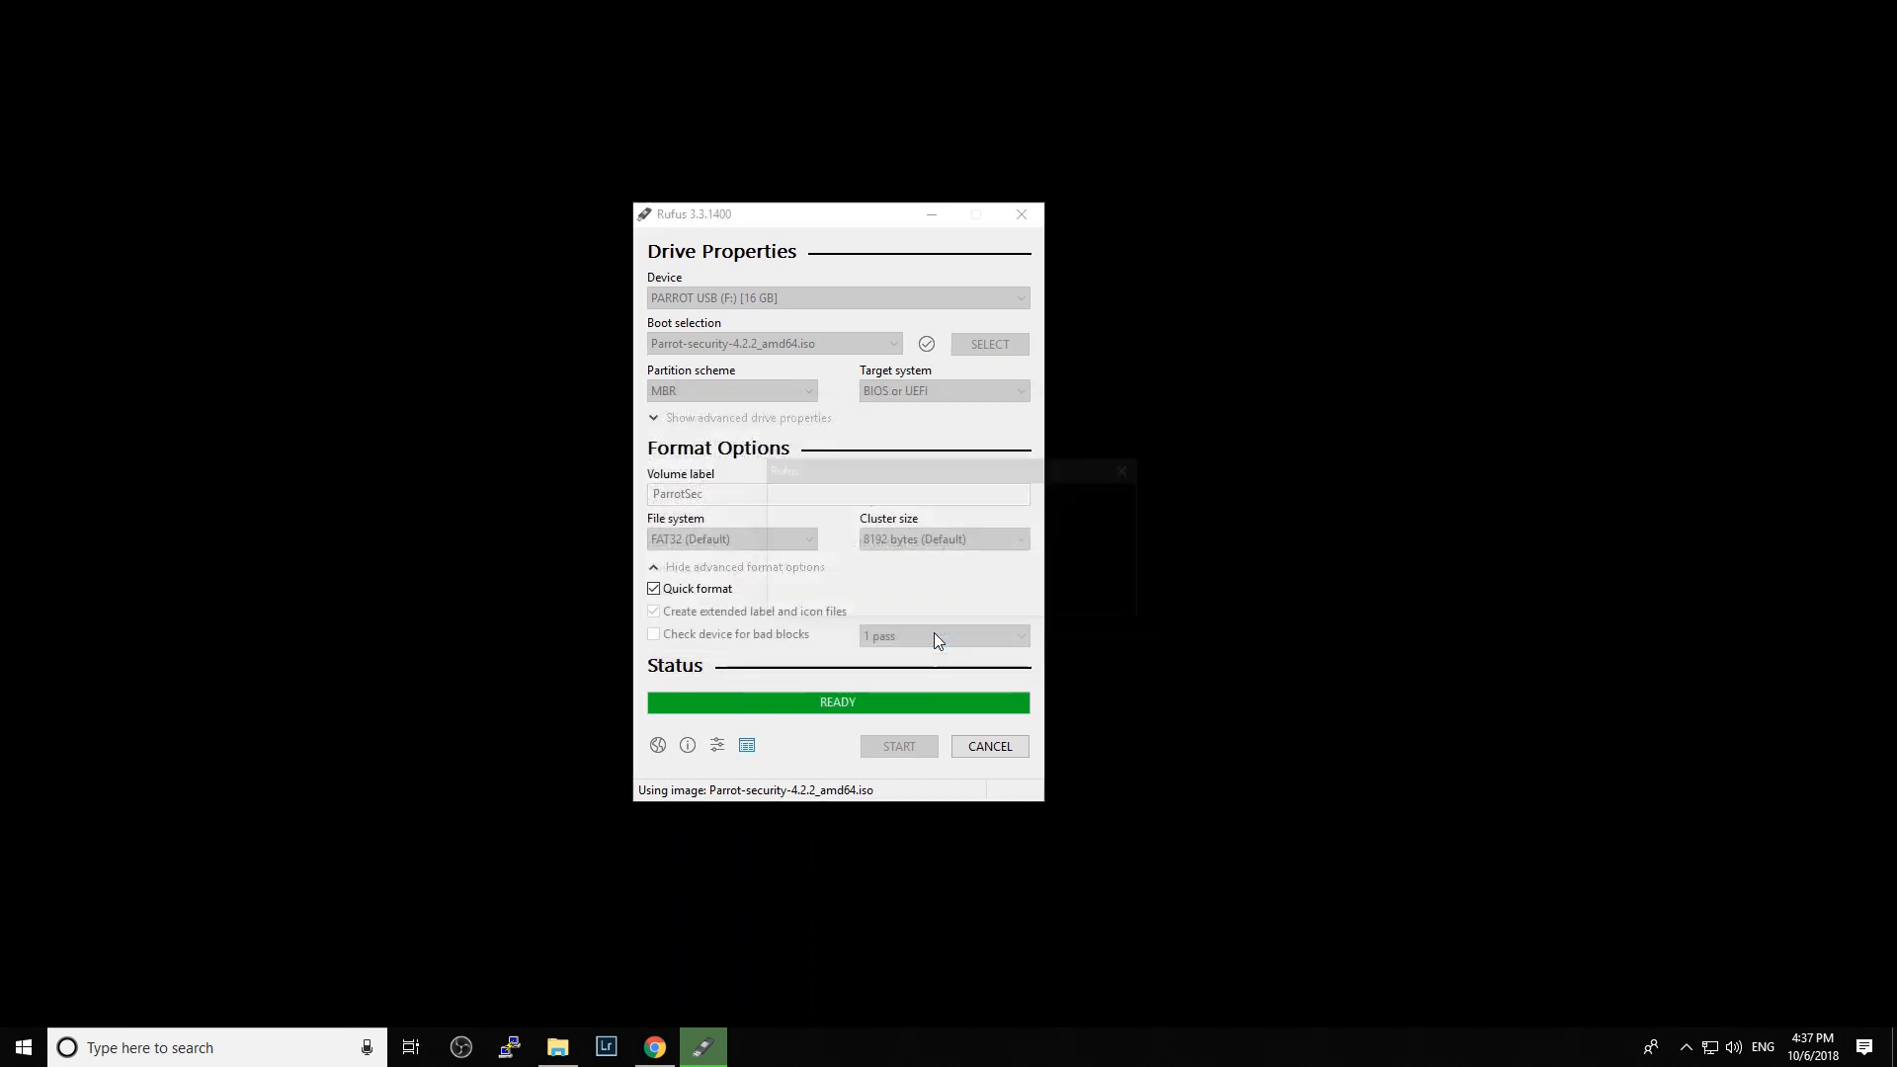
pyautogui.click(898, 745)
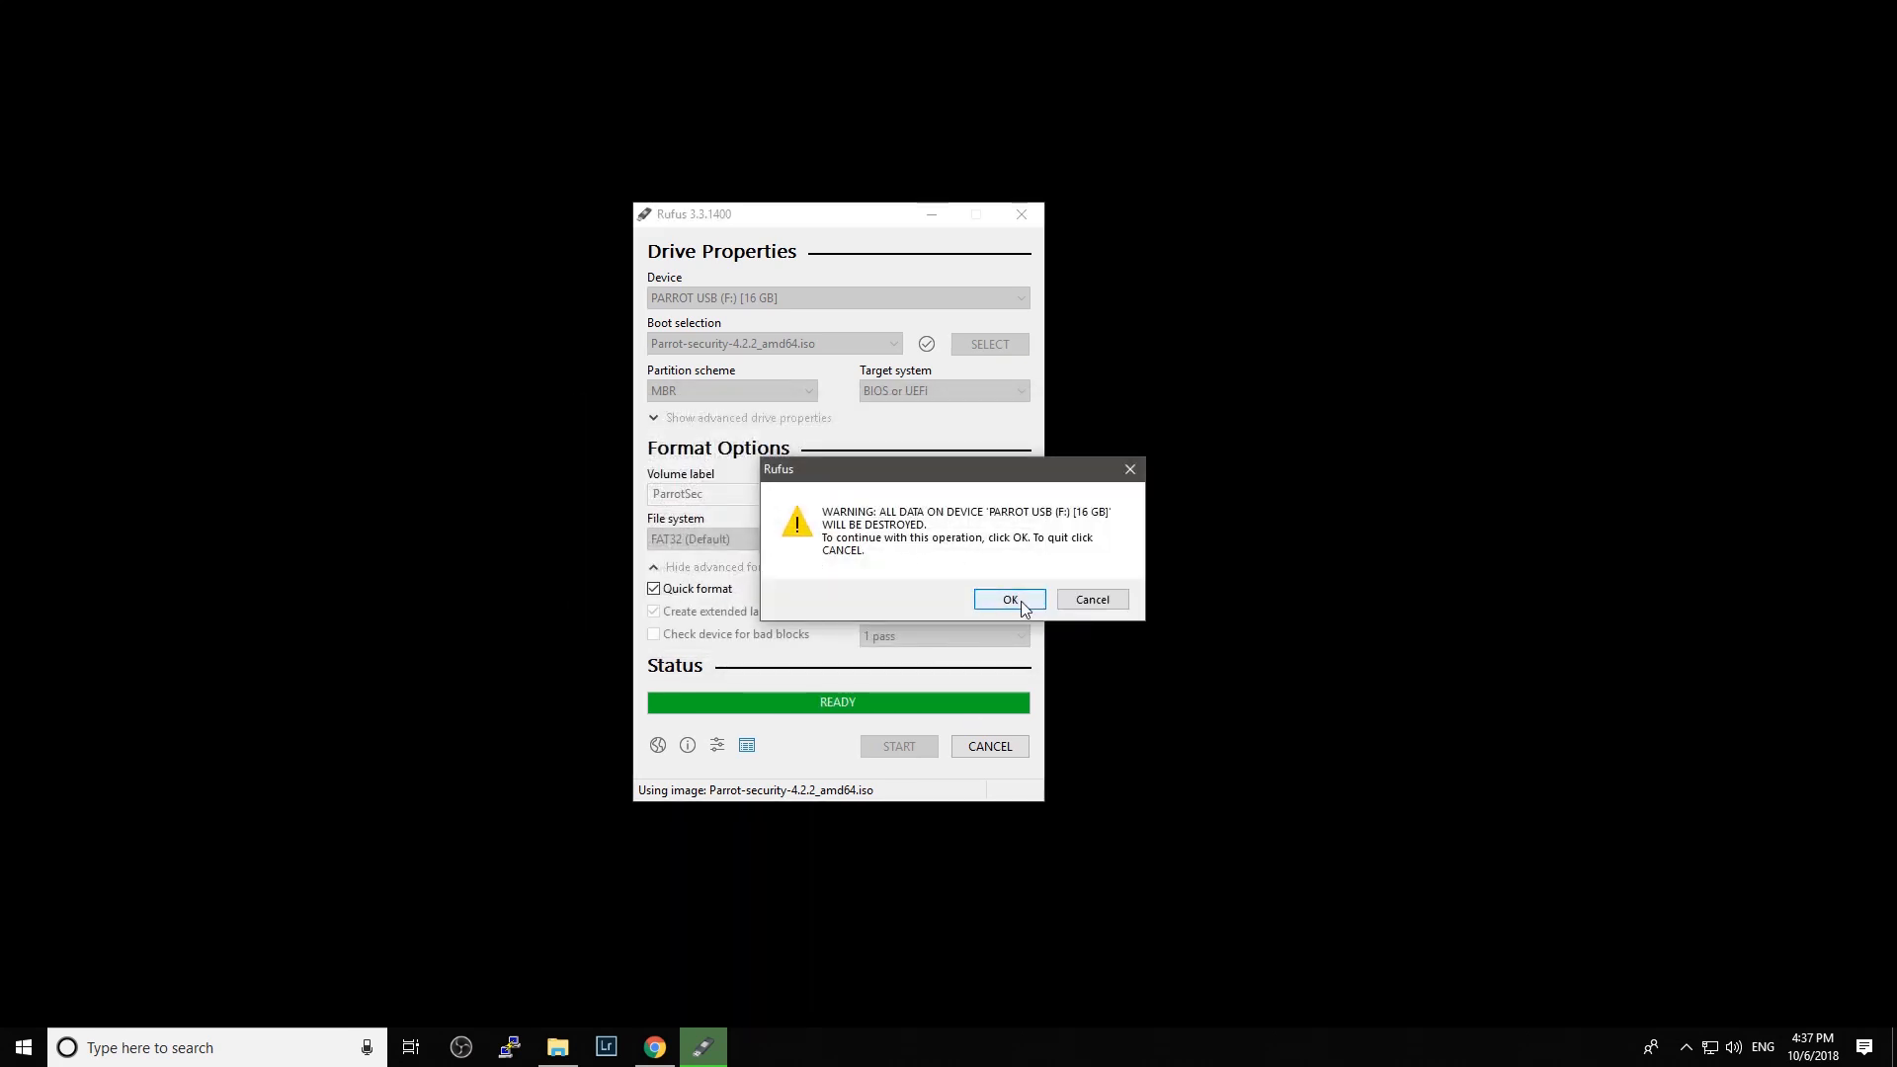
pyautogui.click(1010, 599)
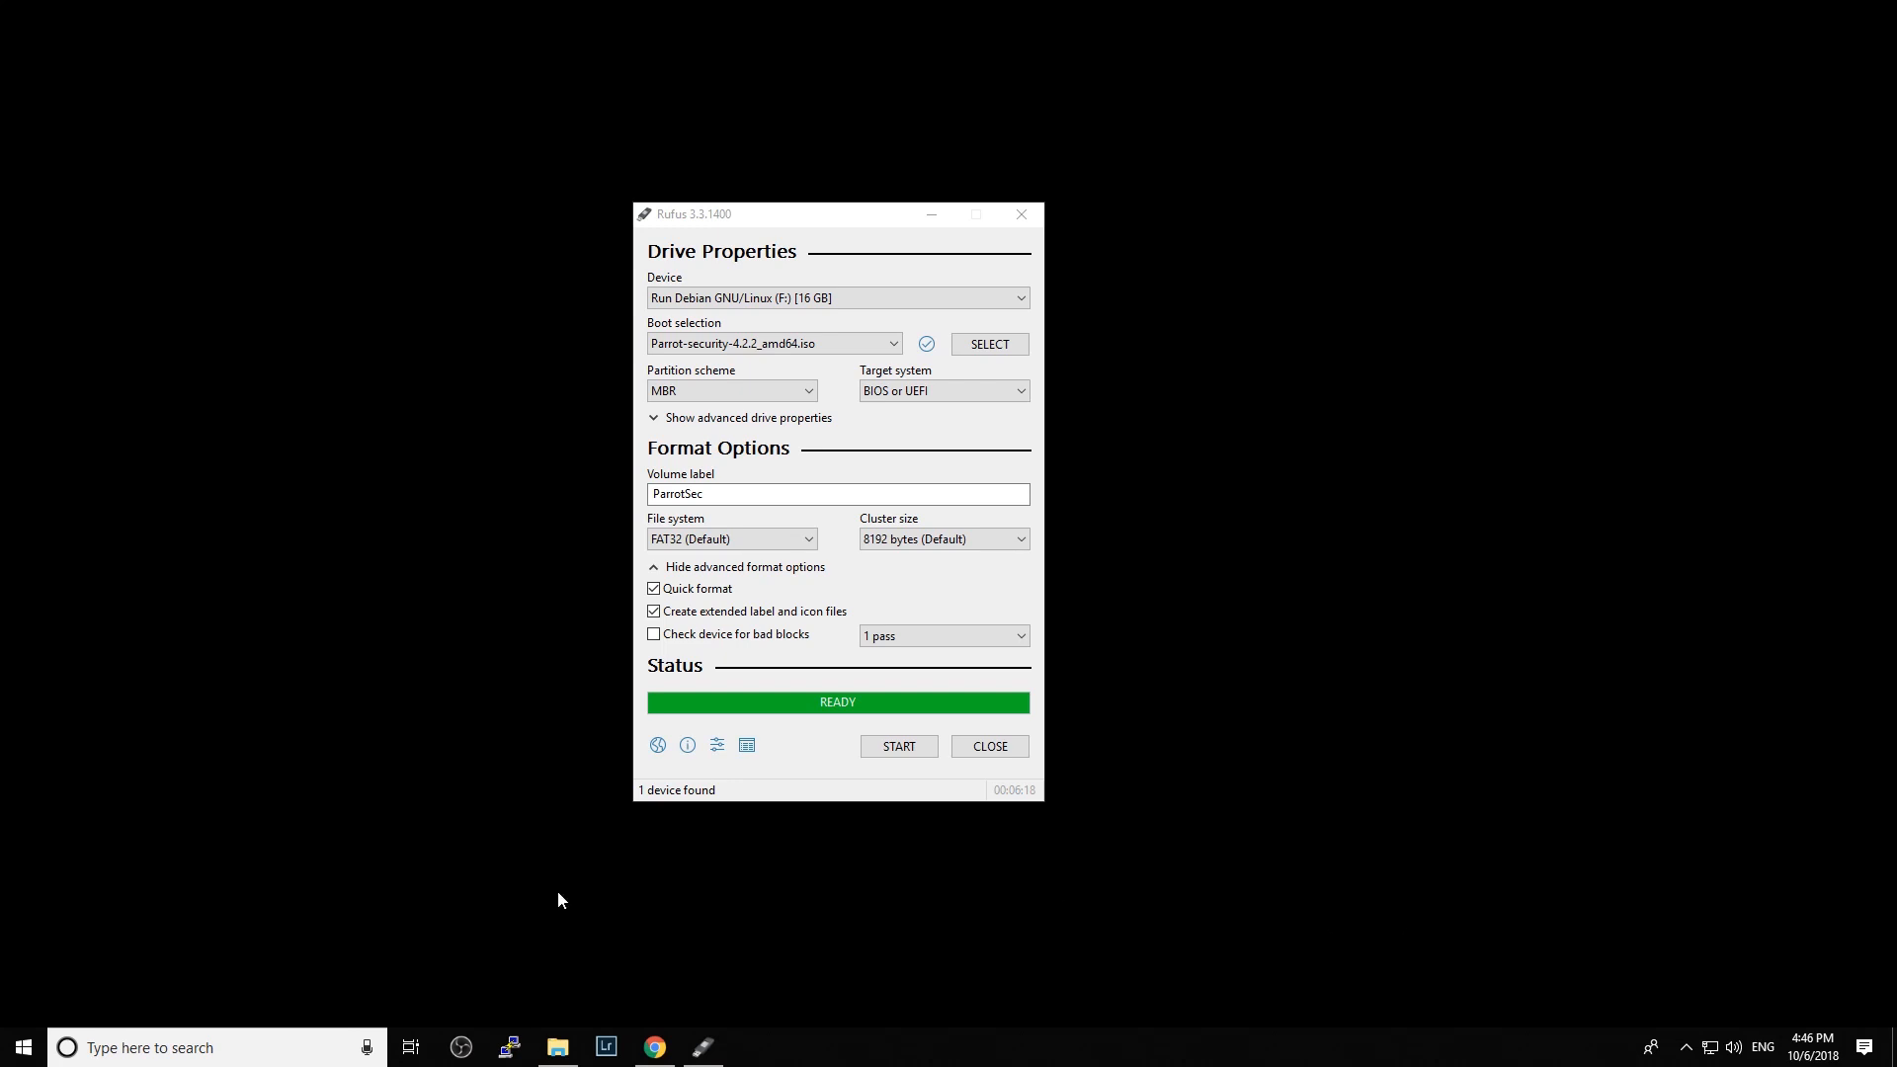
# - Show Disk Management maximized with PARROTSEC (F:) listed, then bring up the WD-DATA2 volume's context options
pyautogui.click(557, 1048)
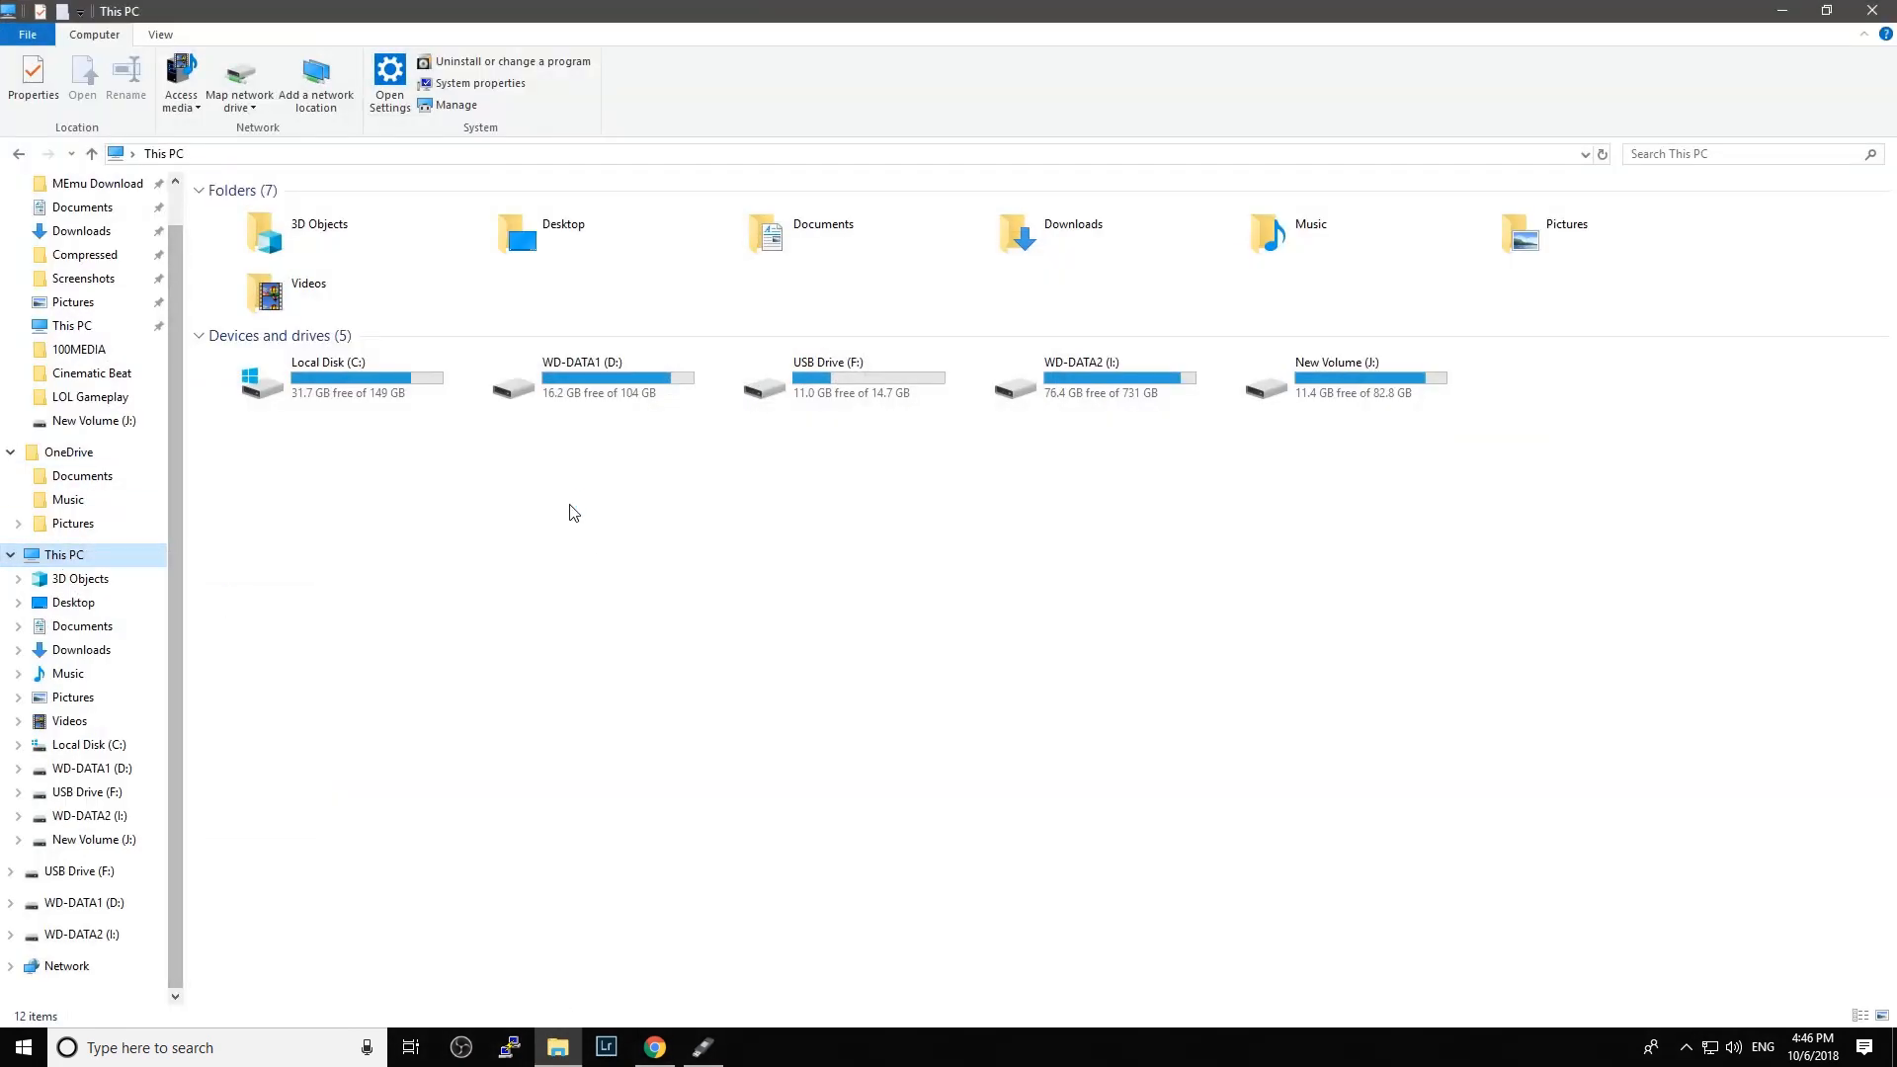
pyautogui.click(454, 104)
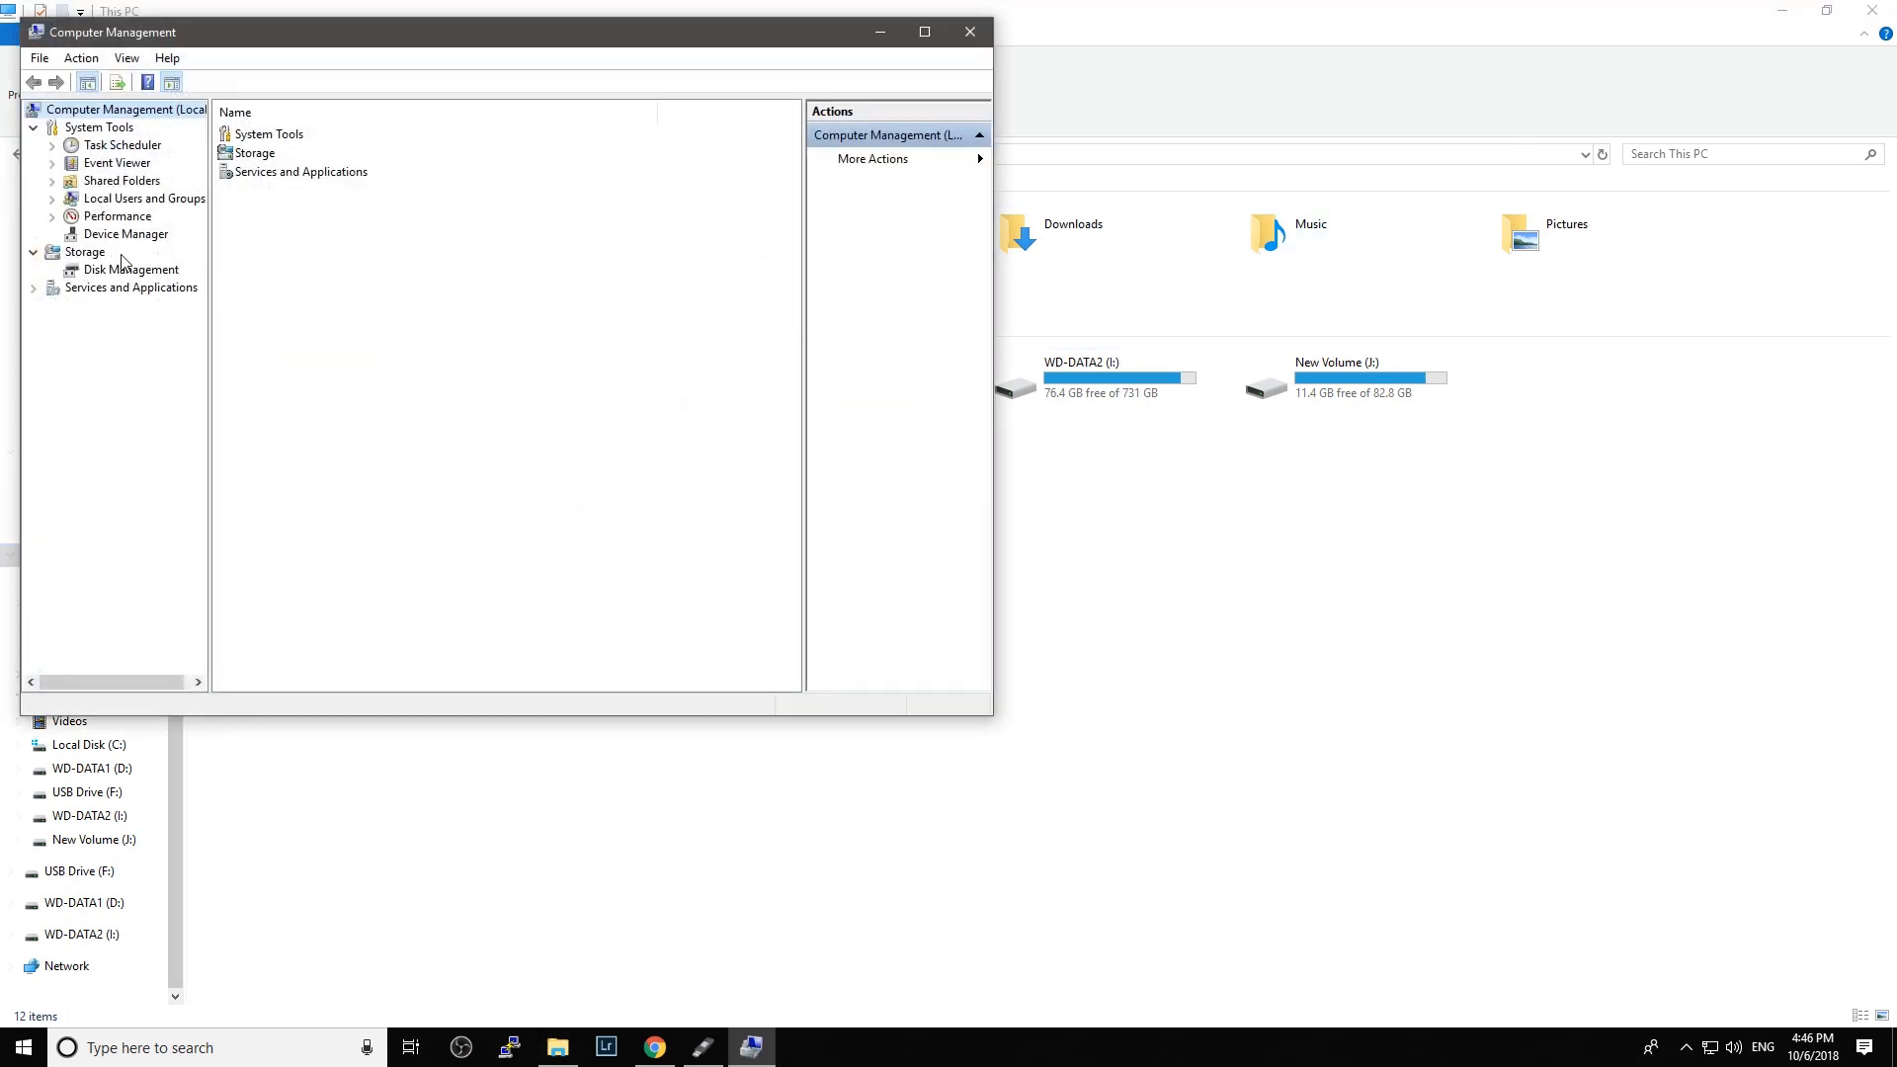
pyautogui.click(131, 269)
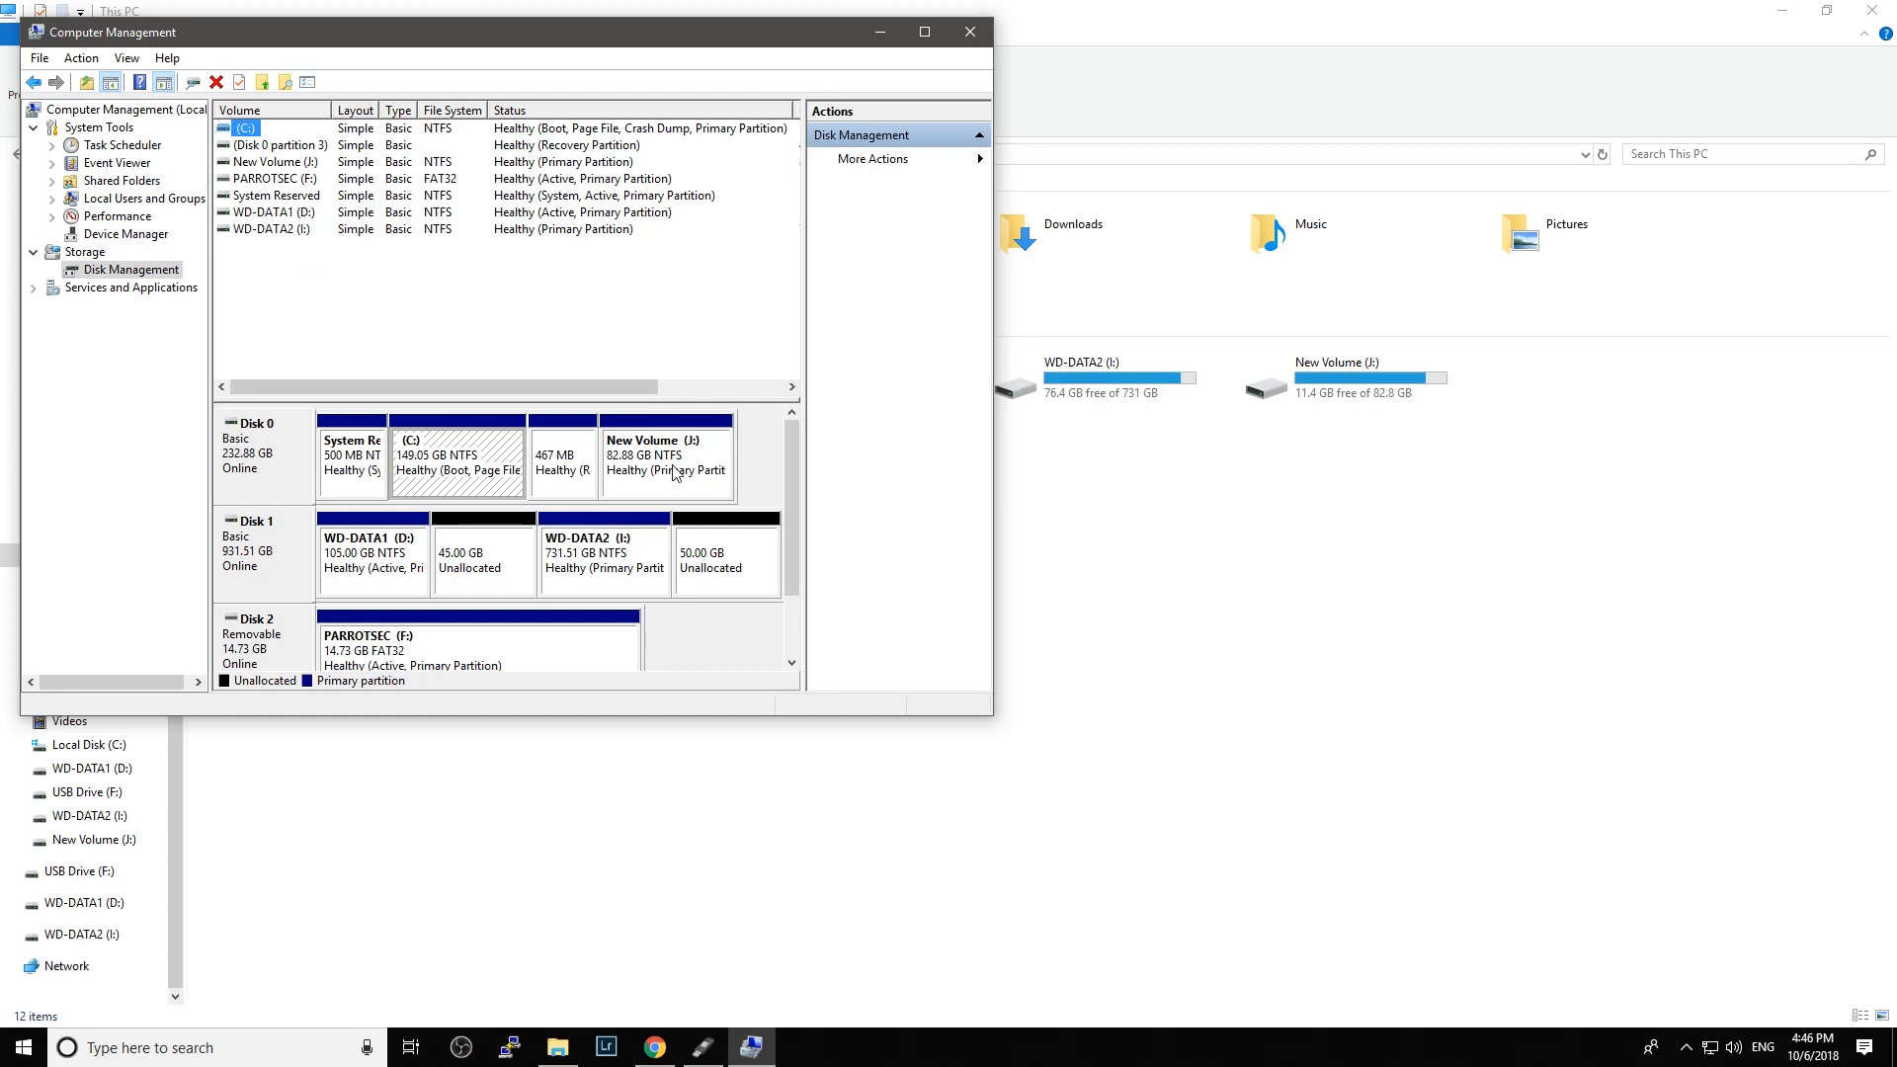
pyautogui.click(925, 32)
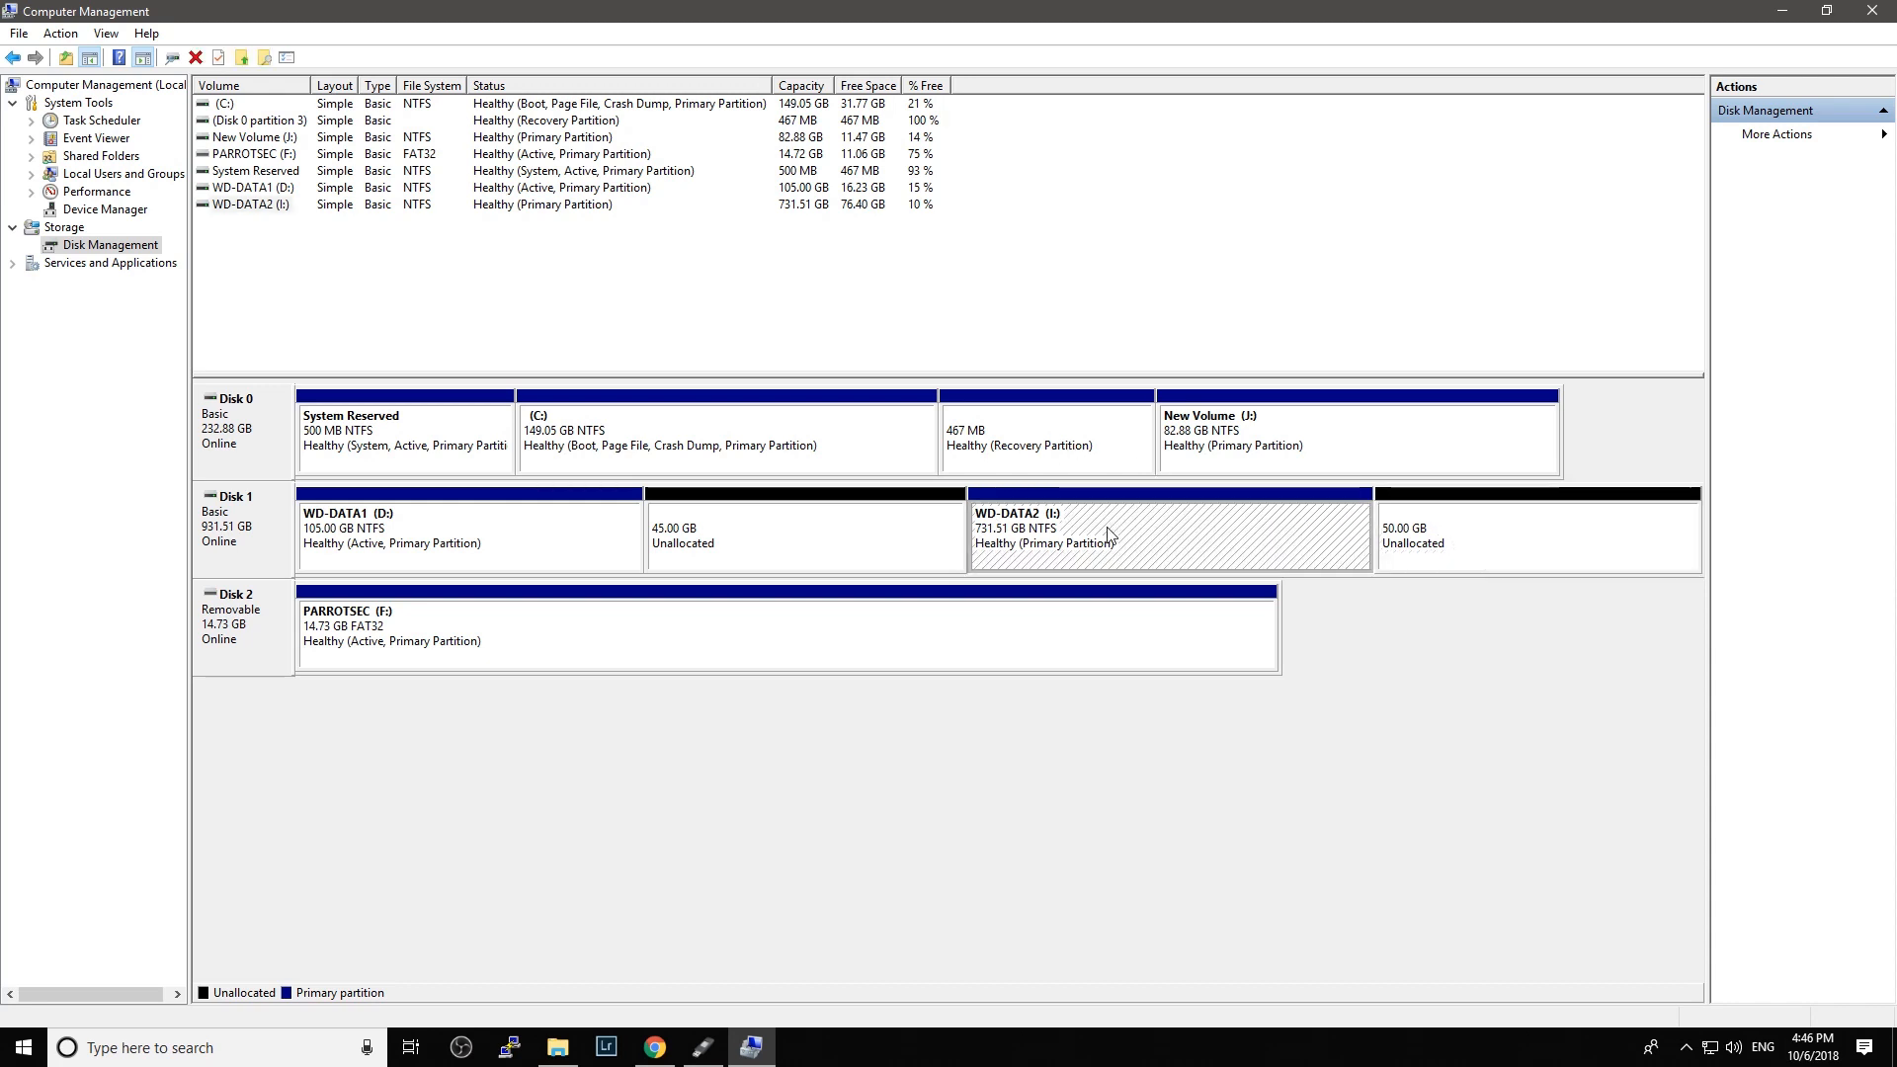
pyautogui.rightClick(1106, 536)
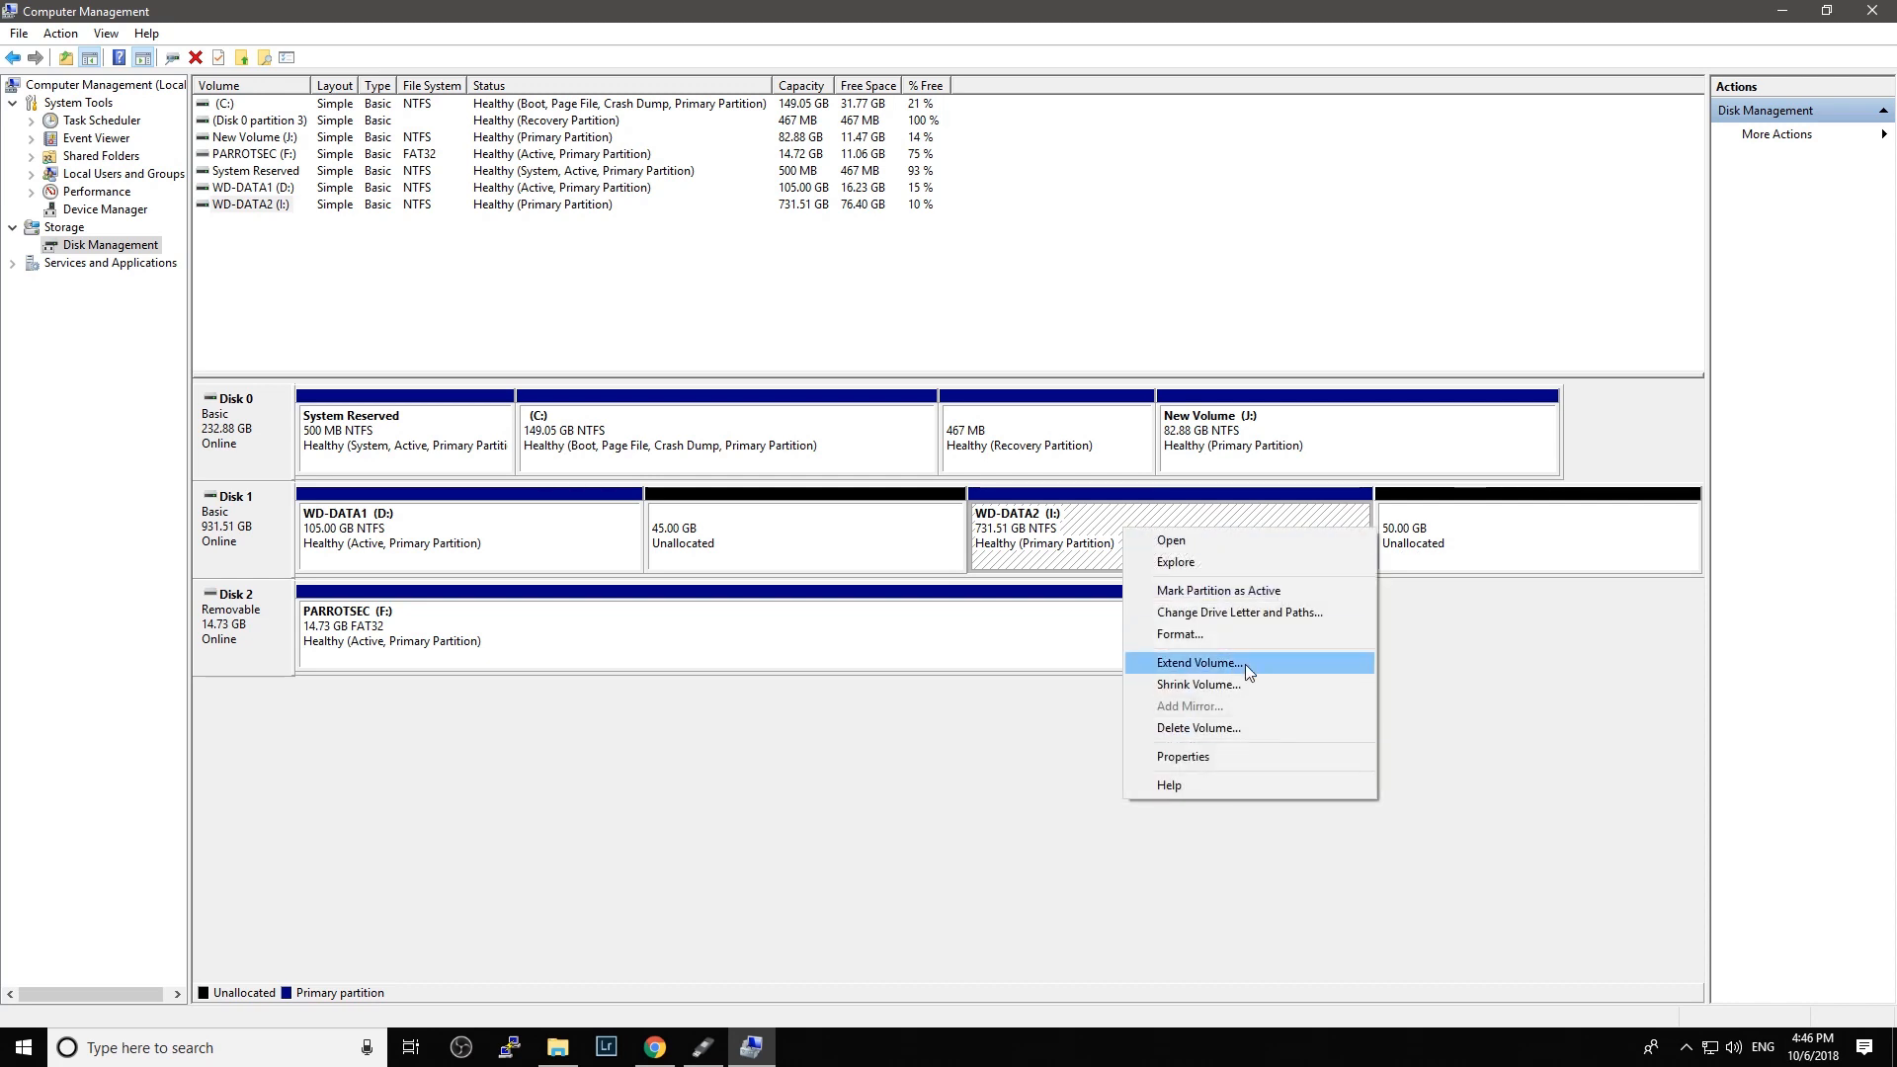
pyautogui.moveTo(1245, 686)
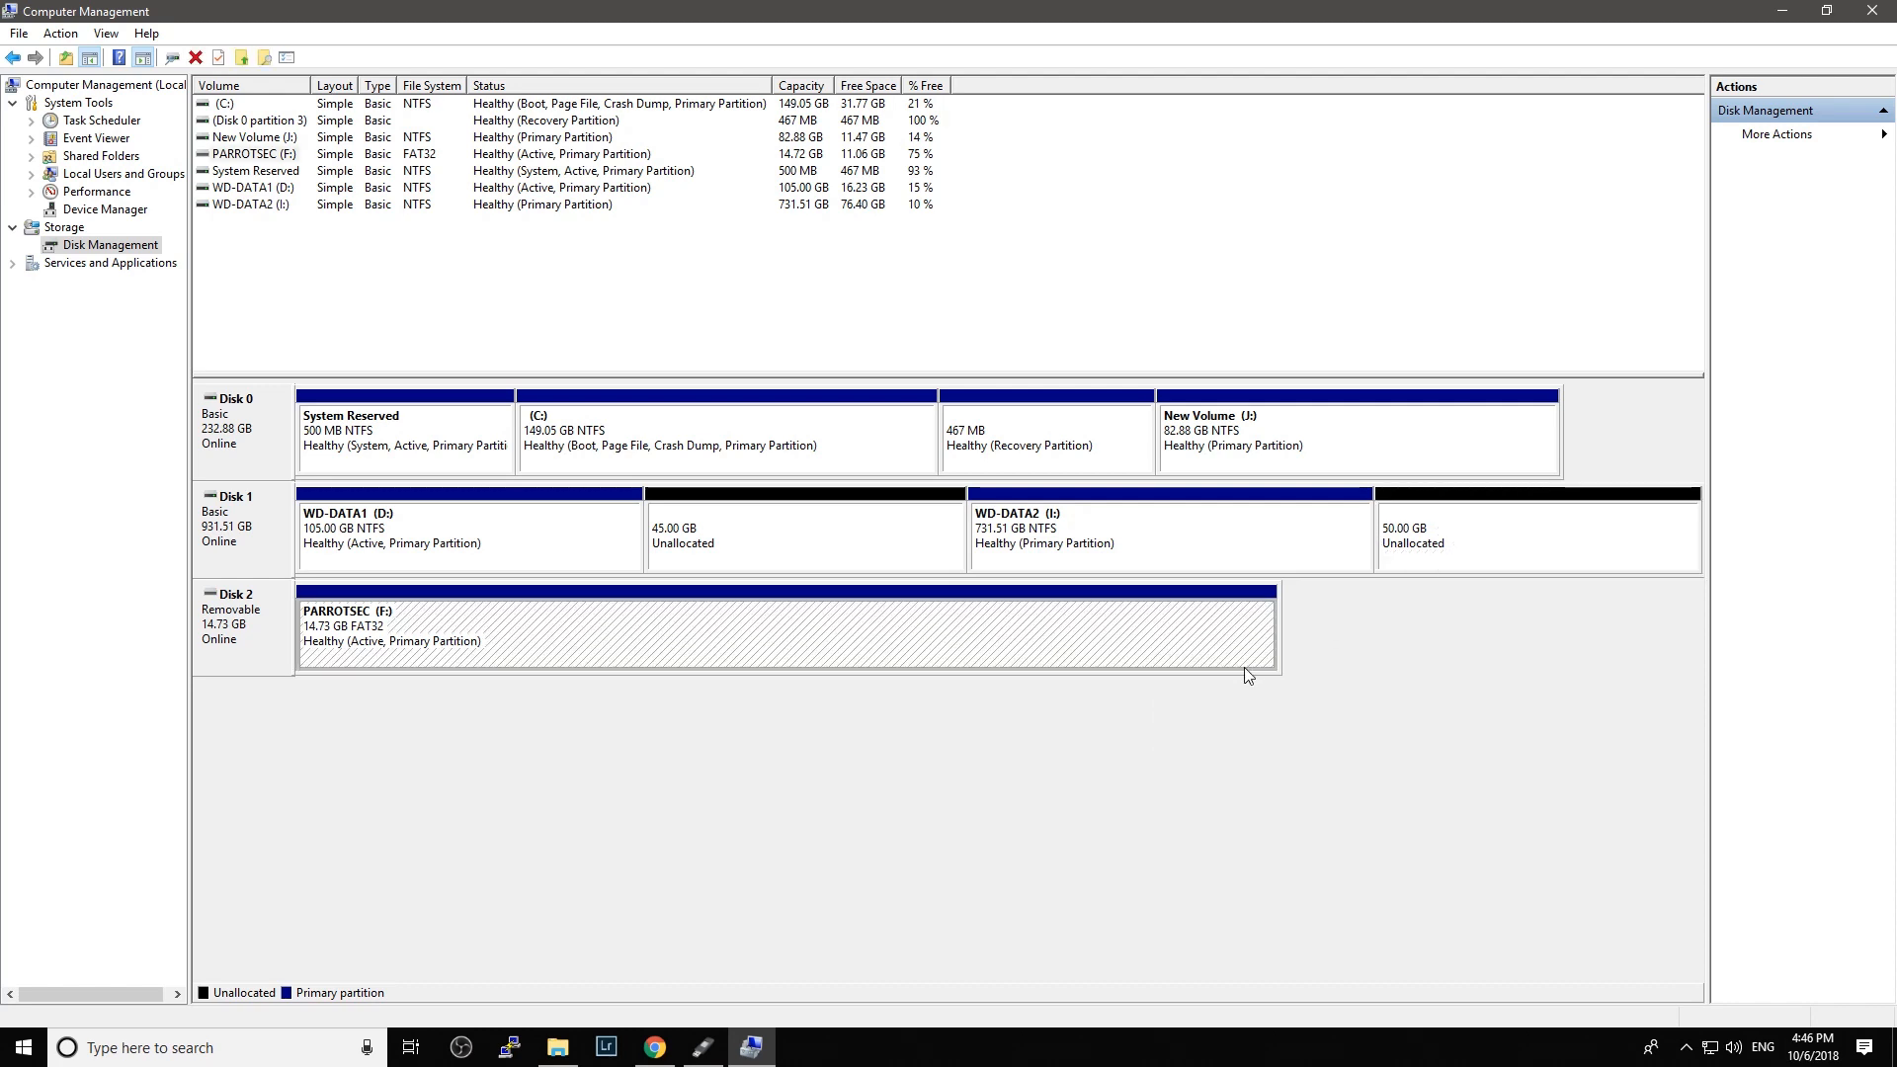
pyautogui.moveTo(1443, 1018)
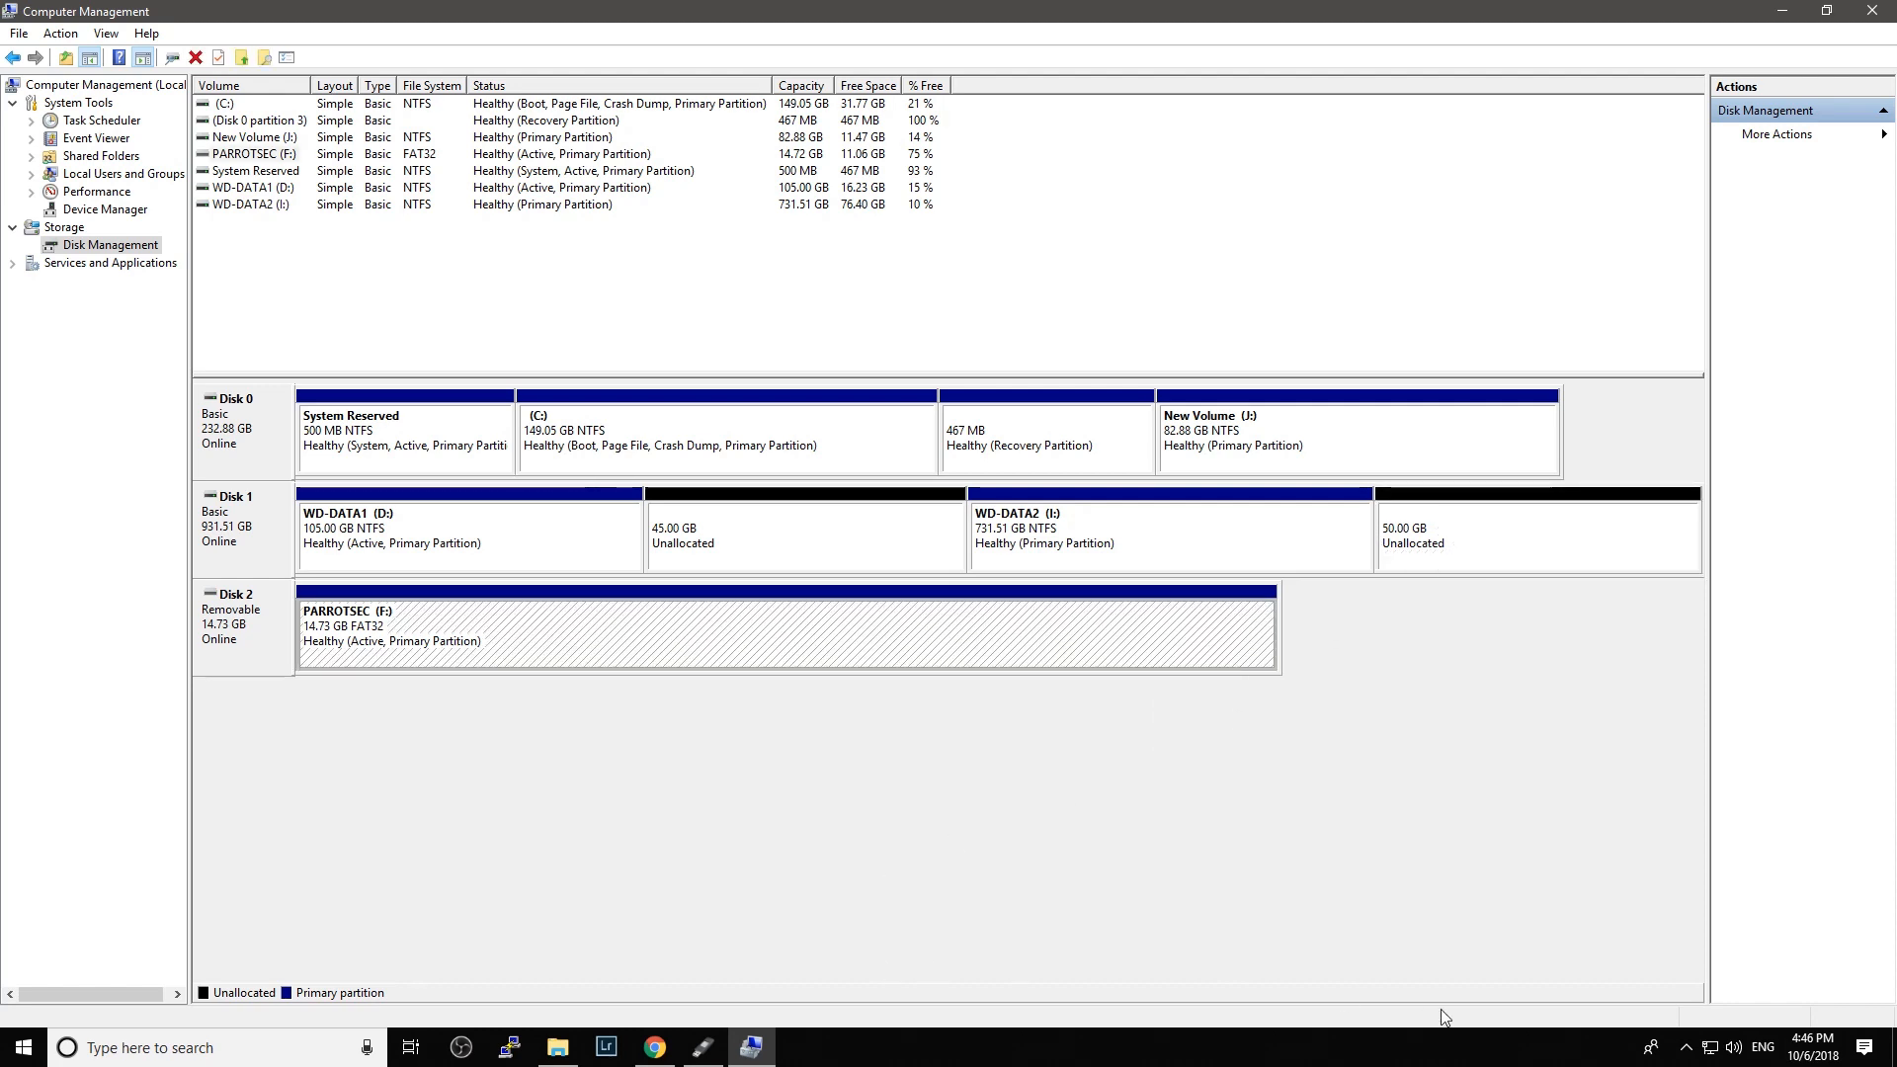